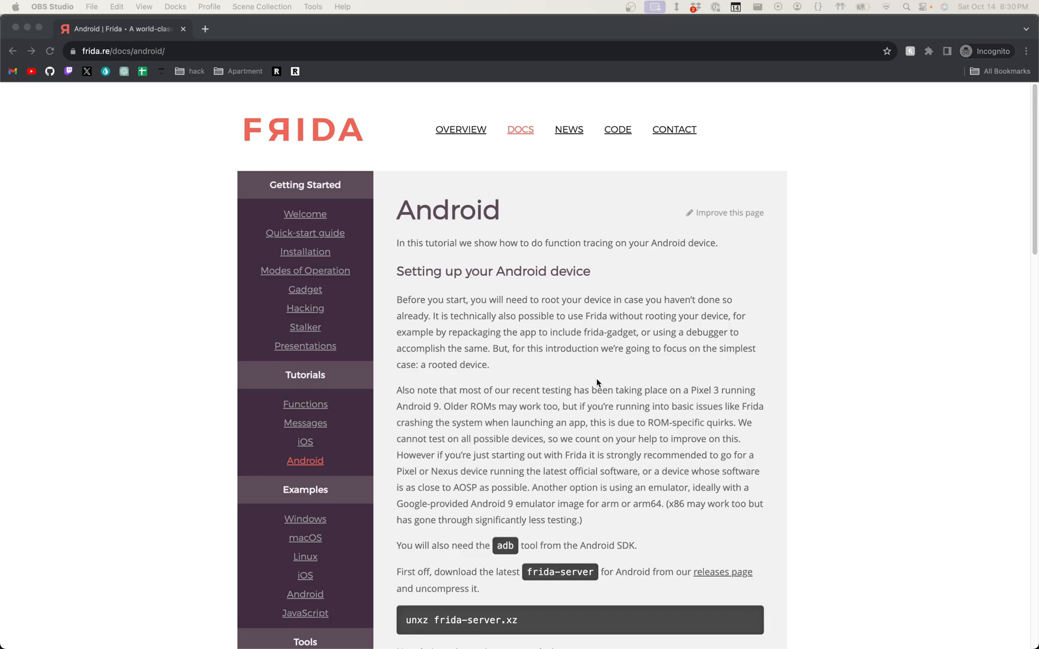
Scroll through the Frida Android guide and the Android Studio download page
{"action": "scroll", "scroll_direction": "down", "scroll_amount": 3}
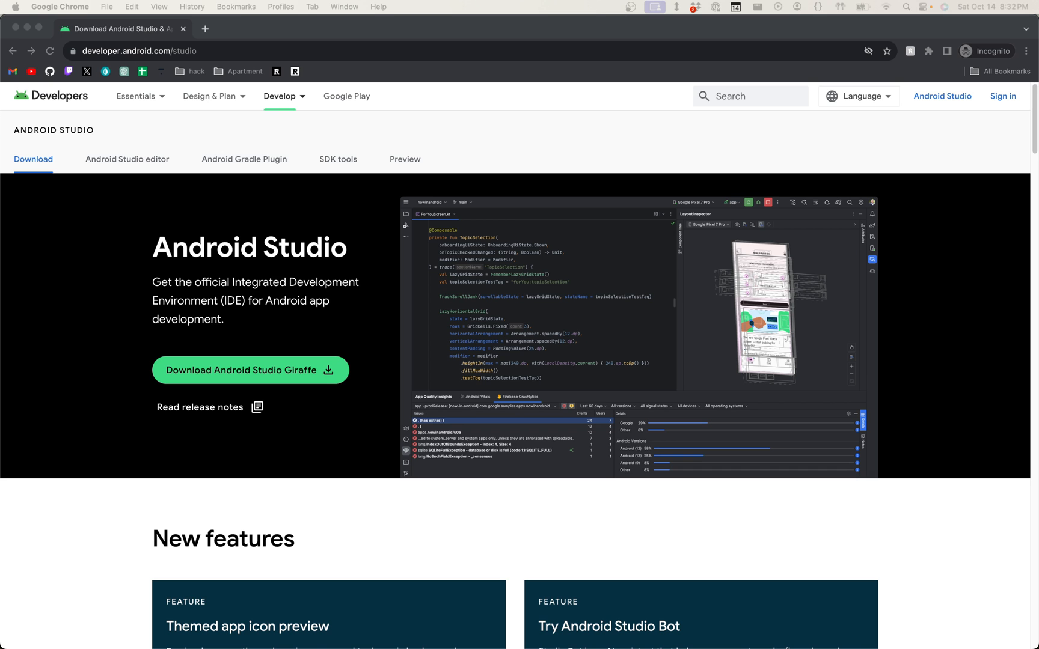
{"action": "scroll", "scroll_direction": "down", "scroll_amount": 3}
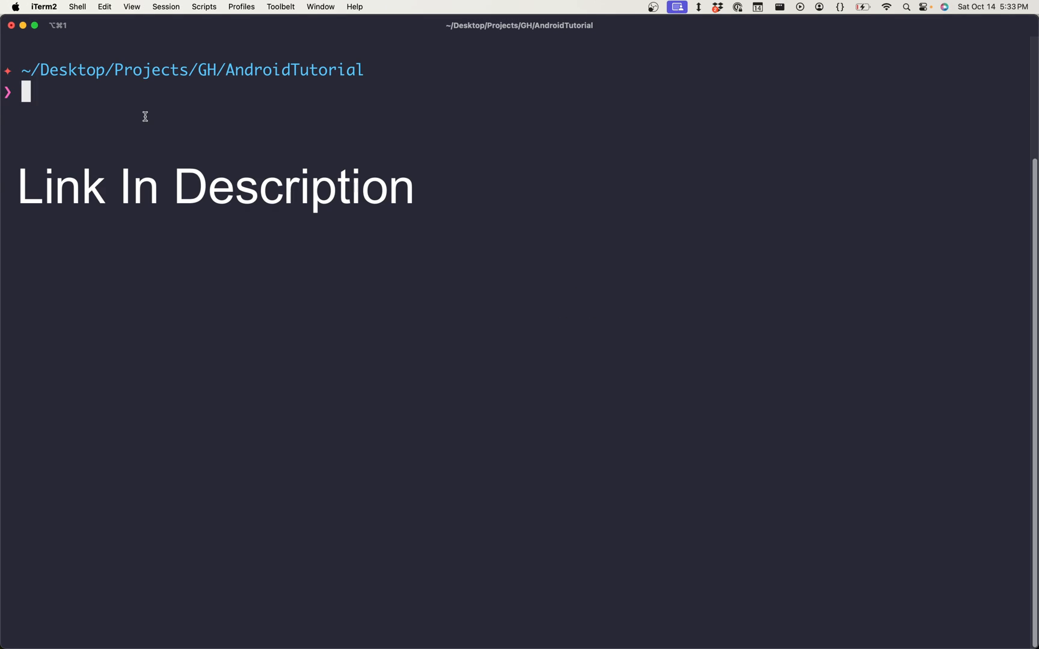
List the AndroidTutorial folder with ls and compose the command 'unzip assaultcube.xapk'
{"action": "type", "text": "ls"}
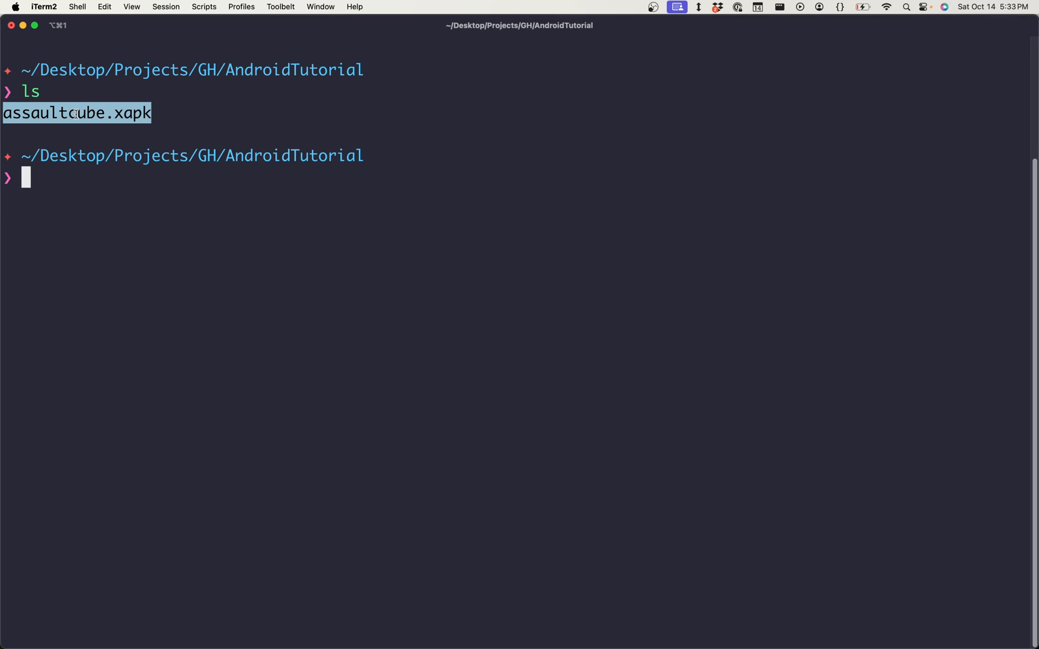
{"action": "type", "text": "assaultcube.xapk"}
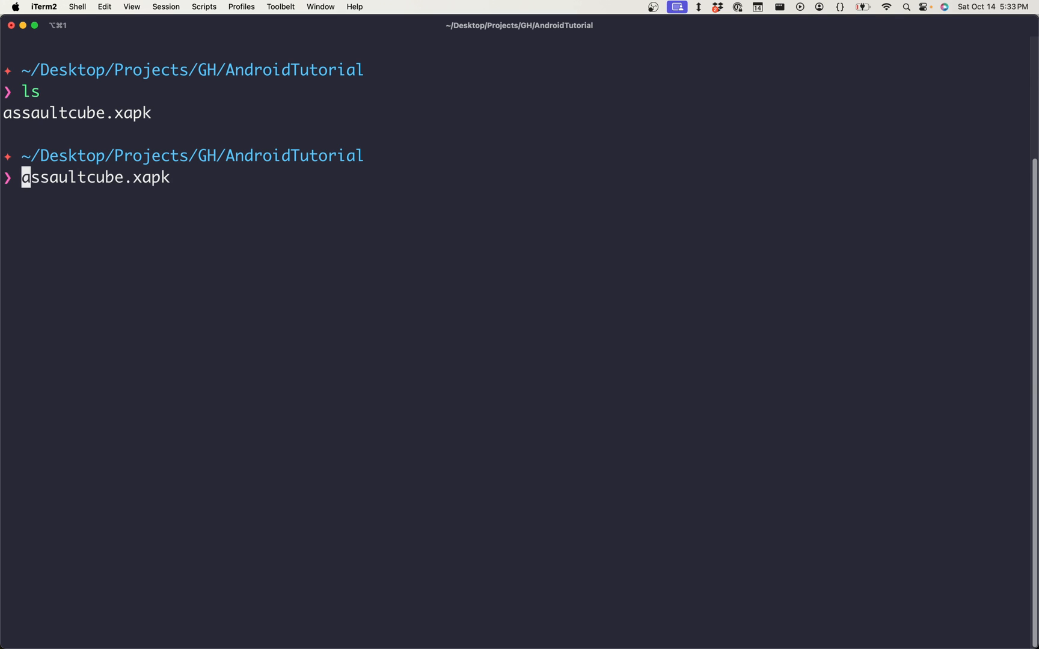
{"action": "type", "text": "unzip"}
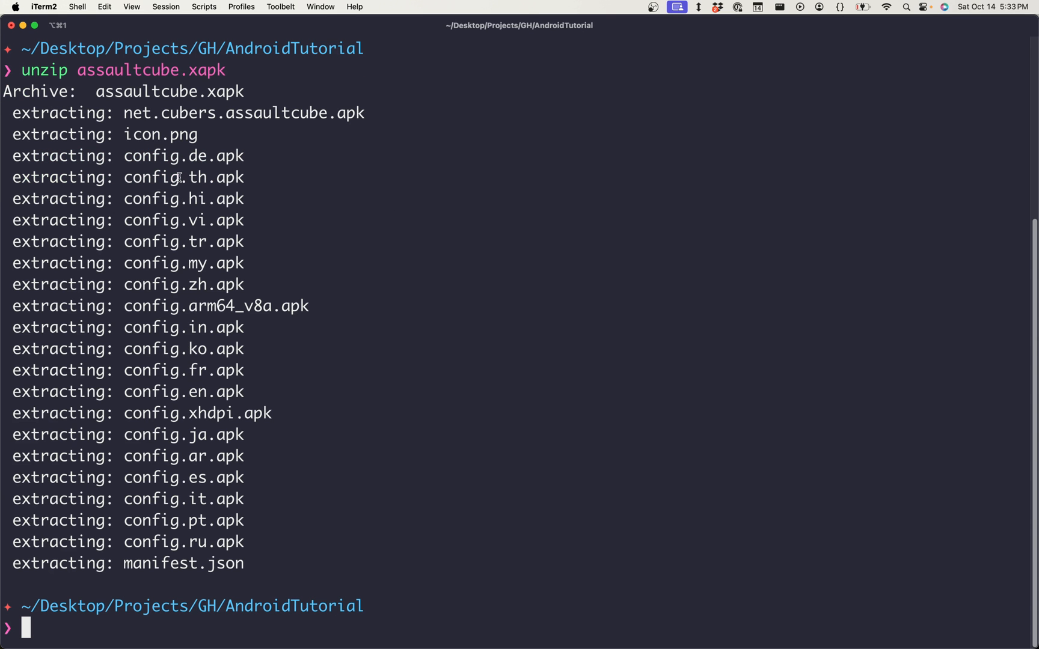
{"action": "mouse_move", "coordinate": [183, 285]}
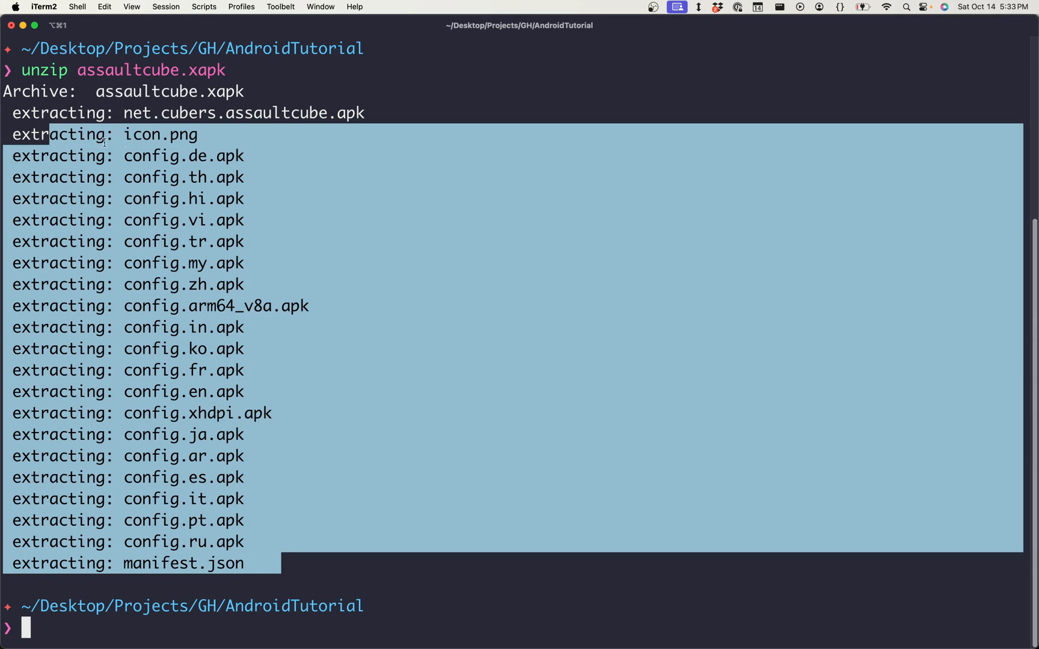
Highlight the base net.cubers.assaultcube.apk name and the block of language config APKs in the unzip output
{"action": "left_click", "coordinate": [363, 113]}
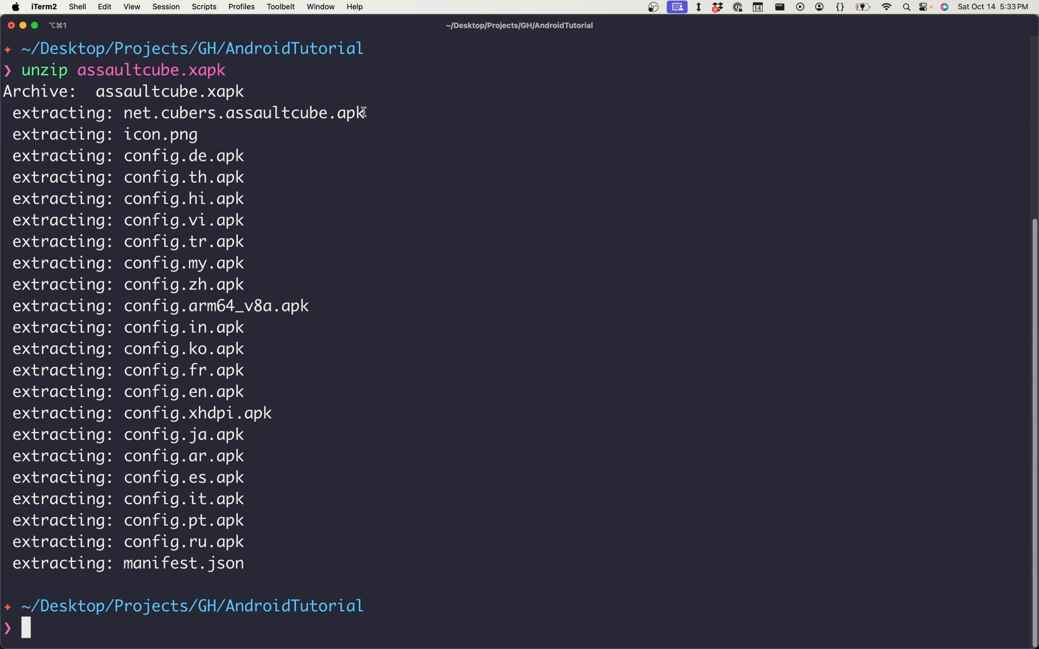
{"action": "double_click", "coordinate": [242, 113]}
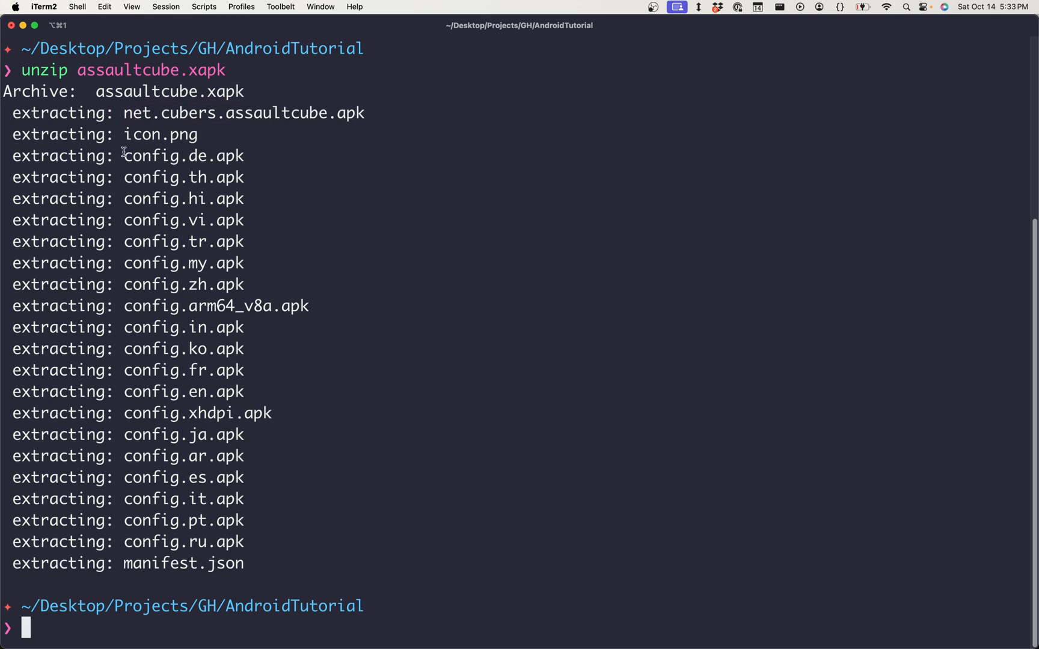
{"action": "left_click_drag", "start_coordinate": [123, 155], "coordinate": [250, 283]}
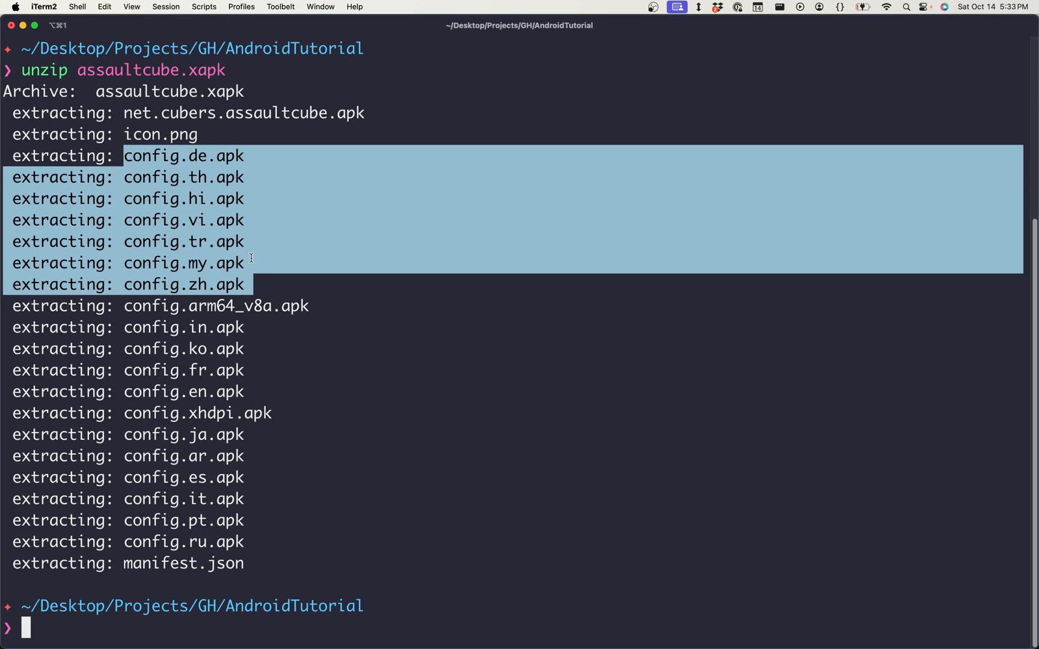
{"action": "mouse_move", "coordinate": [238, 247]}
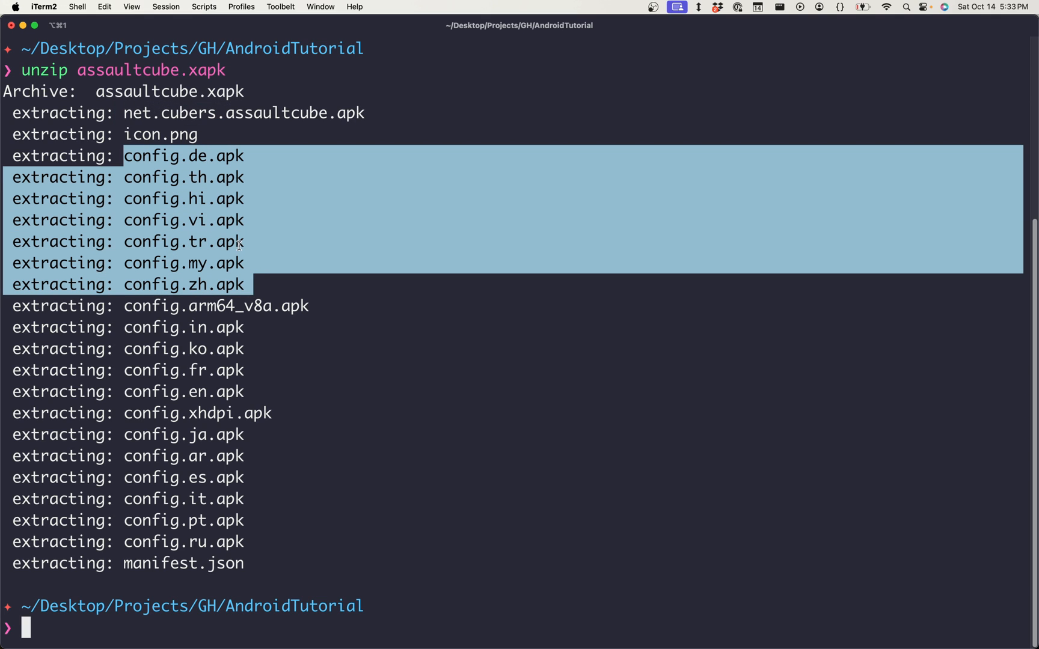
{"action": "left_click", "coordinate": [204, 196]}
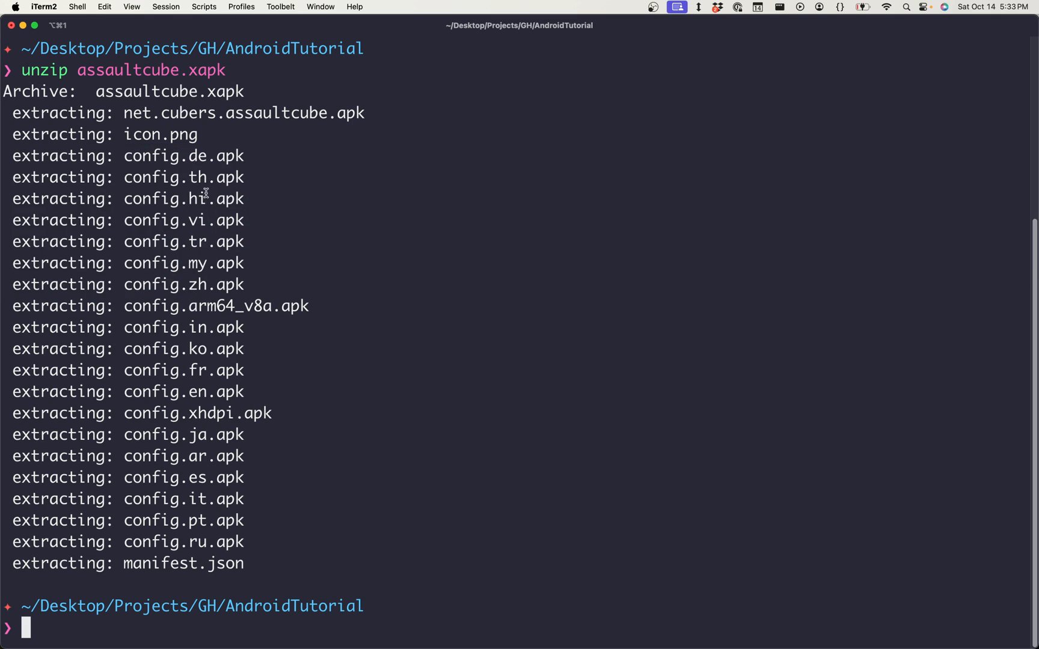
{"action": "mouse_move", "coordinate": [223, 459]}
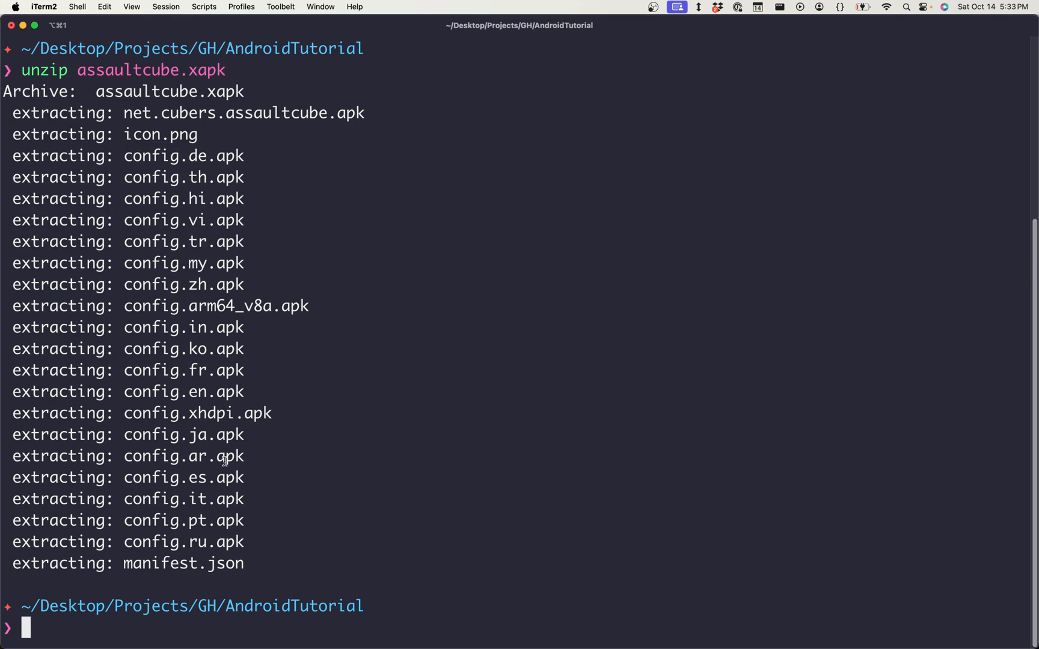
Highlight config.arm64_v8a.apk and its arm64 architecture part among the extracted splits
{"action": "double_click", "coordinate": [184, 477]}
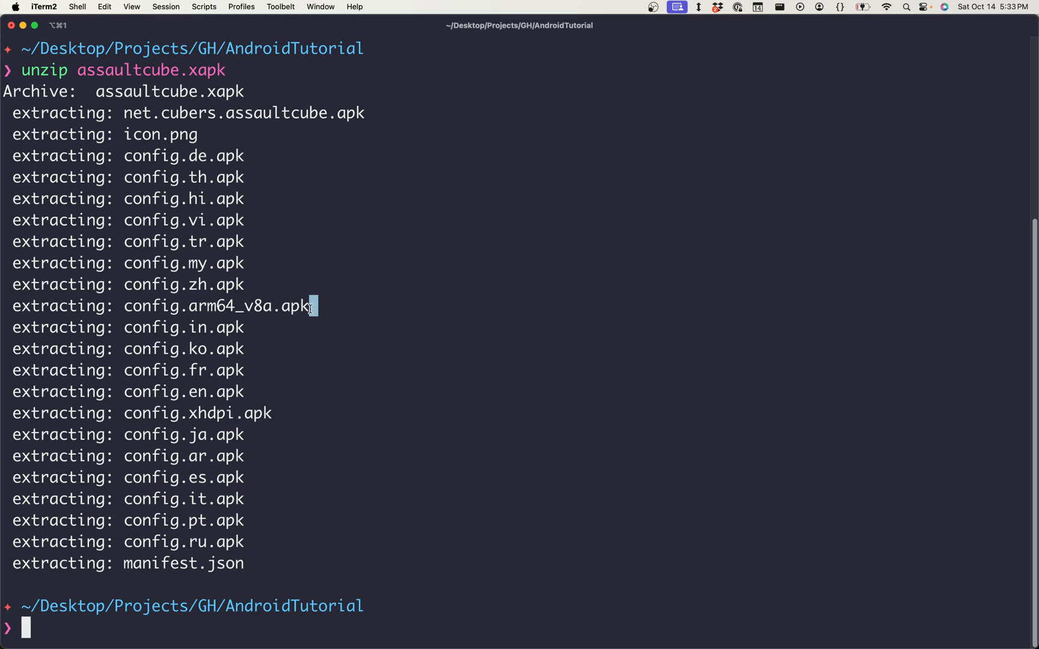
{"action": "double_click", "coordinate": [217, 307]}
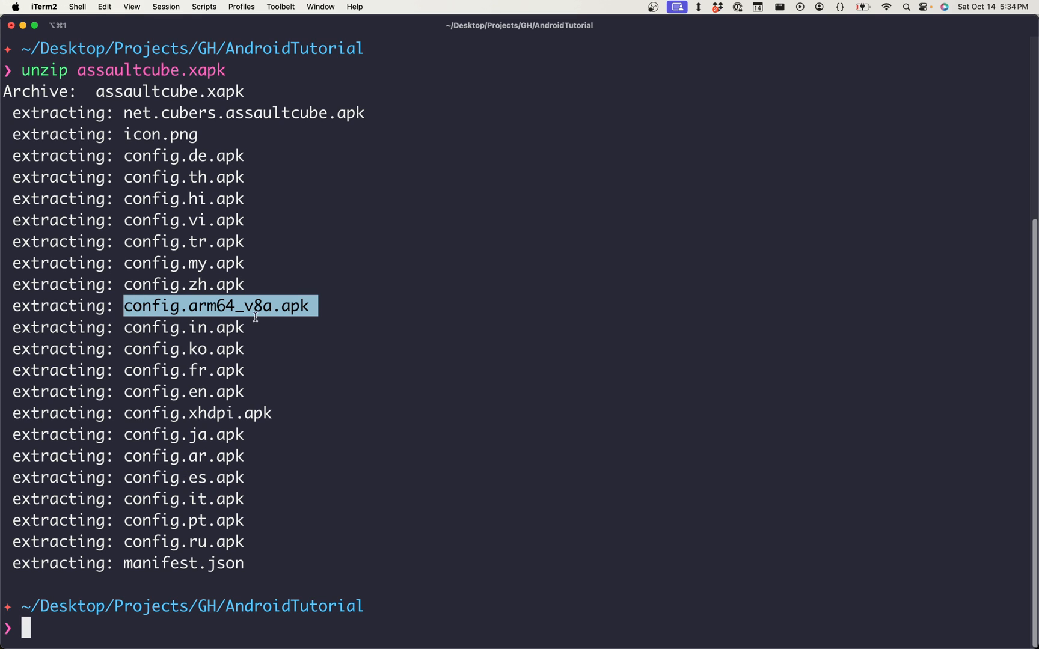
{"action": "mouse_move", "coordinate": [273, 322]}
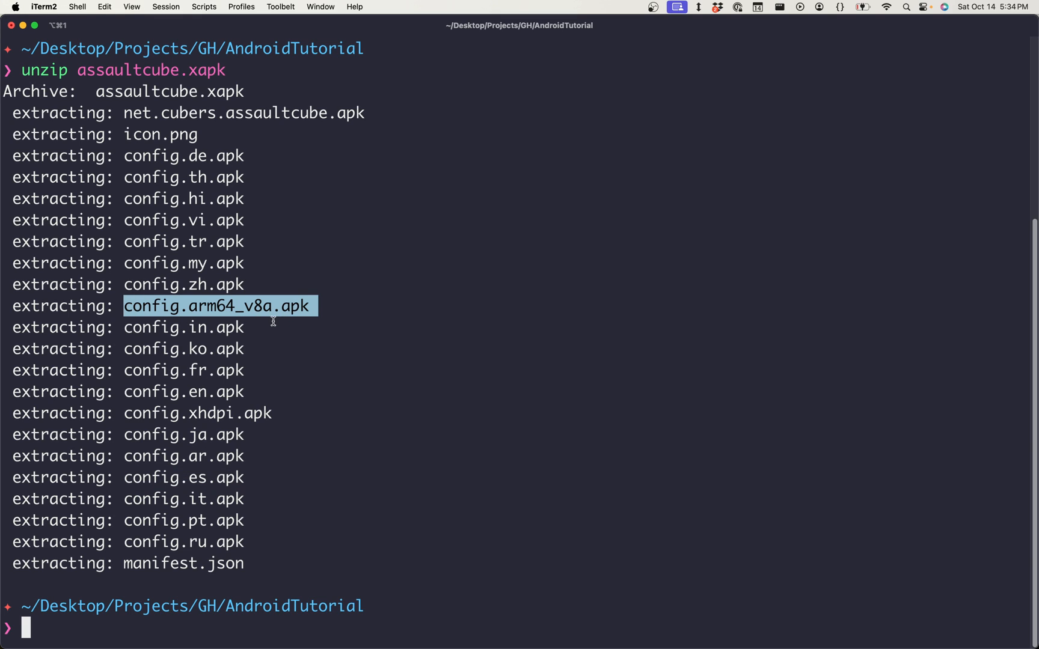
{"action": "double_click", "coordinate": [208, 306]}
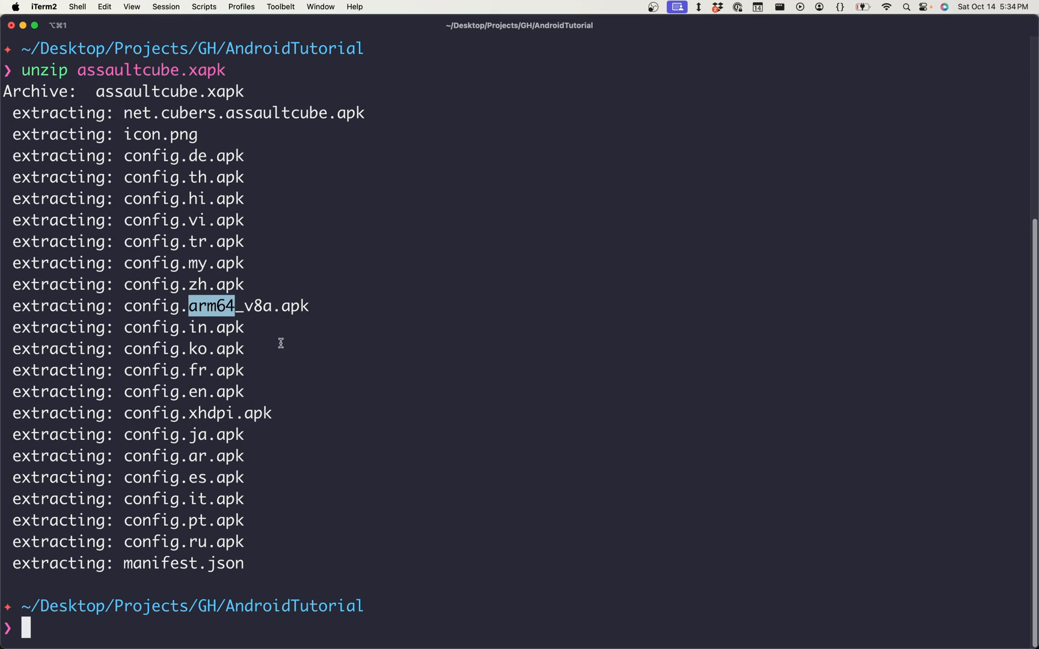
{"action": "mouse_move", "coordinate": [194, 308]}
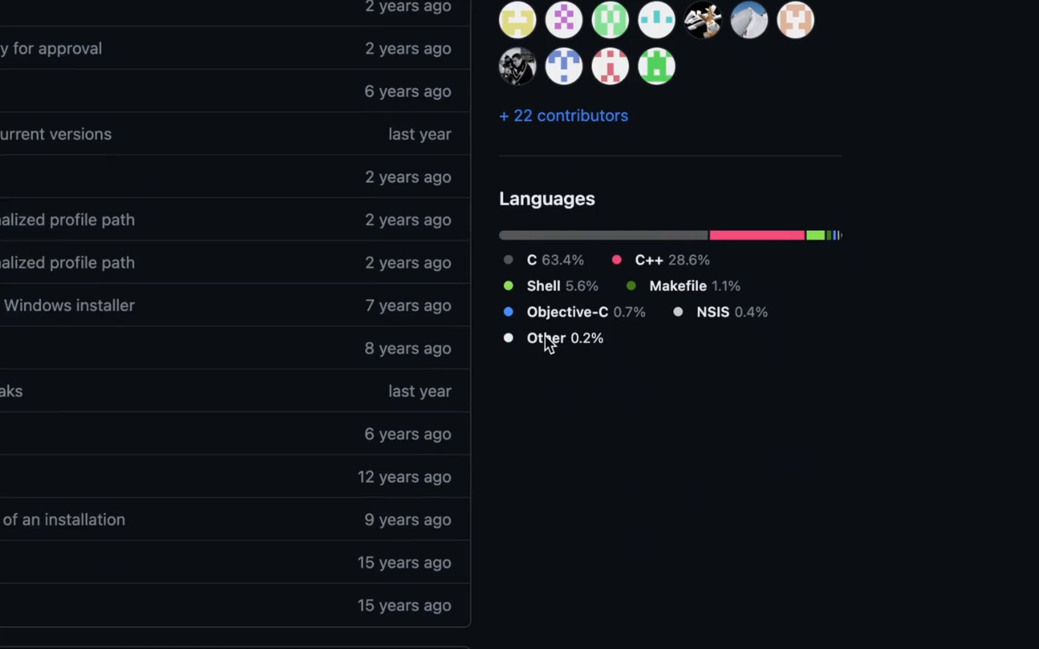
Scroll the GitHub repository page down to its Languages breakdown, mostly C and C++
{"action": "scroll", "scroll_direction": "down", "scroll_amount": 3}
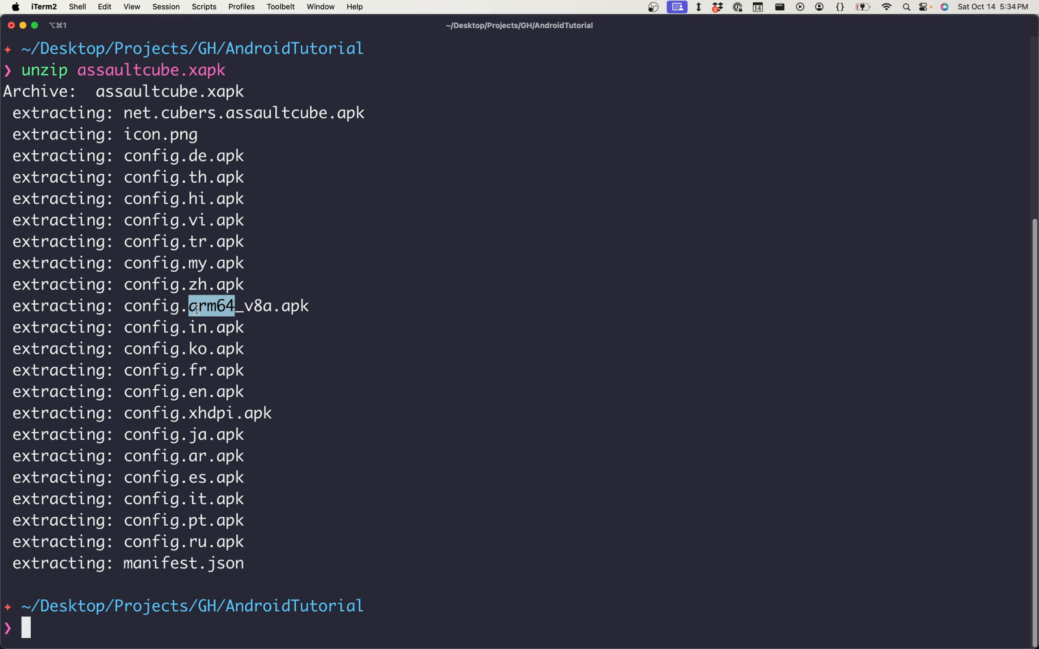
{"action": "double_click", "coordinate": [208, 307]}
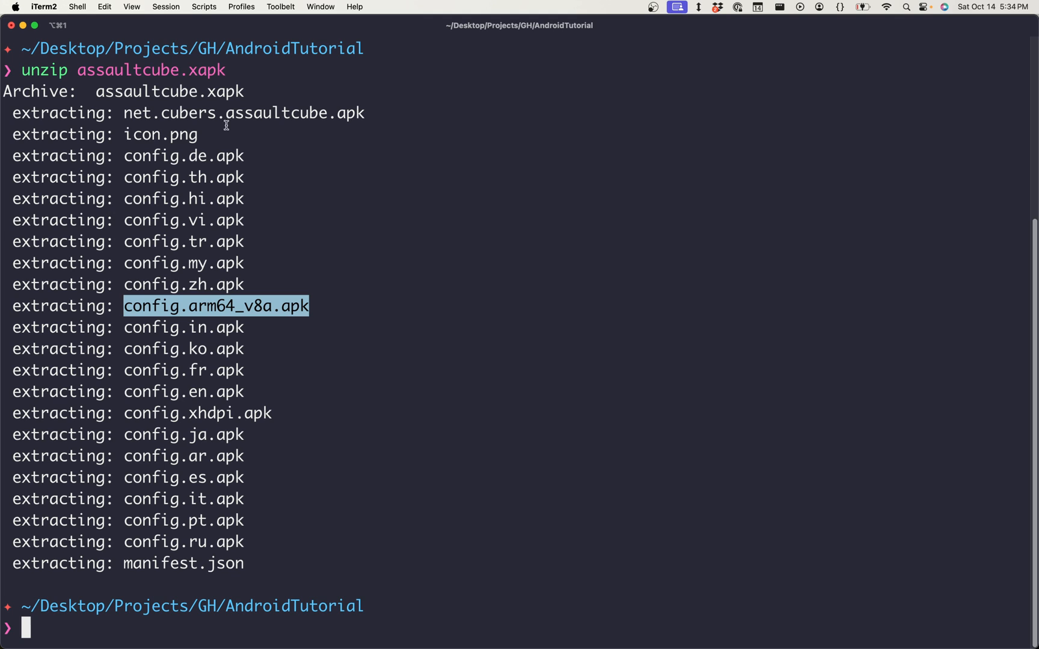
{"action": "mouse_move", "coordinate": [127, 113]}
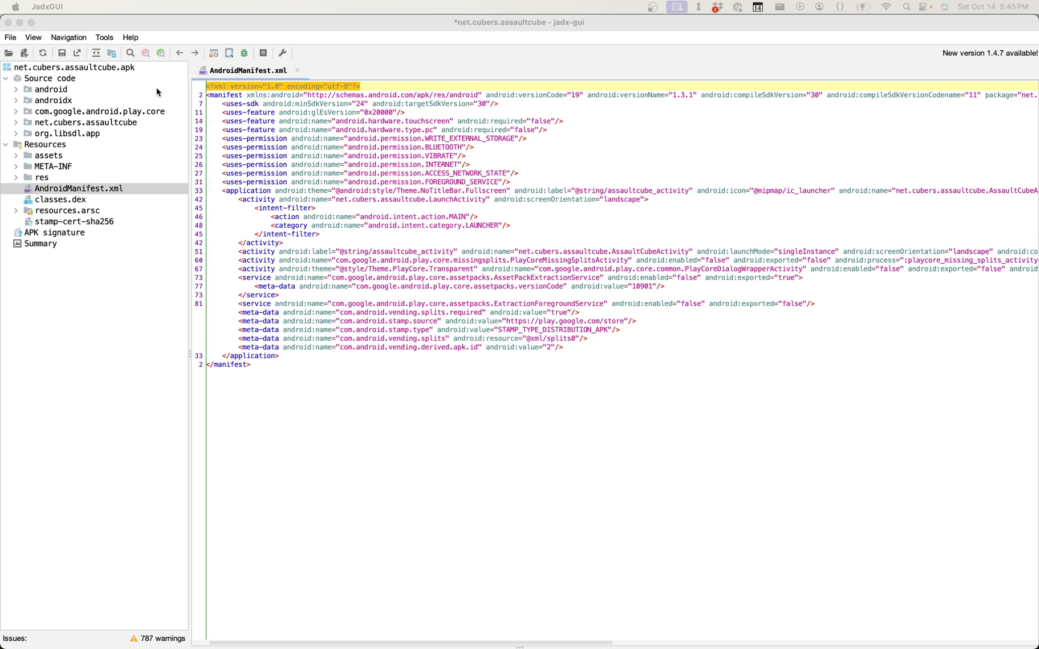
{"action": "mouse_move", "coordinate": [231, 96]}
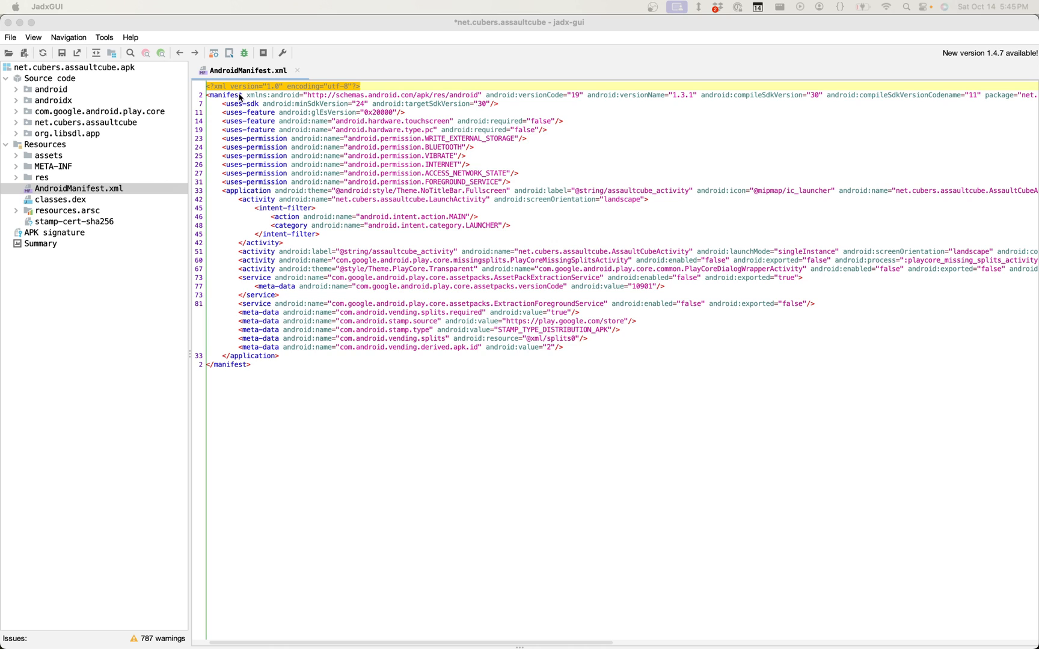
{"action": "mouse_move", "coordinate": [546, 36]}
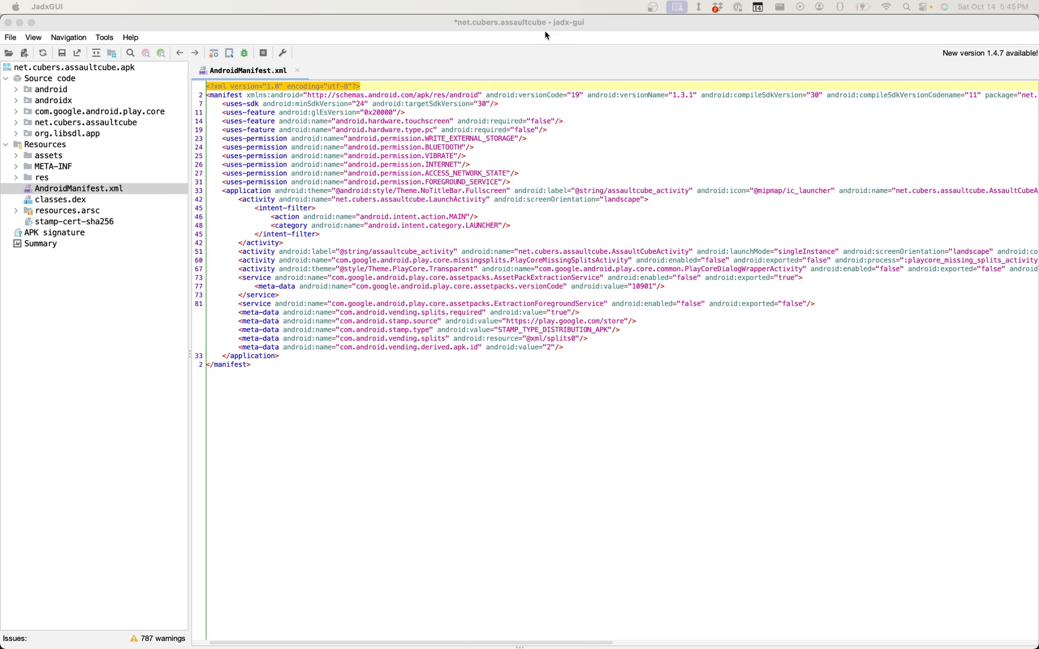
{"action": "mouse_move", "coordinate": [581, 44]}
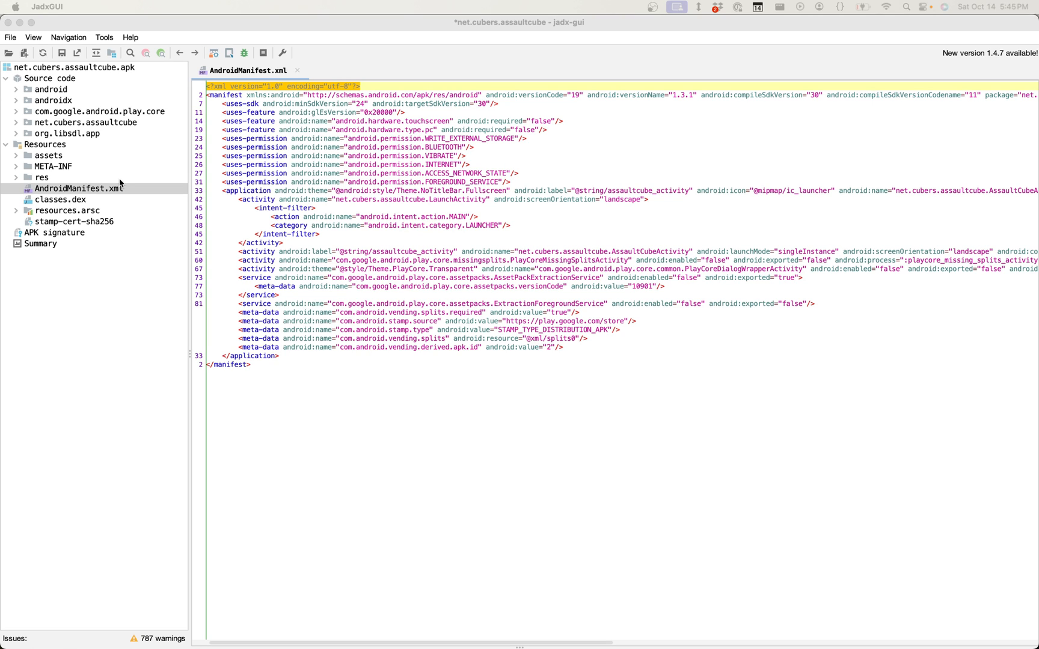
{"action": "mouse_move", "coordinate": [57, 315]}
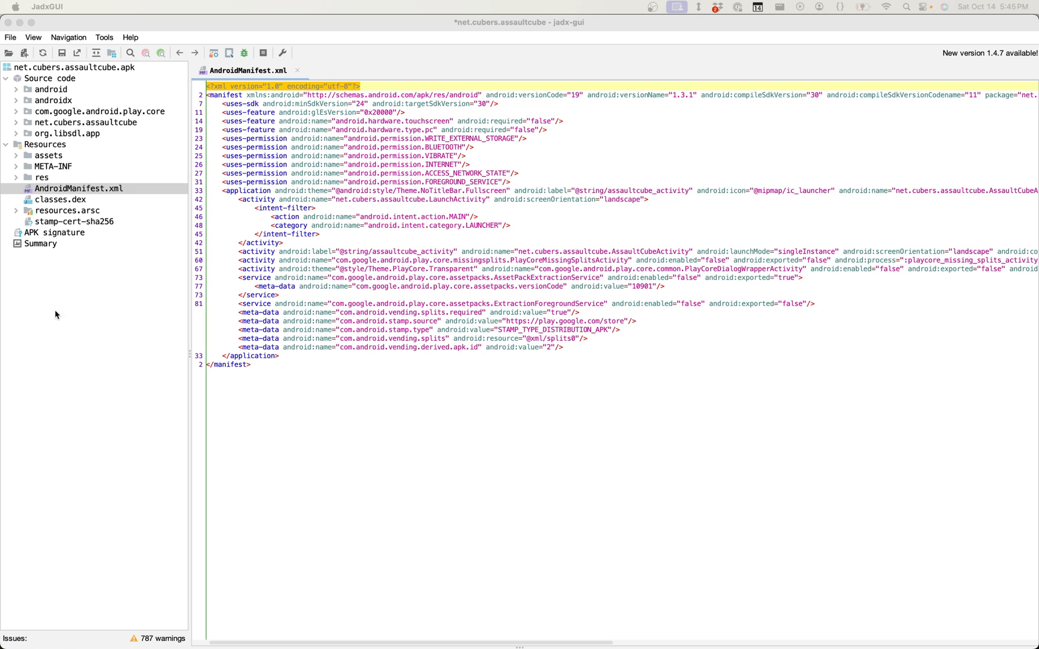
{"action": "mouse_move", "coordinate": [244, 347]}
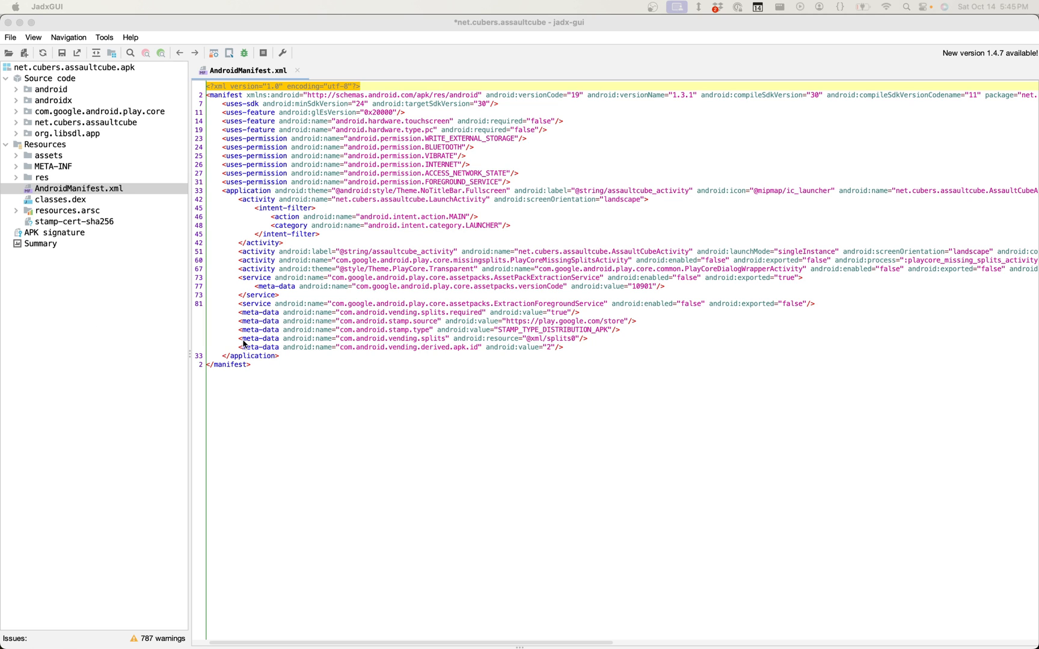
{"action": "mouse_move", "coordinate": [217, 340]}
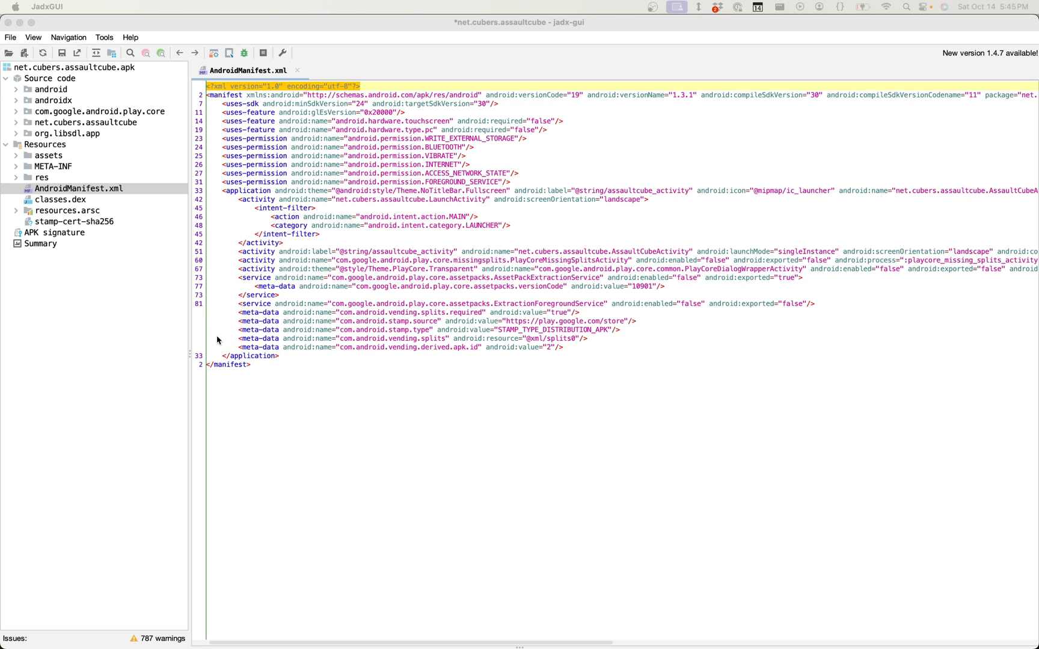
{"action": "mouse_move", "coordinate": [228, 339]}
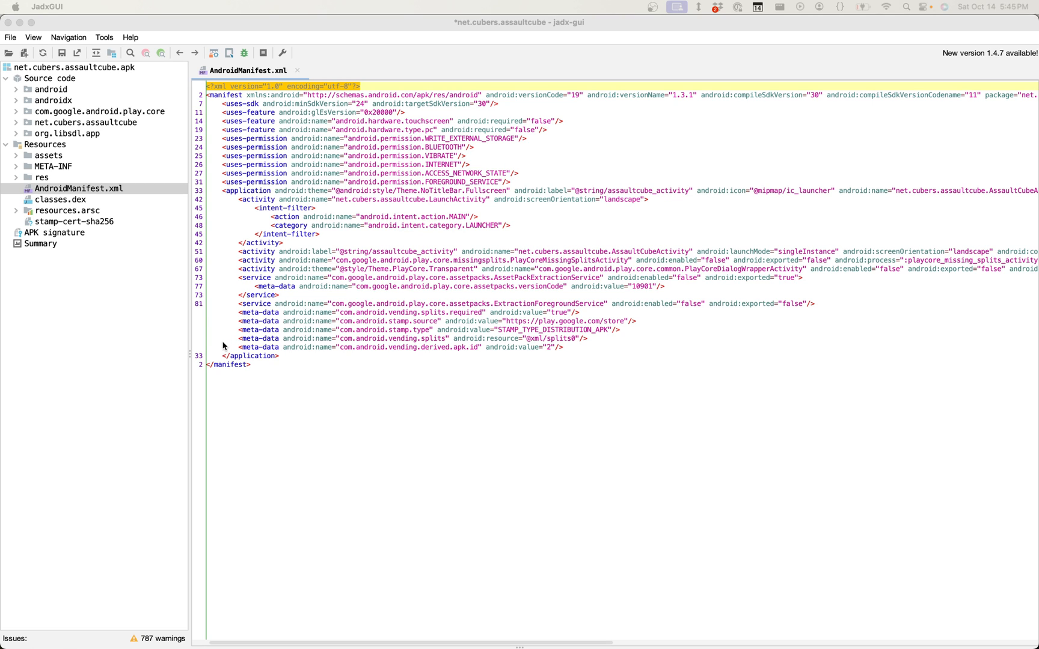
{"action": "mouse_move", "coordinate": [288, 356]}
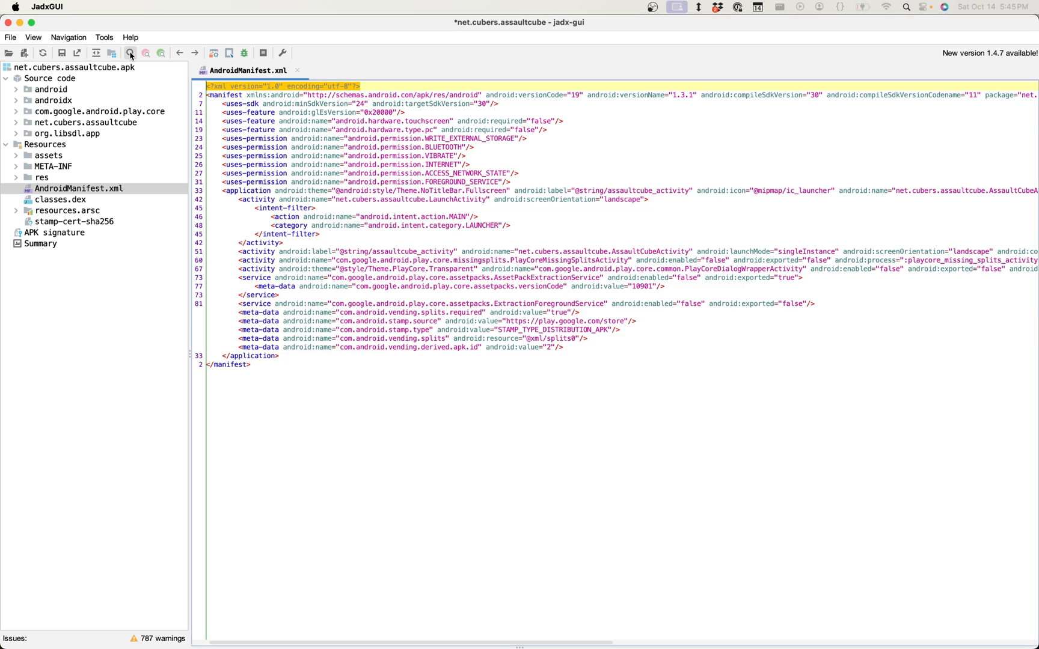
Start a text search across the decompiled code for loadLibrary calls
{"action": "left_click", "coordinate": [130, 53]}
{"action": "type", "text": "loadLibrary"}
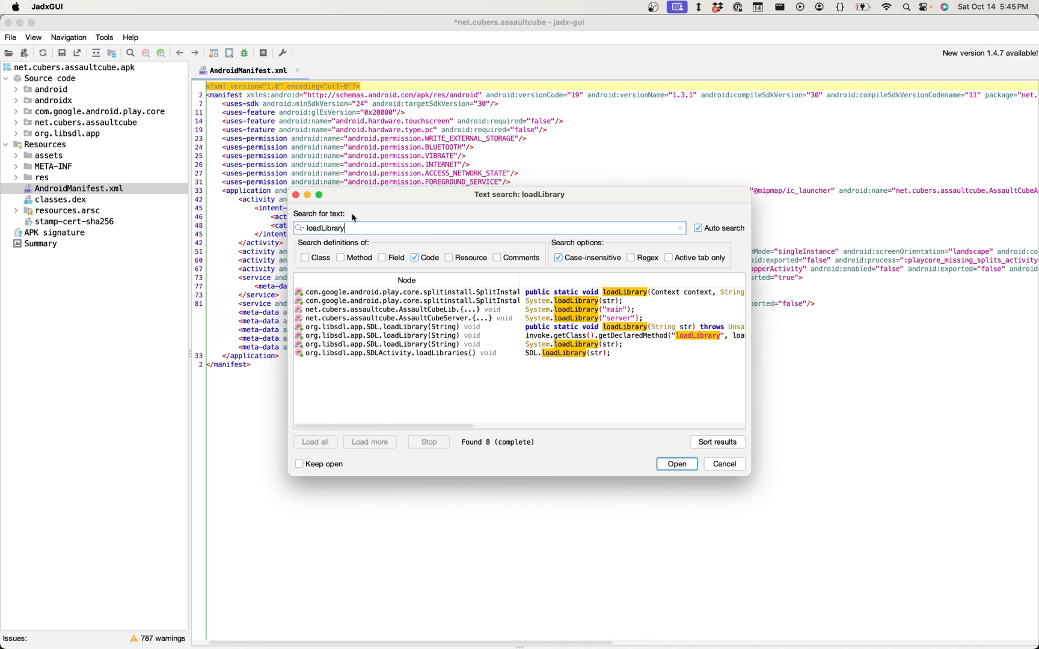
{"action": "mouse_move", "coordinate": [558, 310]}
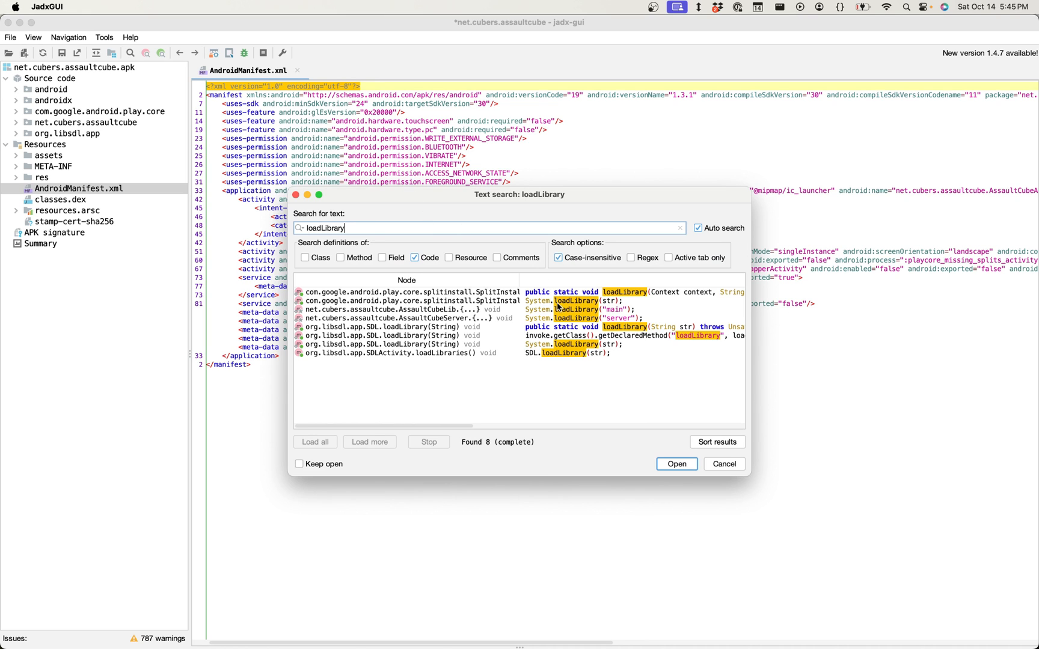
{"action": "mouse_move", "coordinate": [414, 319]}
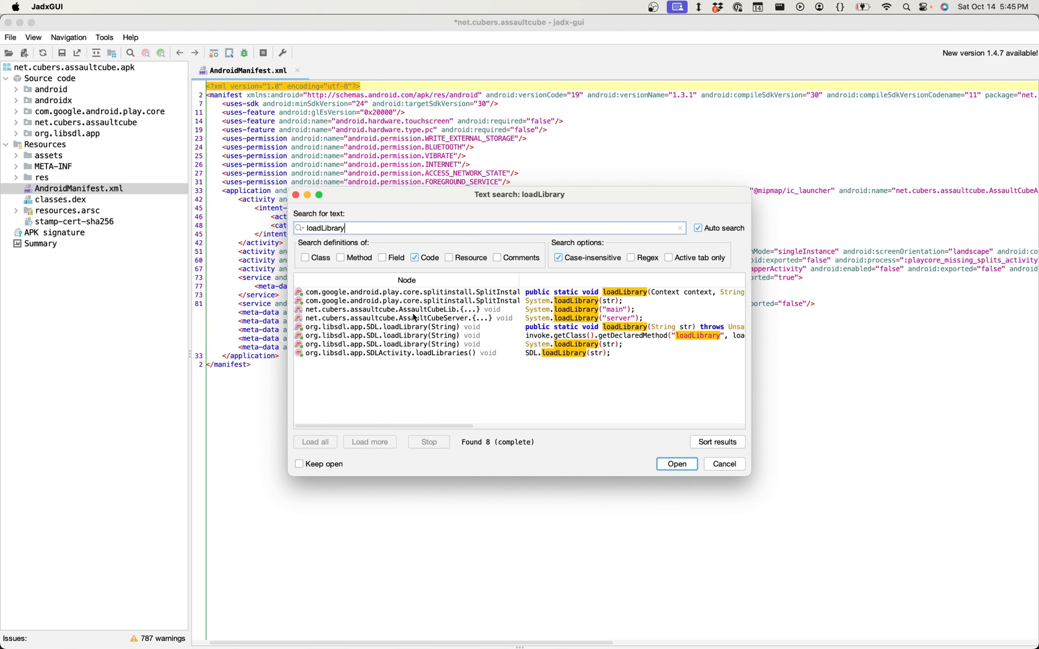
{"action": "mouse_move", "coordinate": [630, 325]}
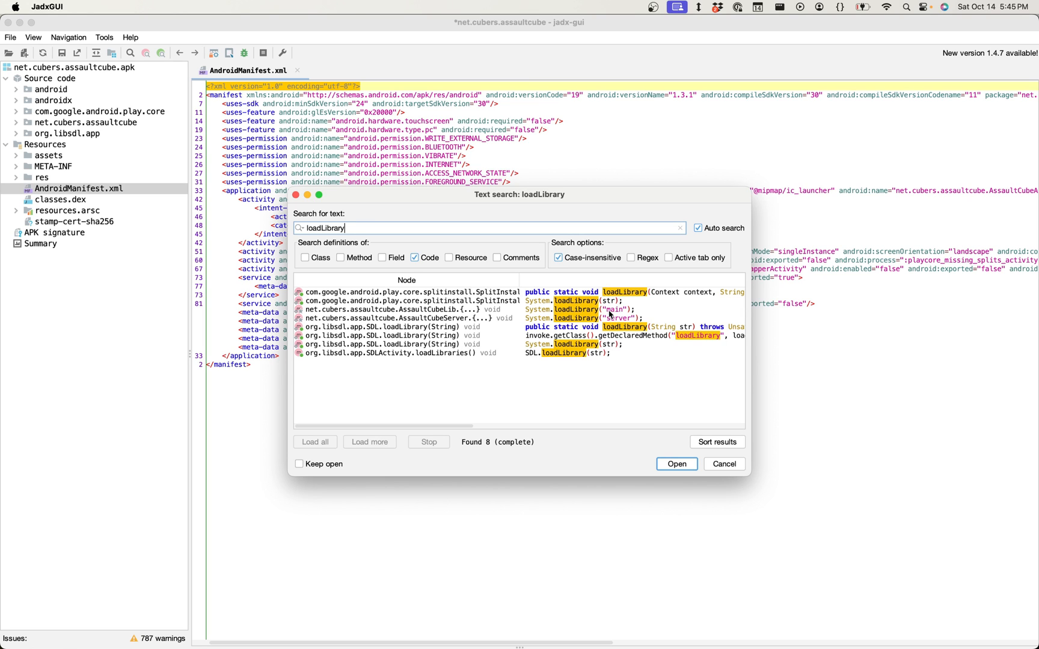
{"action": "mouse_move", "coordinate": [607, 312]}
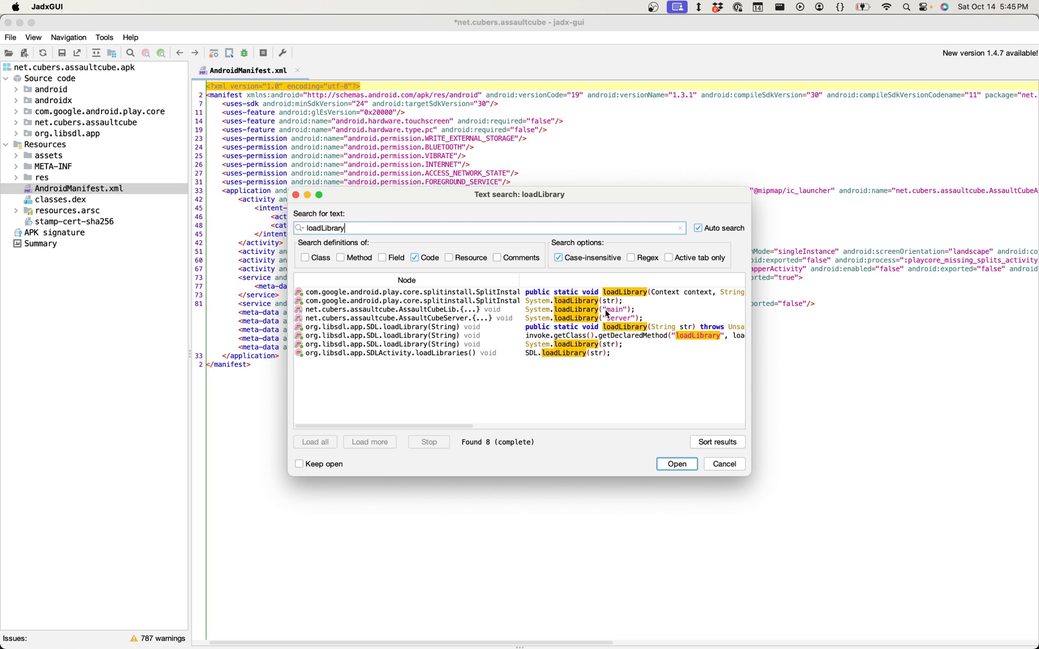
{"action": "mouse_move", "coordinate": [597, 321]}
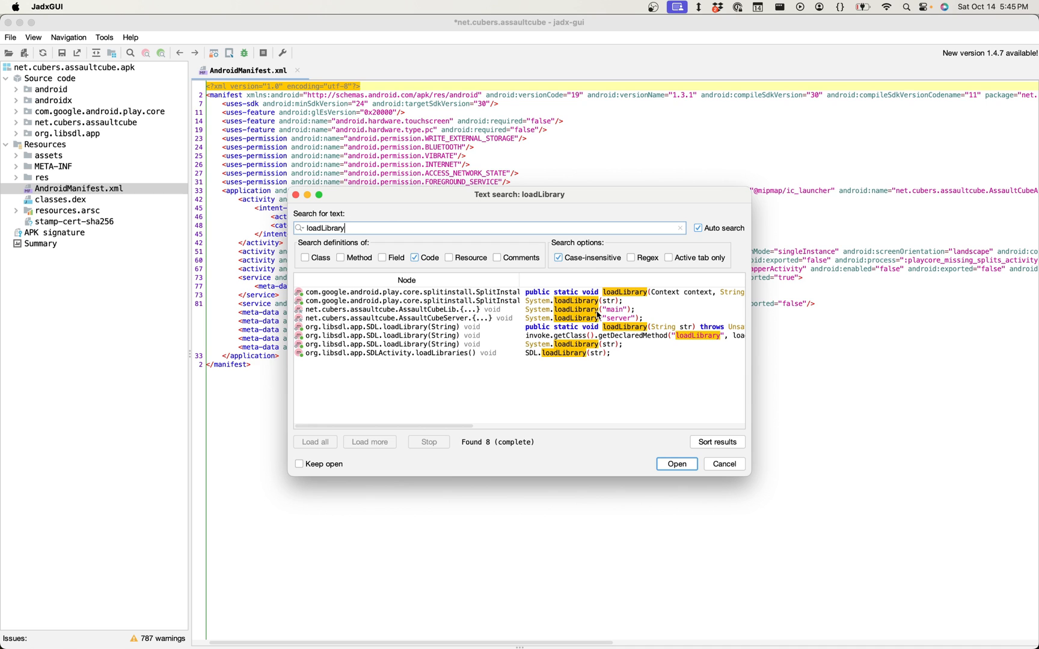
{"action": "mouse_move", "coordinate": [592, 321]}
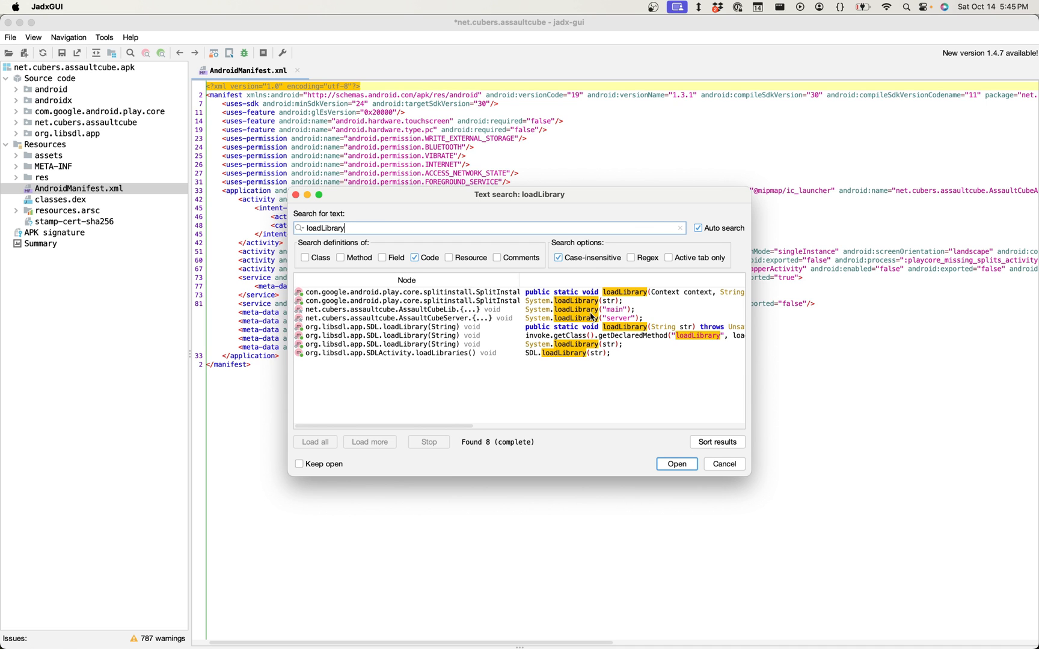
{"action": "mouse_move", "coordinate": [588, 308]}
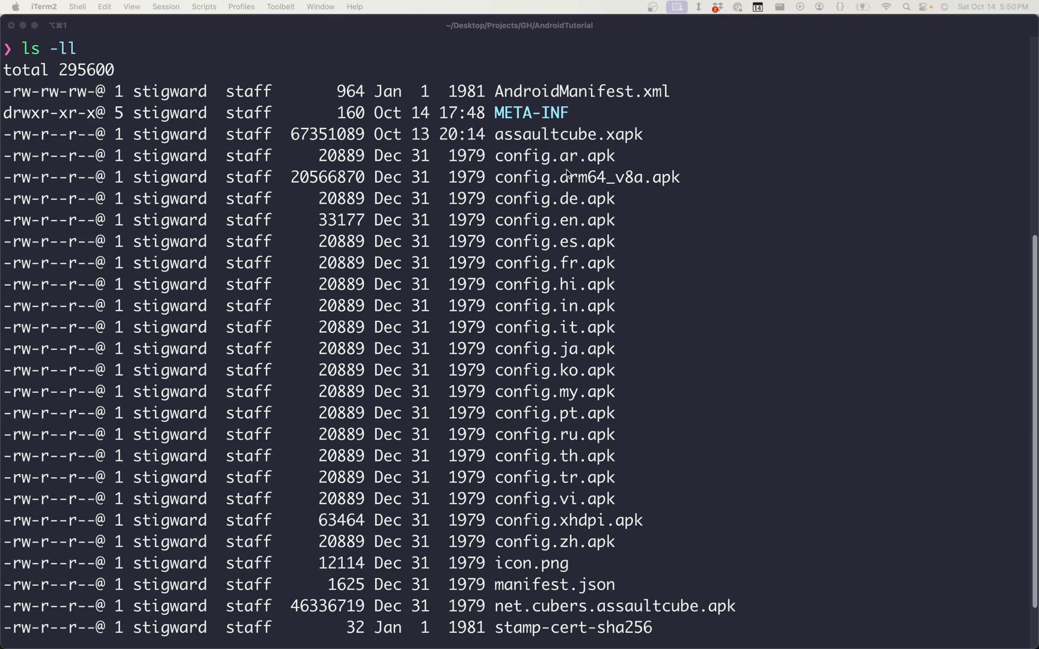
Highlight arm64_v8a in config.arm64_v8a.apk and begin the unzip command for that split
{"action": "double_click", "coordinate": [600, 176]}
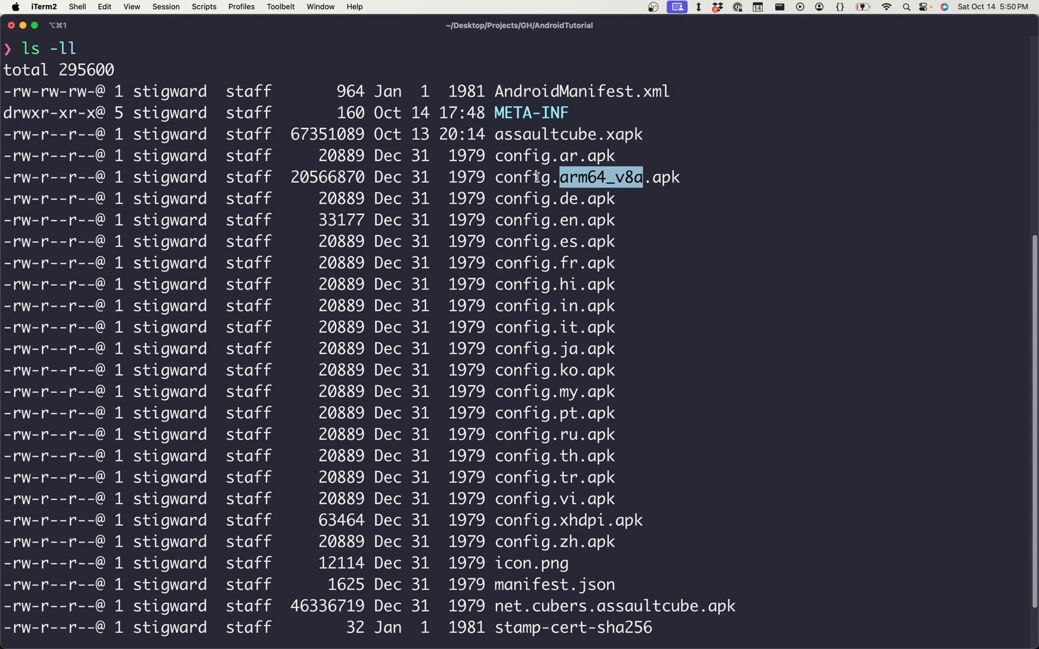
{"action": "mouse_move", "coordinate": [632, 510]}
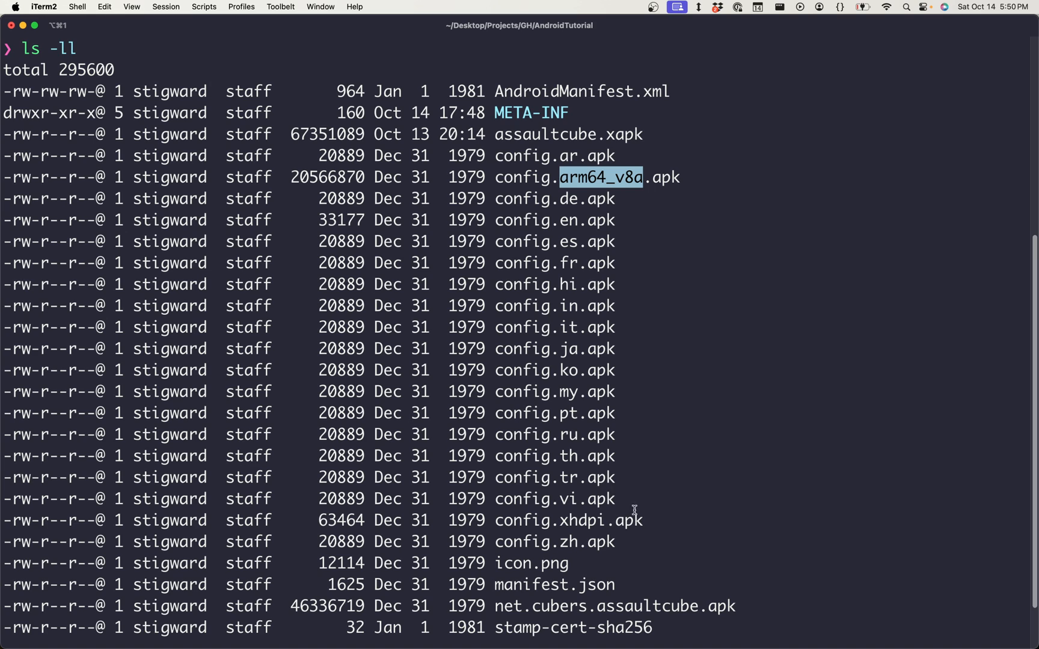
{"action": "mouse_move", "coordinate": [572, 291]}
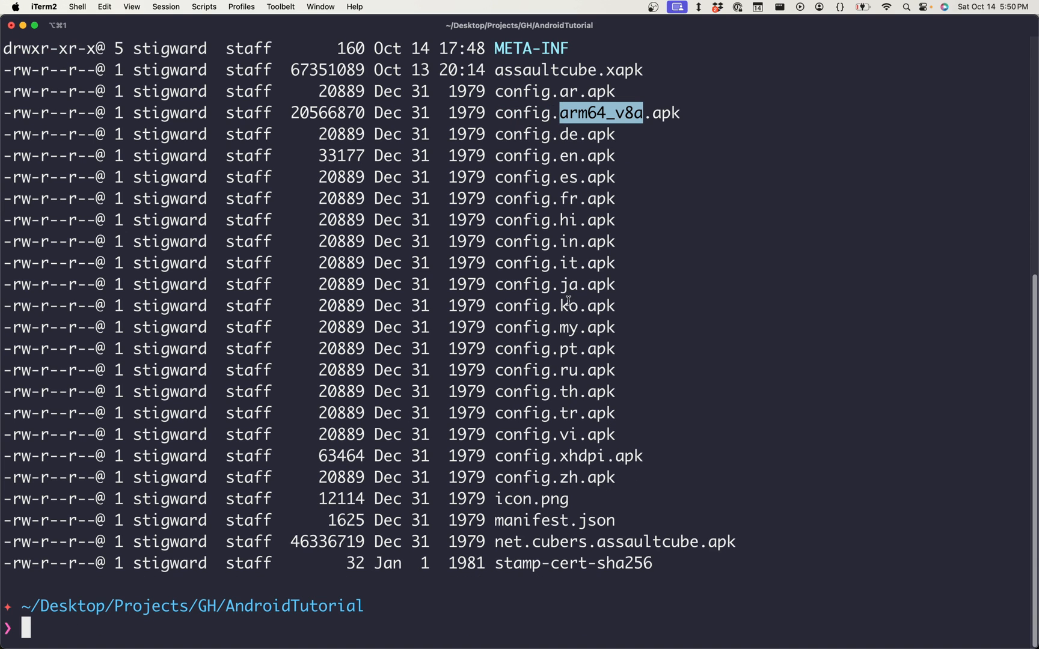
{"action": "type", "text": "unzip config.arm64_v8a.apk"}
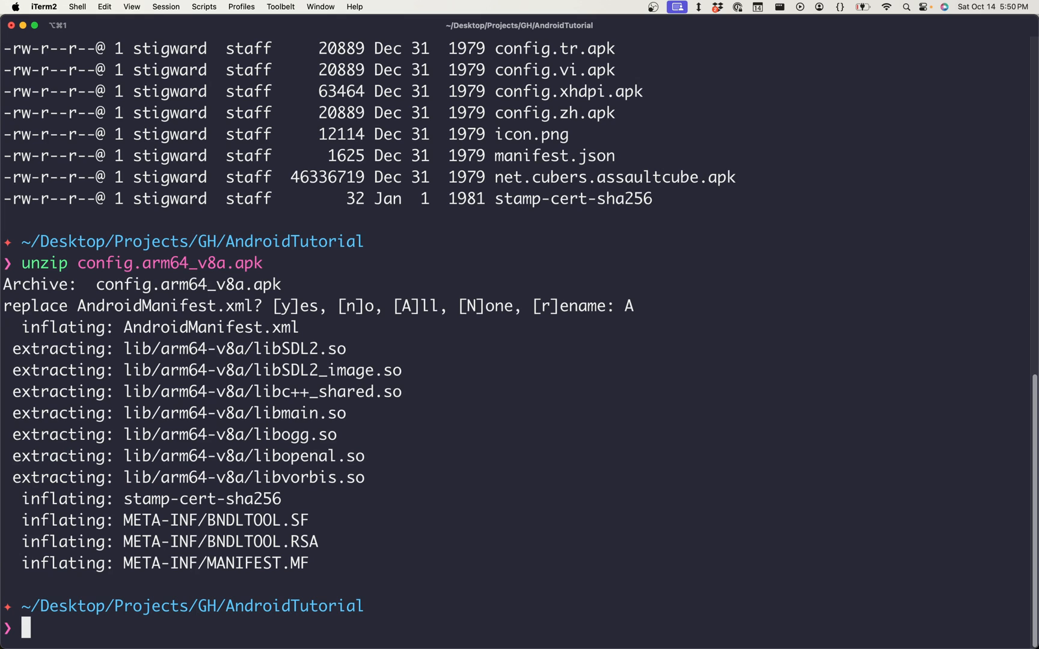
Highlight libmain.so among the extracted arm64-v8a native libraries
{"action": "double_click", "coordinate": [317, 414]}
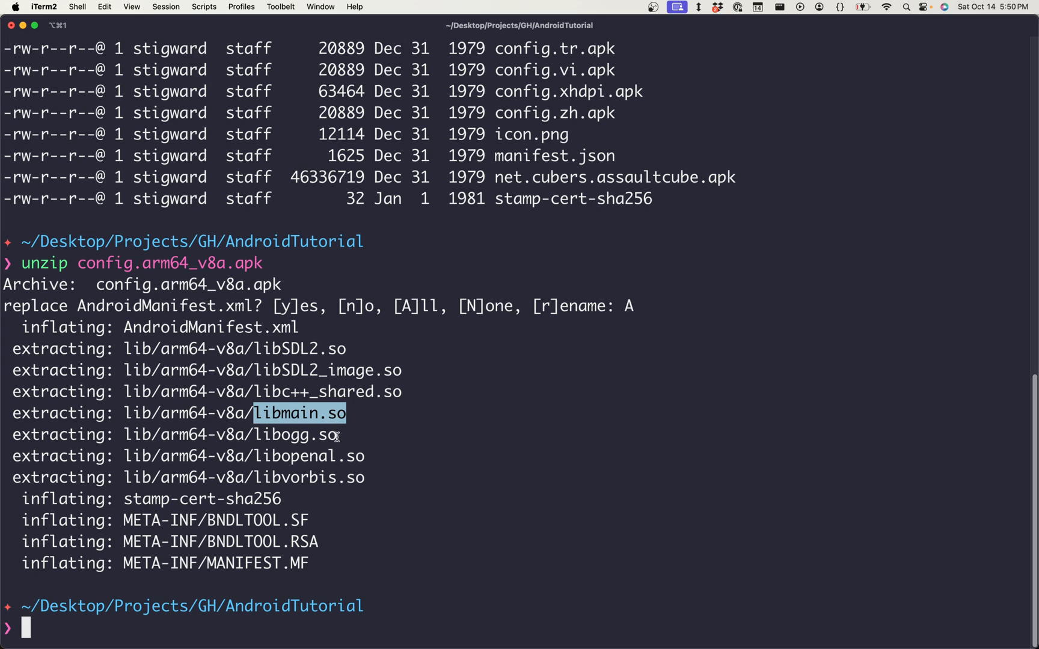
{"action": "mouse_move", "coordinate": [159, 412]}
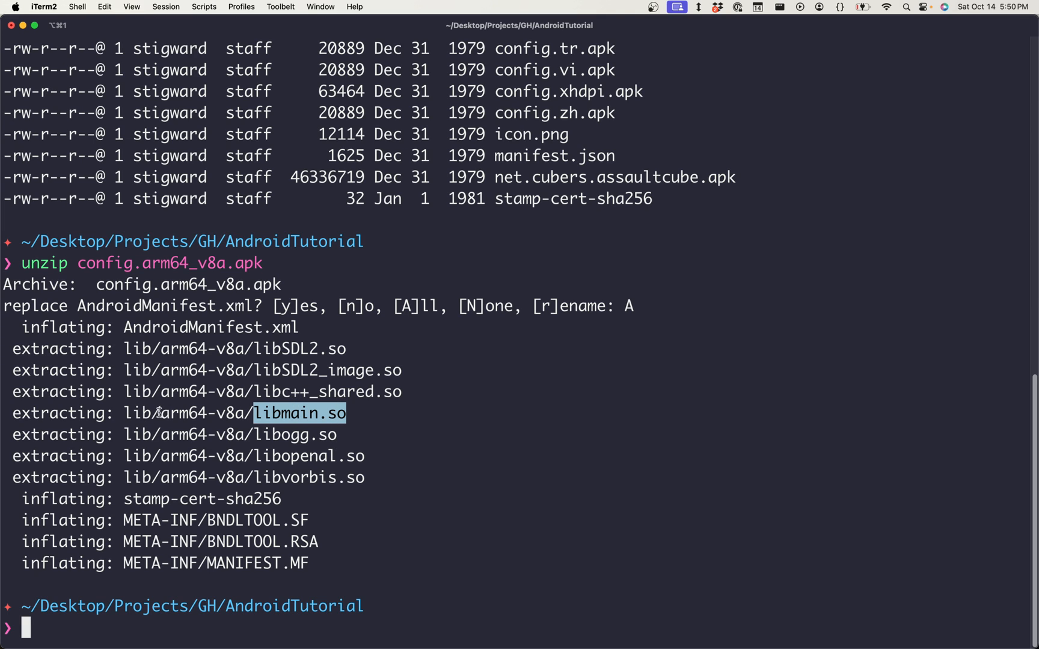
{"action": "mouse_move", "coordinate": [277, 414]}
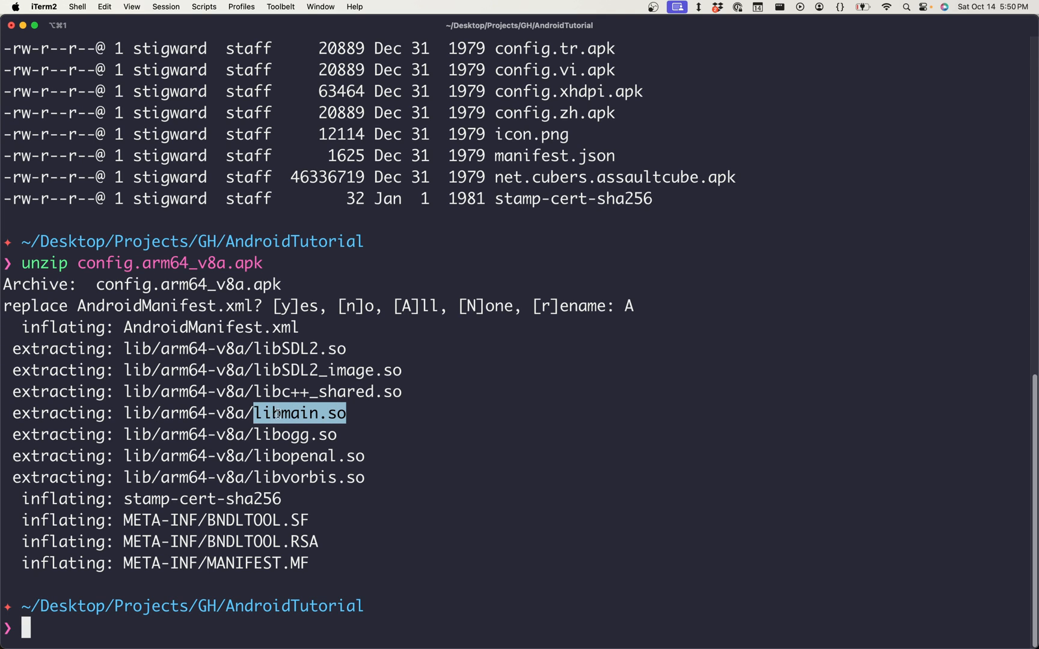
{"action": "mouse_move", "coordinate": [267, 392]}
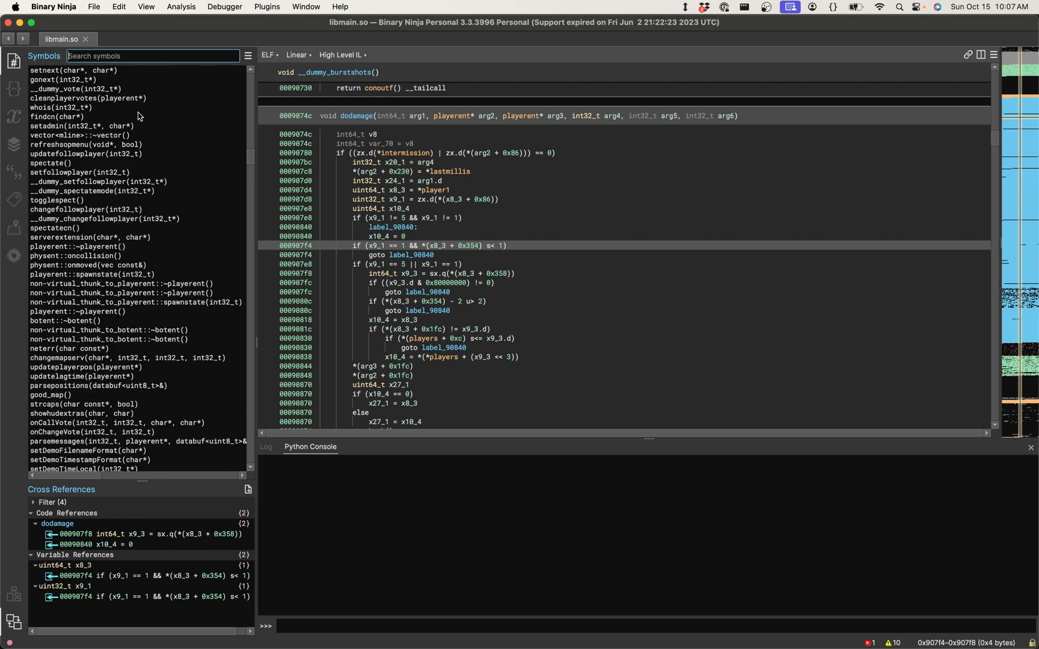
{"action": "mouse_move", "coordinate": [103, 163]}
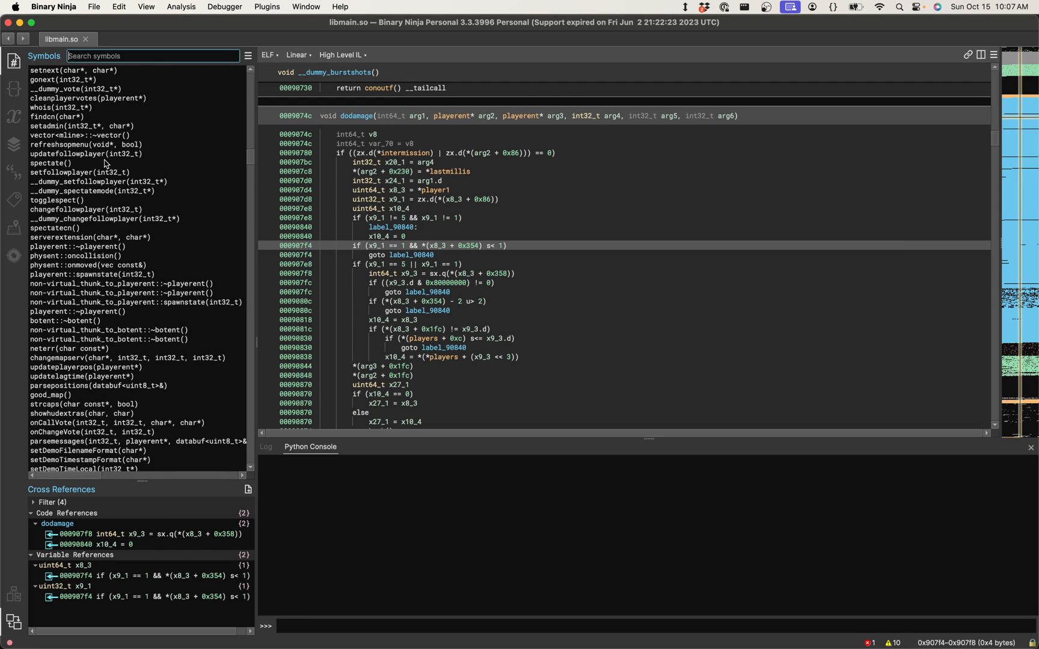
{"action": "mouse_move", "coordinate": [157, 250]}
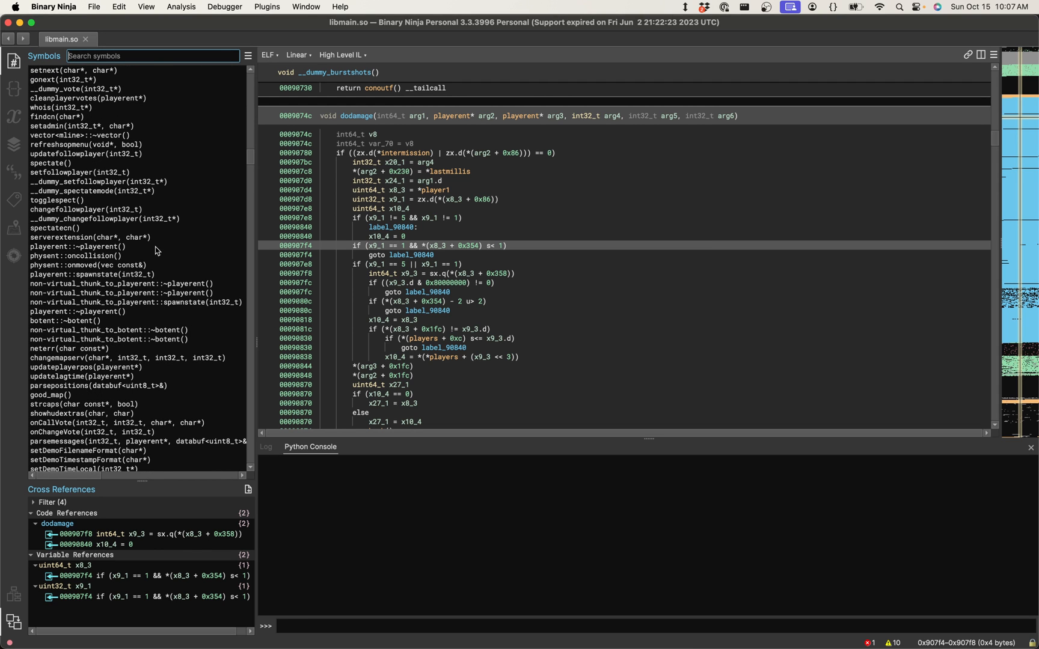
Scroll through libmain.so's Symbols sidebar listing game functions
{"action": "scroll", "scroll_direction": "down", "scroll_amount": 3}
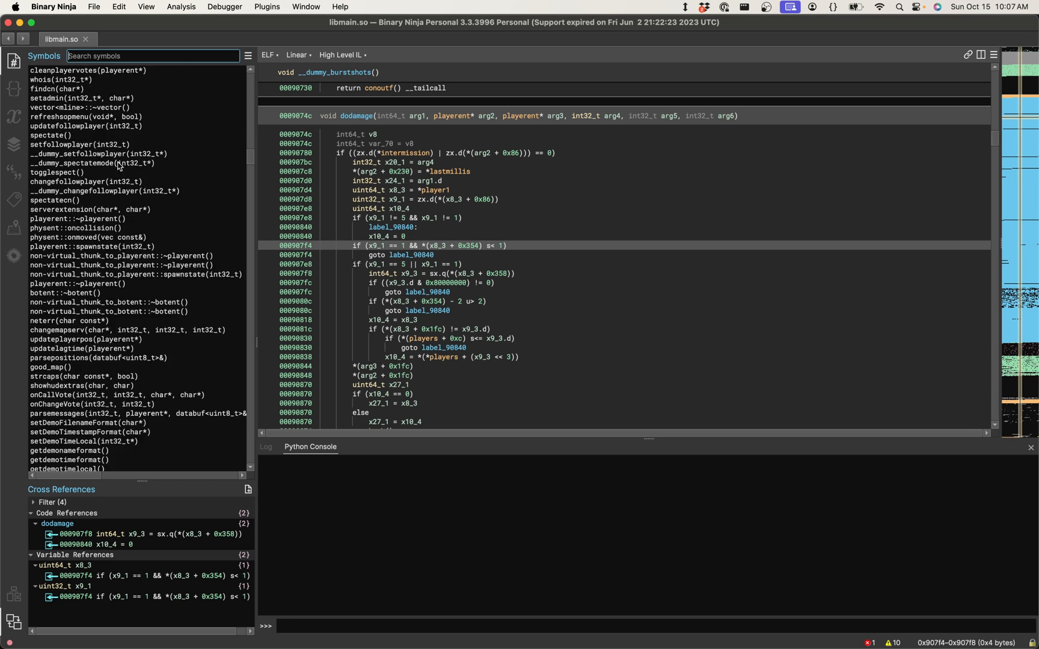
{"action": "scroll", "scroll_direction": "down", "scroll_amount": 3}
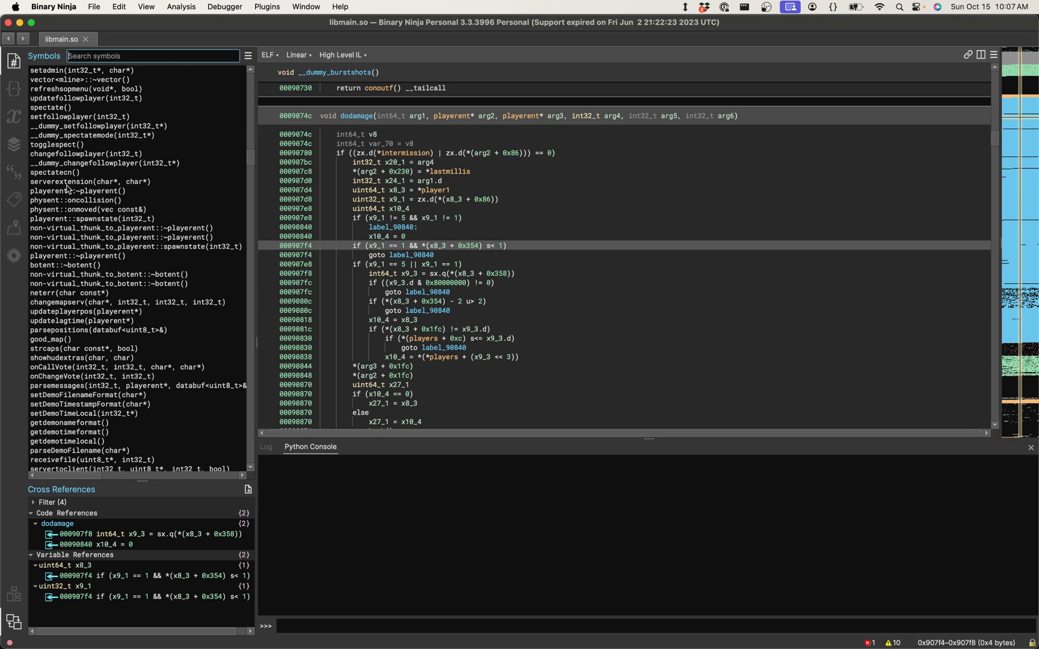
{"action": "mouse_move", "coordinate": [103, 209]}
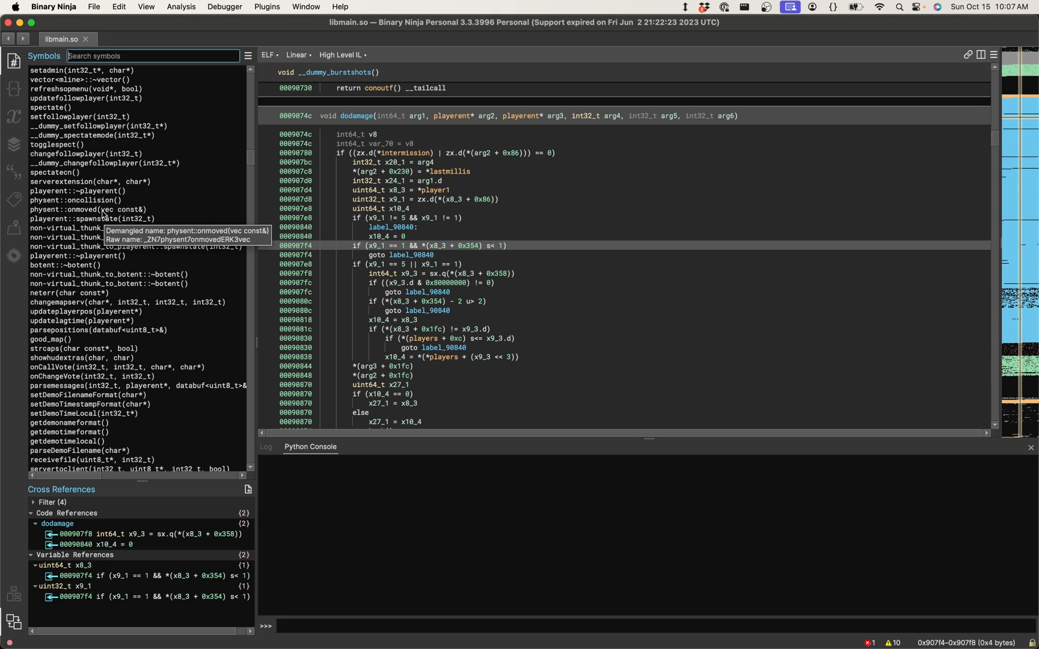
{"action": "scroll", "scroll_direction": "down", "scroll_amount": 3}
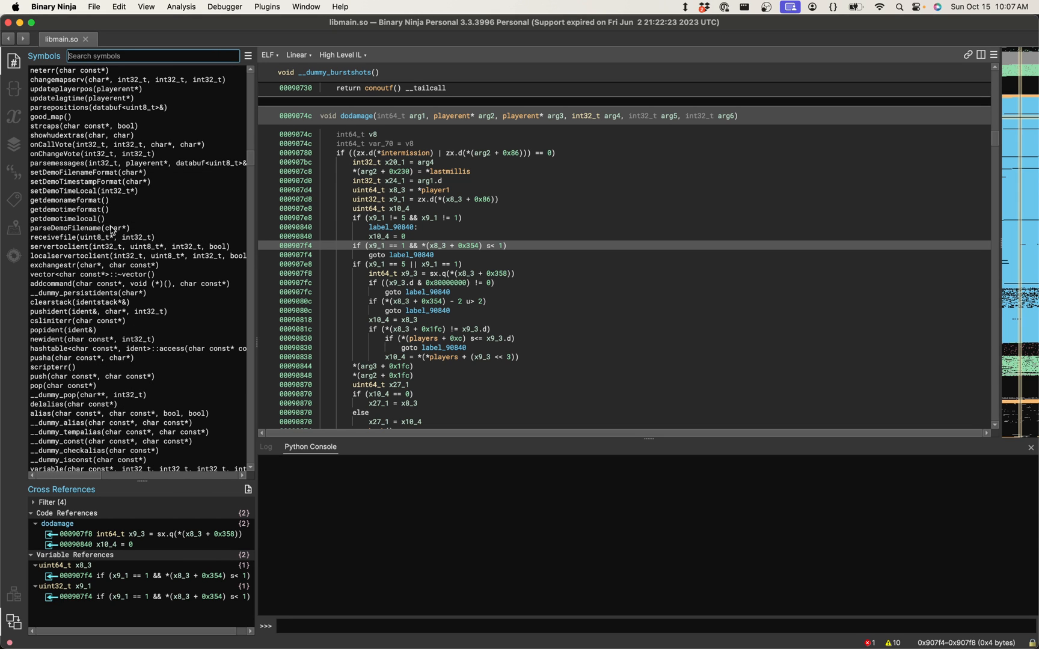
{"action": "scroll", "scroll_direction": "down", "scroll_amount": 3}
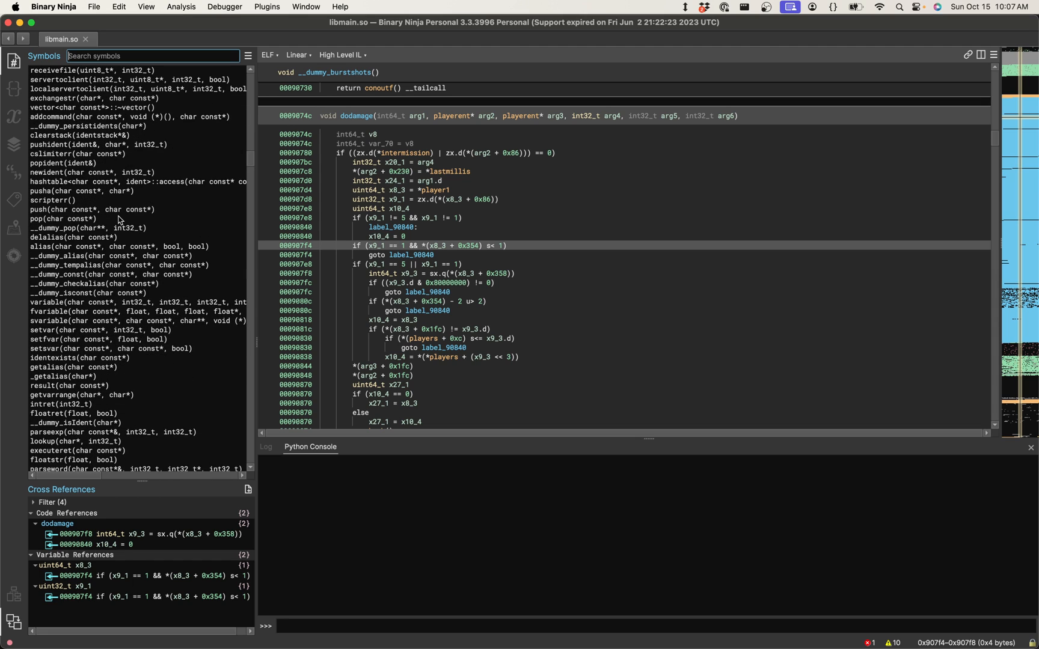
{"action": "mouse_move", "coordinate": [163, 97]}
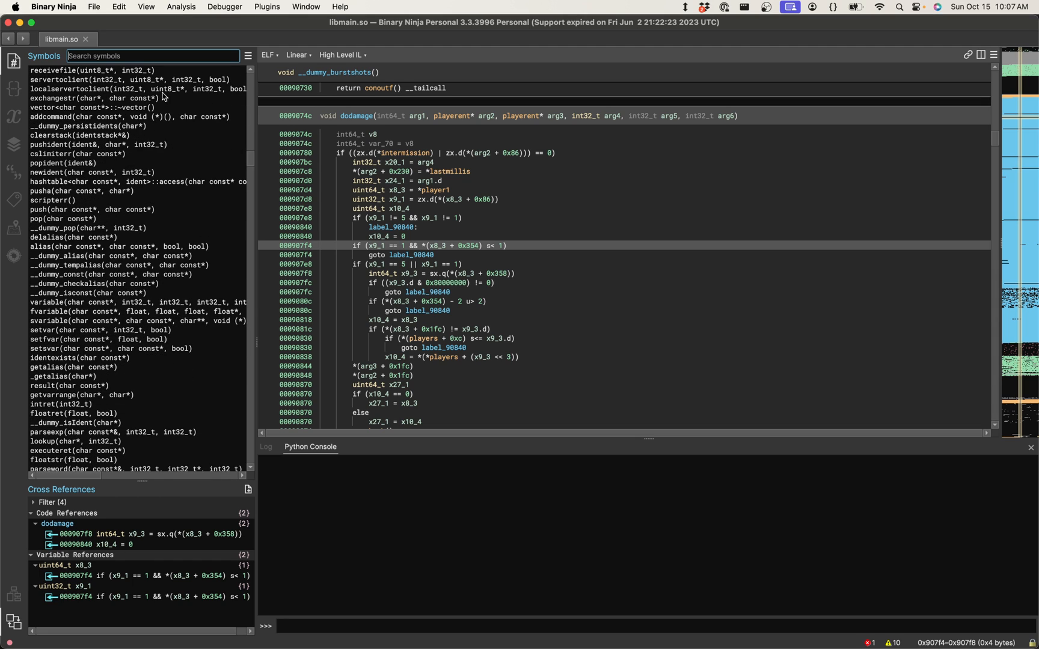
{"action": "mouse_move", "coordinate": [351, 123]}
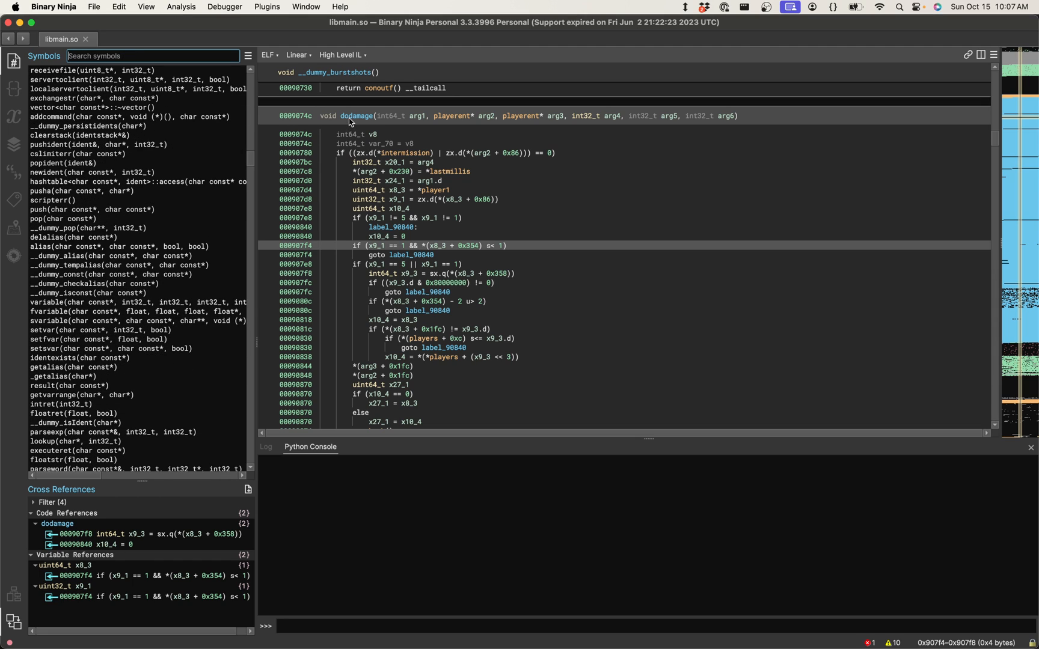
{"action": "mouse_move", "coordinate": [272, 134]}
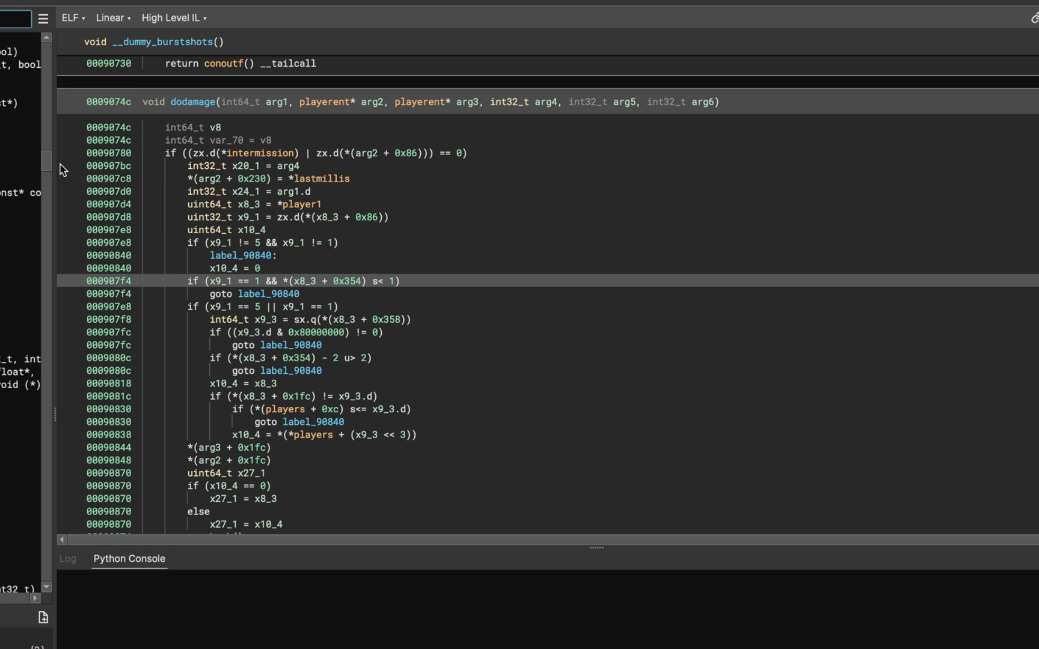
{"action": "mouse_move", "coordinate": [149, 121]}
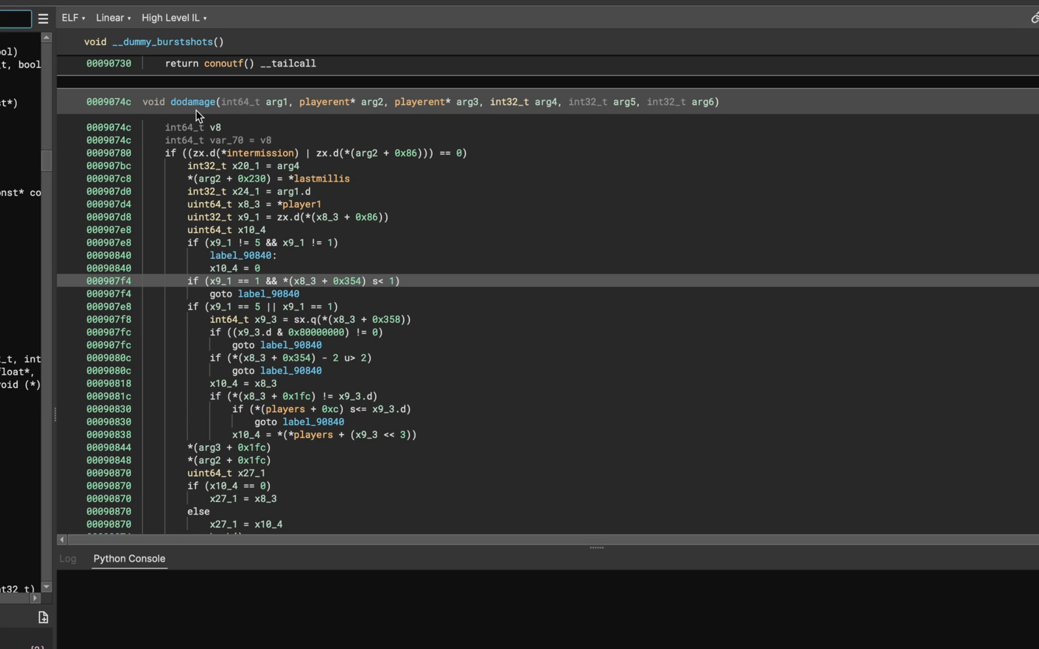
{"action": "mouse_move", "coordinate": [208, 125]}
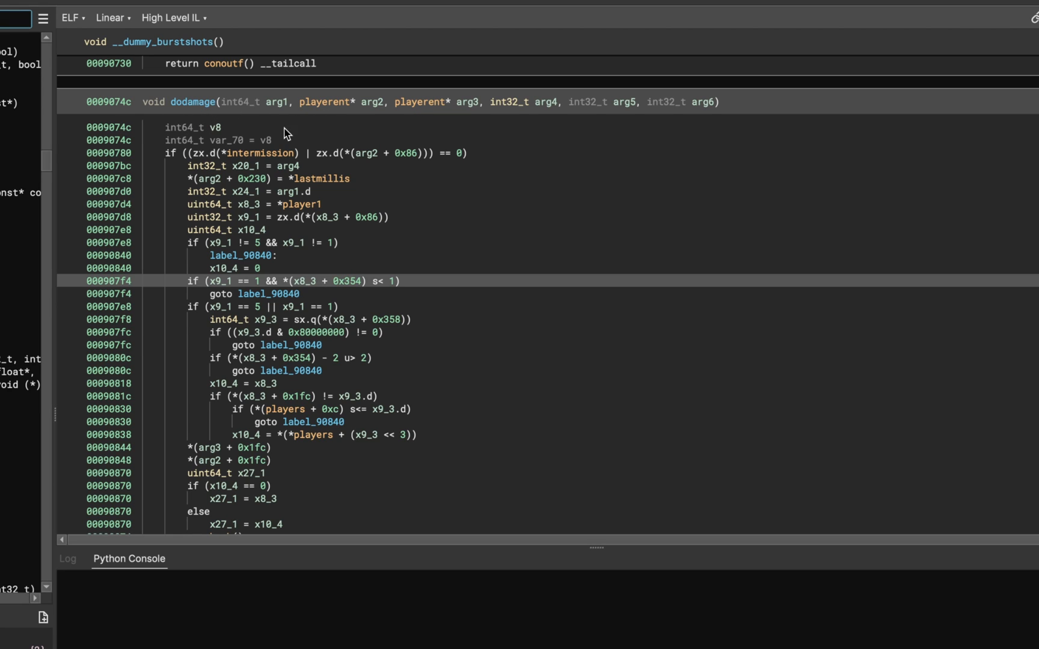
{"action": "mouse_move", "coordinate": [397, 110]}
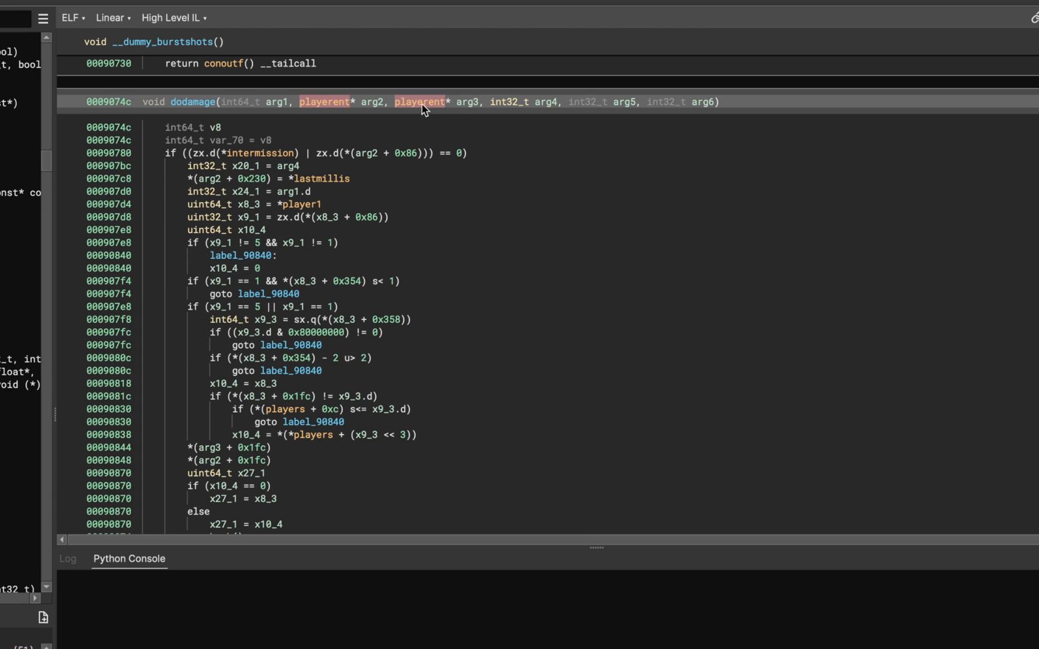
{"action": "mouse_move", "coordinate": [349, 105]}
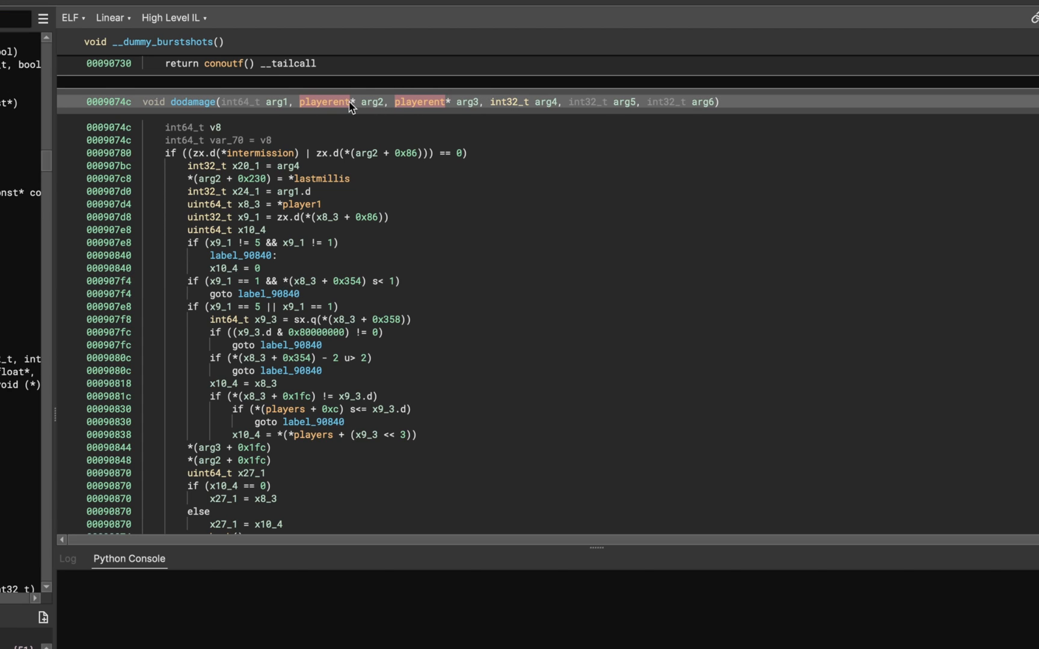
{"action": "mouse_move", "coordinate": [328, 105]}
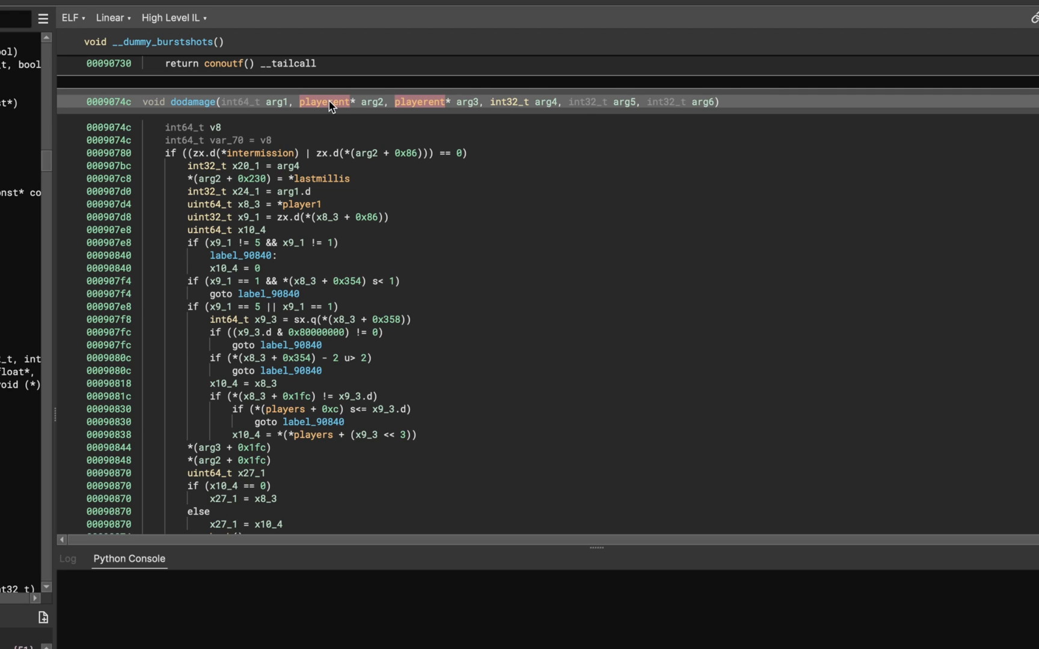
{"action": "mouse_move", "coordinate": [338, 106]}
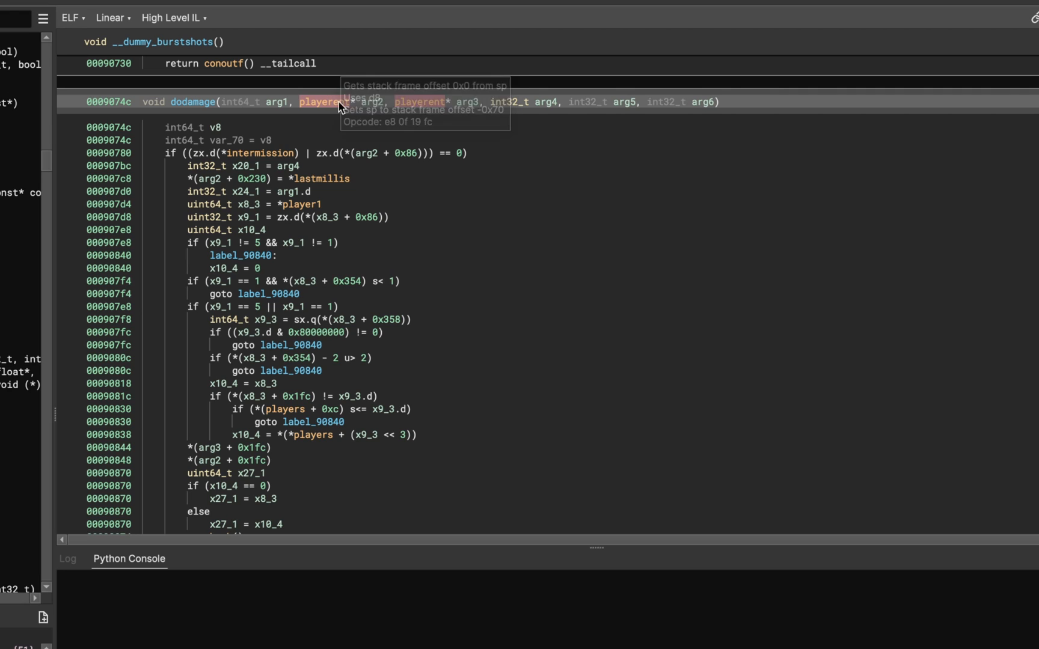
{"action": "mouse_move", "coordinate": [426, 121]}
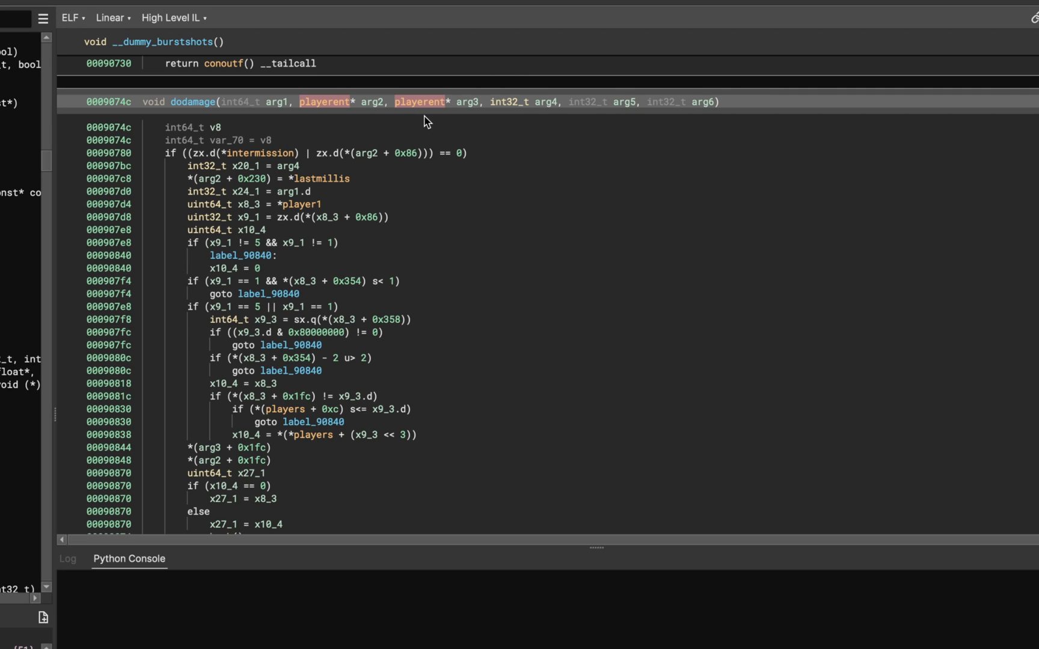
{"action": "mouse_move", "coordinate": [499, 40]}
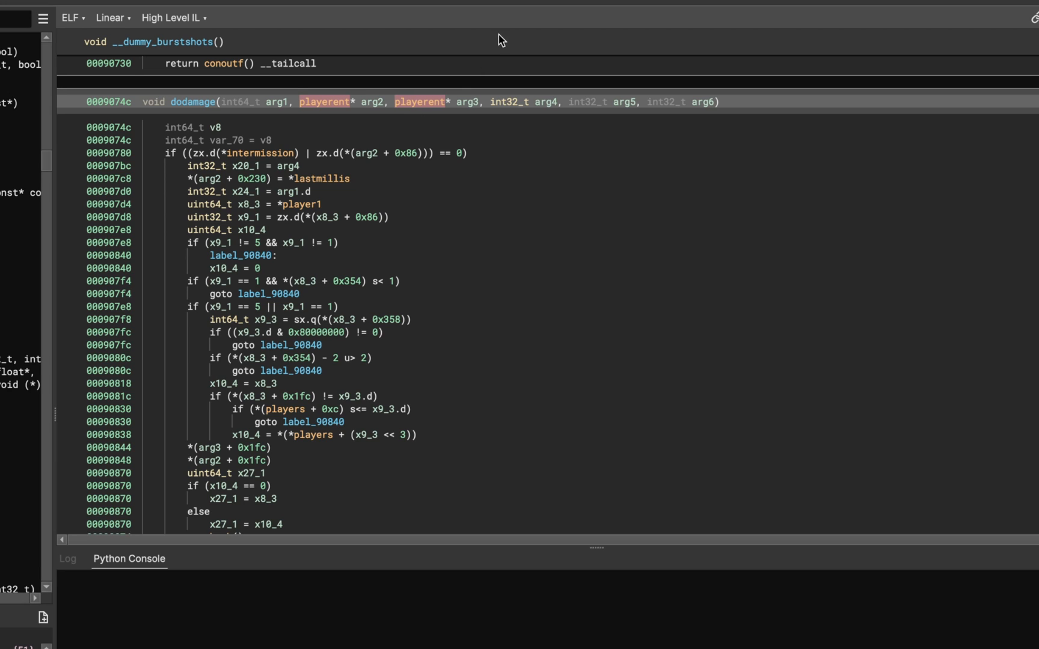
{"action": "mouse_move", "coordinate": [262, 210]}
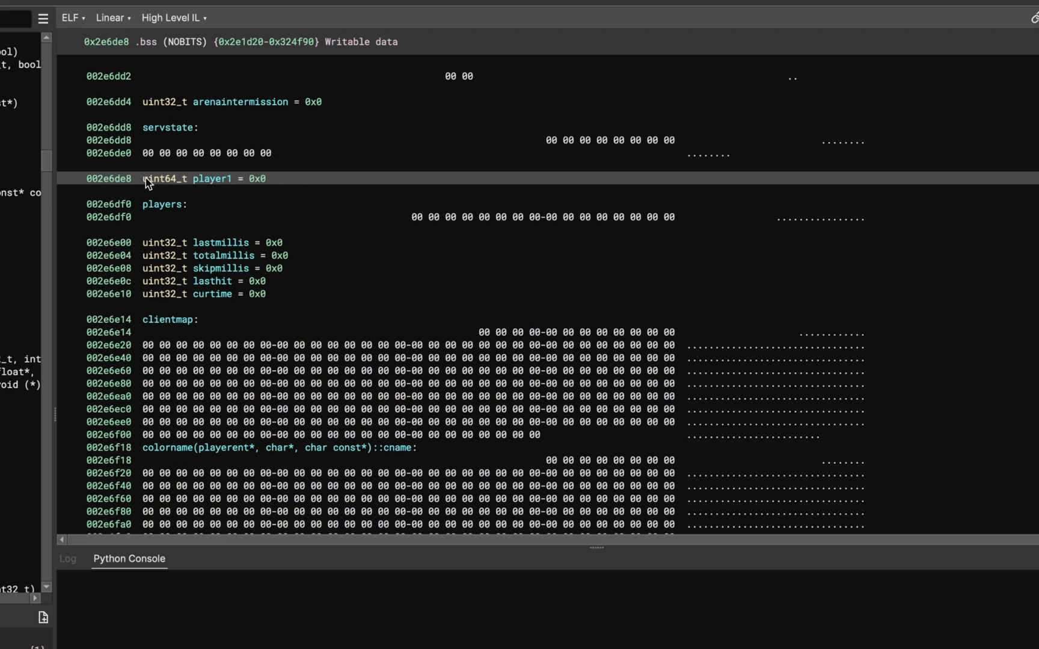
Highlight the player1 global variable's uses within dodamage
{"action": "left_click", "coordinate": [111, 177]}
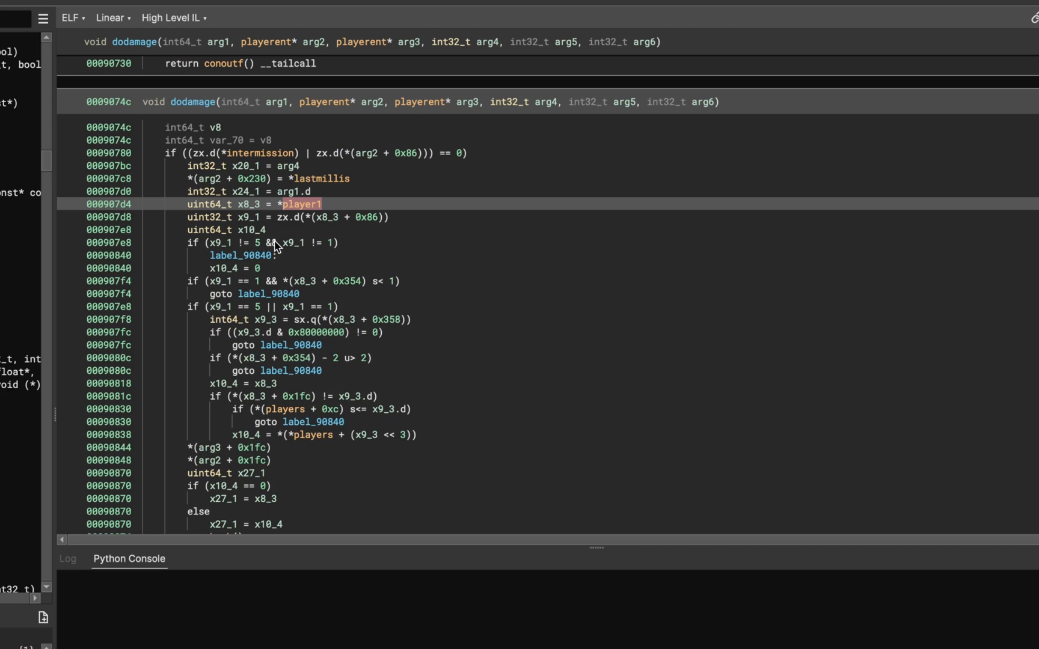
{"action": "mouse_move", "coordinate": [265, 210]}
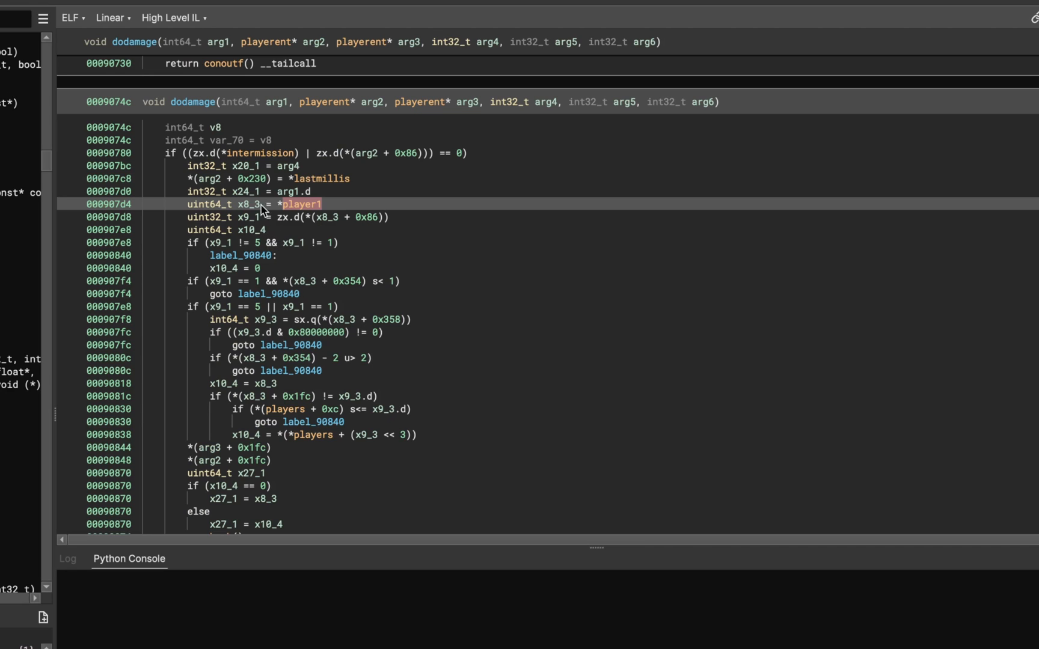
{"action": "mouse_move", "coordinate": [597, 100]}
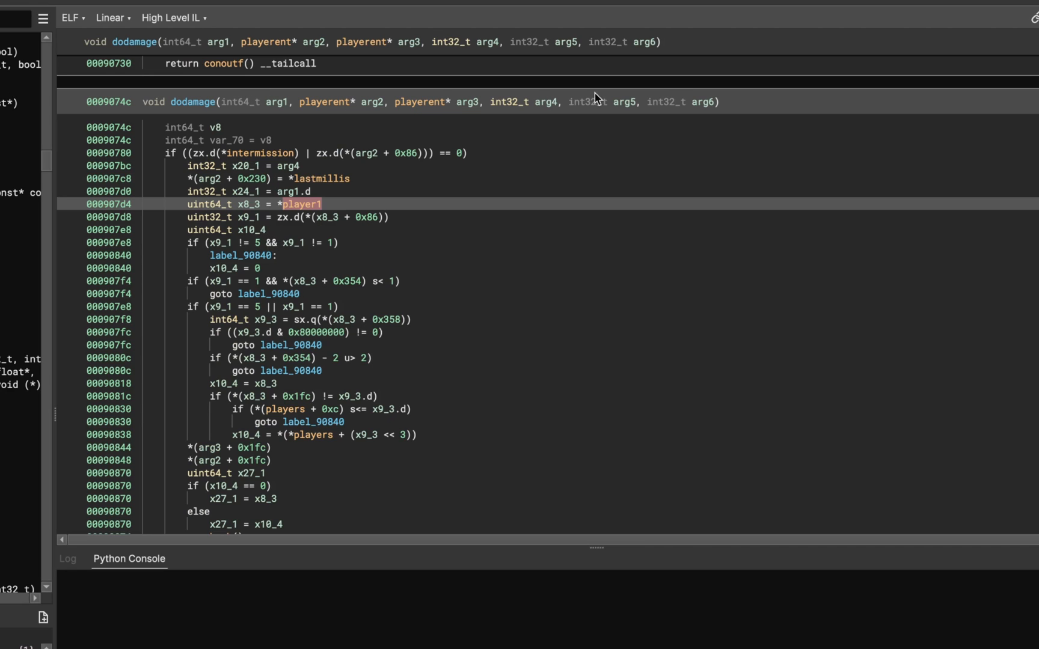
{"action": "mouse_move", "coordinate": [319, 191]}
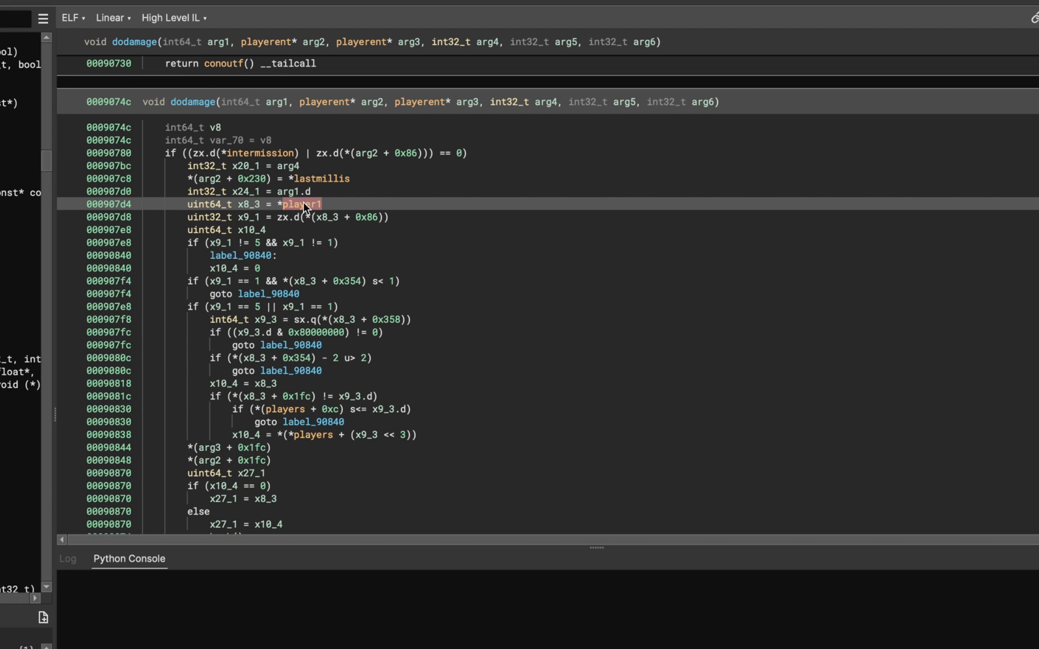
{"action": "mouse_move", "coordinate": [298, 212]}
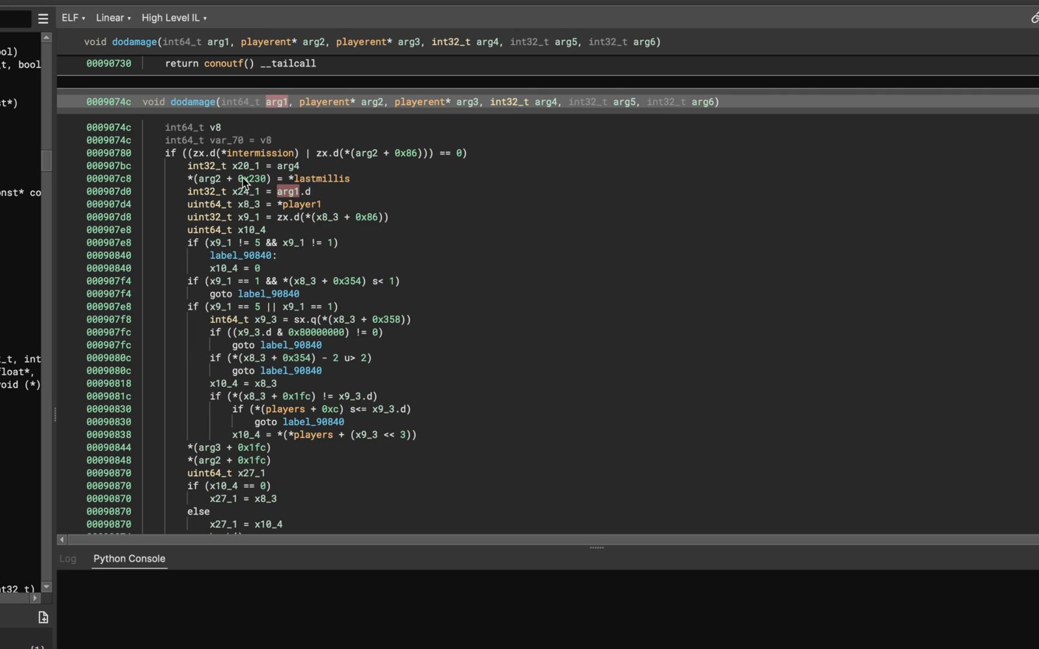
{"action": "mouse_move", "coordinate": [254, 175]}
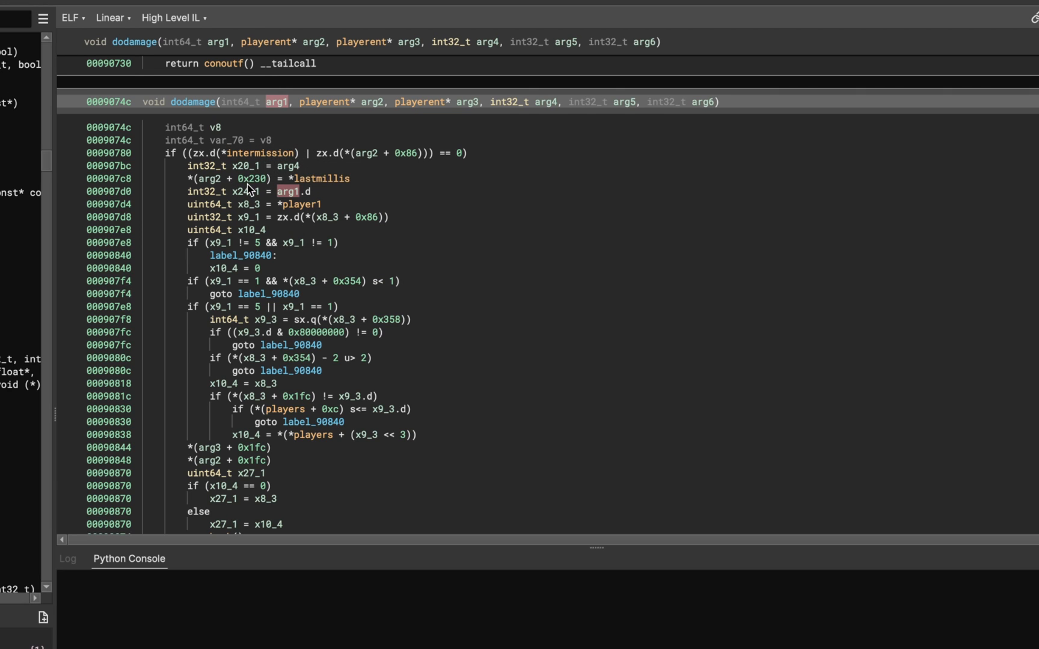
{"action": "mouse_move", "coordinate": [288, 181]}
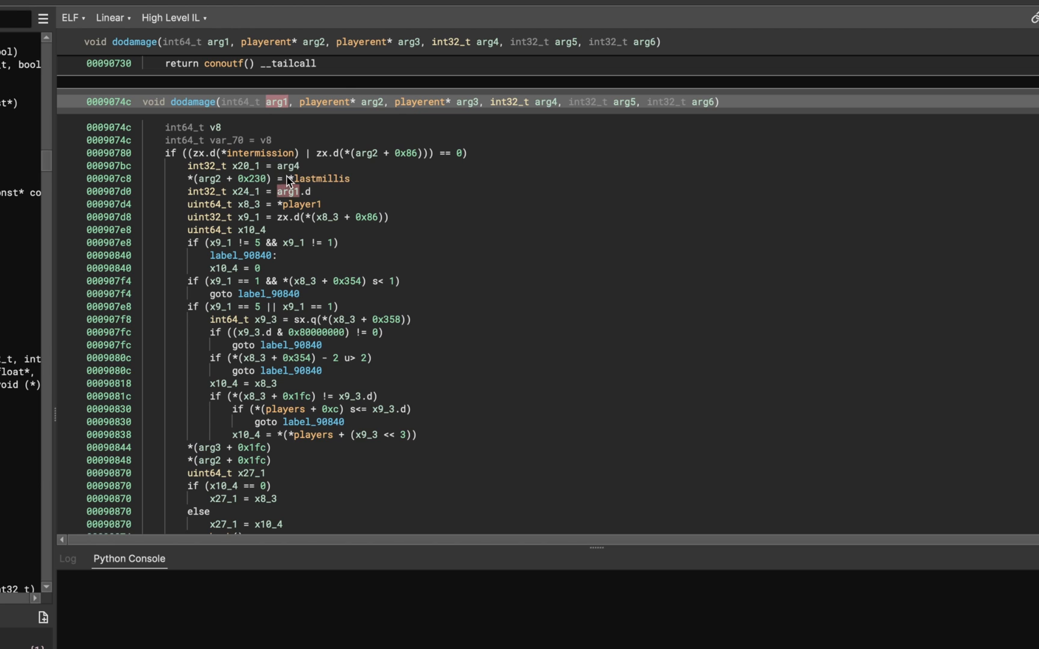
{"action": "mouse_move", "coordinate": [275, 175]}
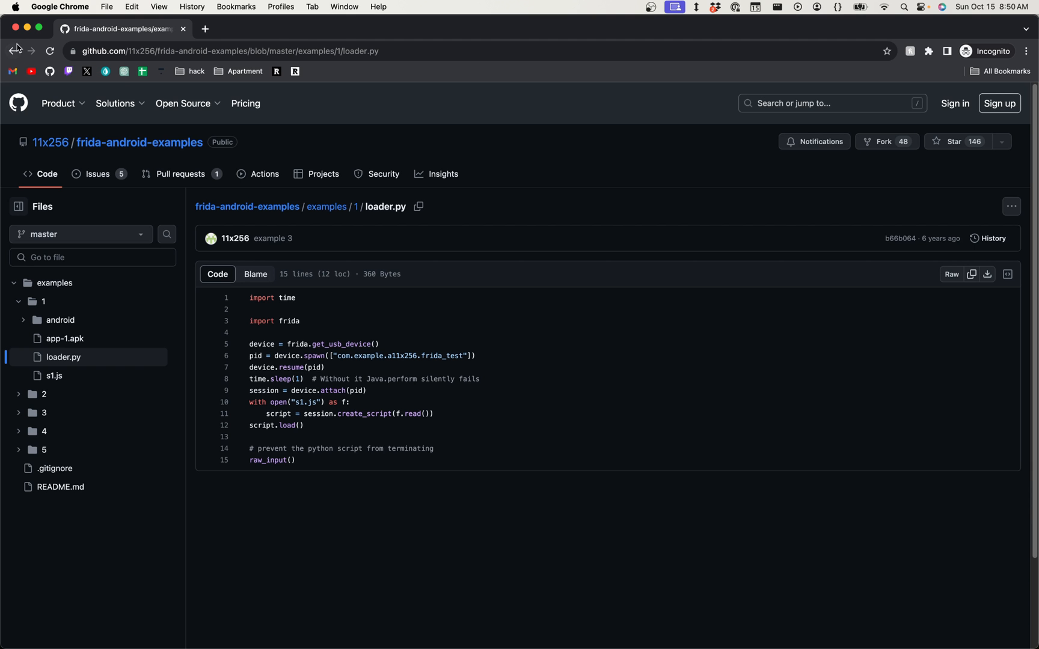
{"action": "mouse_move", "coordinate": [586, 214]}
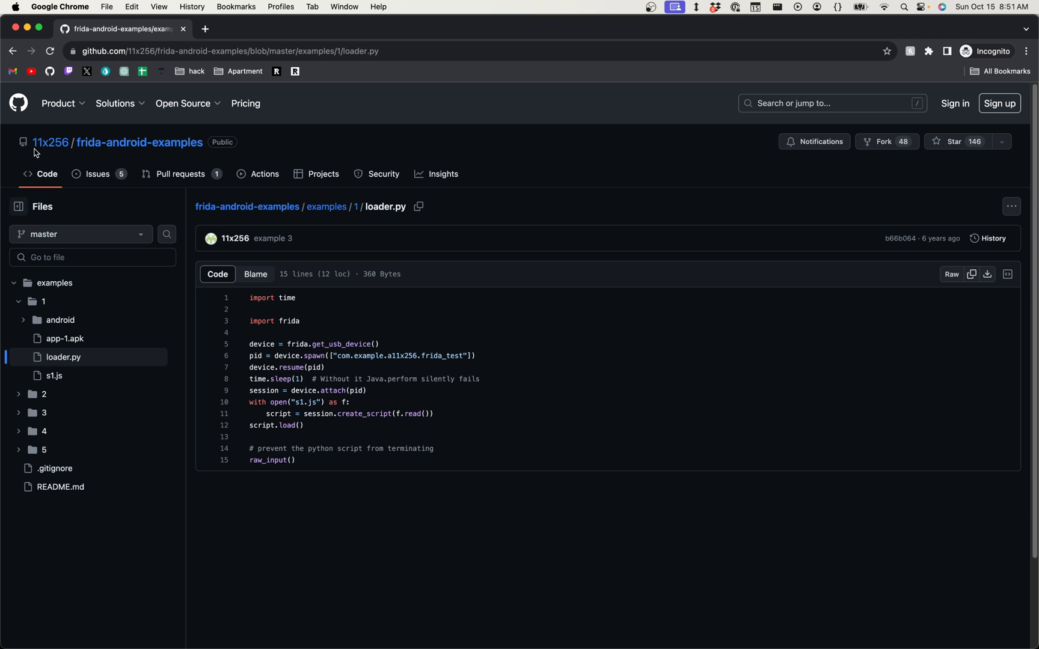
{"action": "mouse_move", "coordinate": [166, 165]}
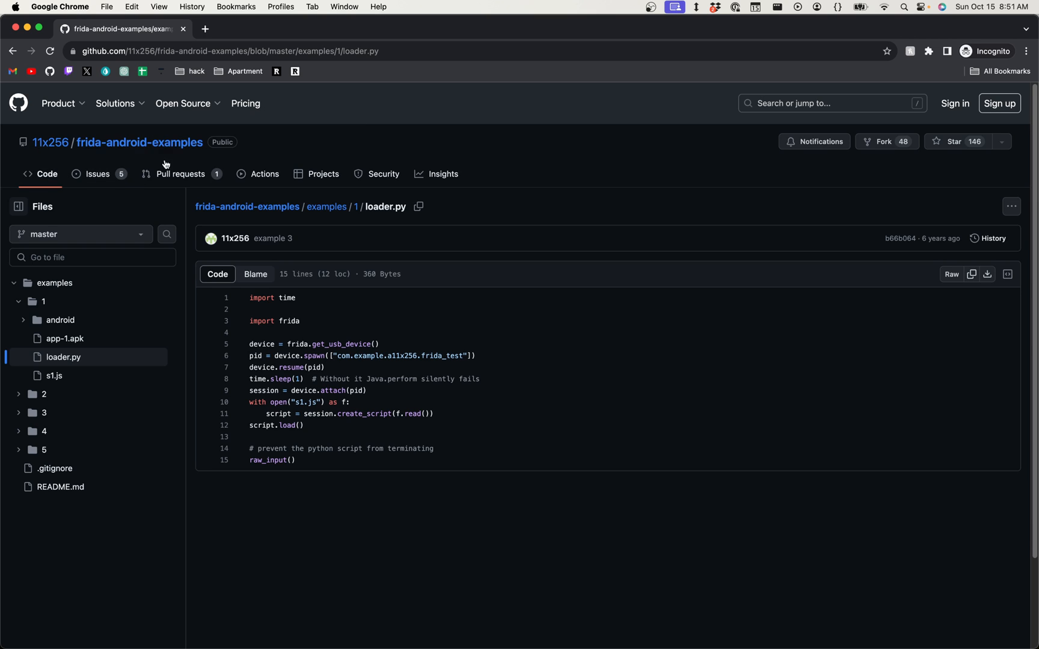
{"action": "mouse_move", "coordinate": [155, 162]}
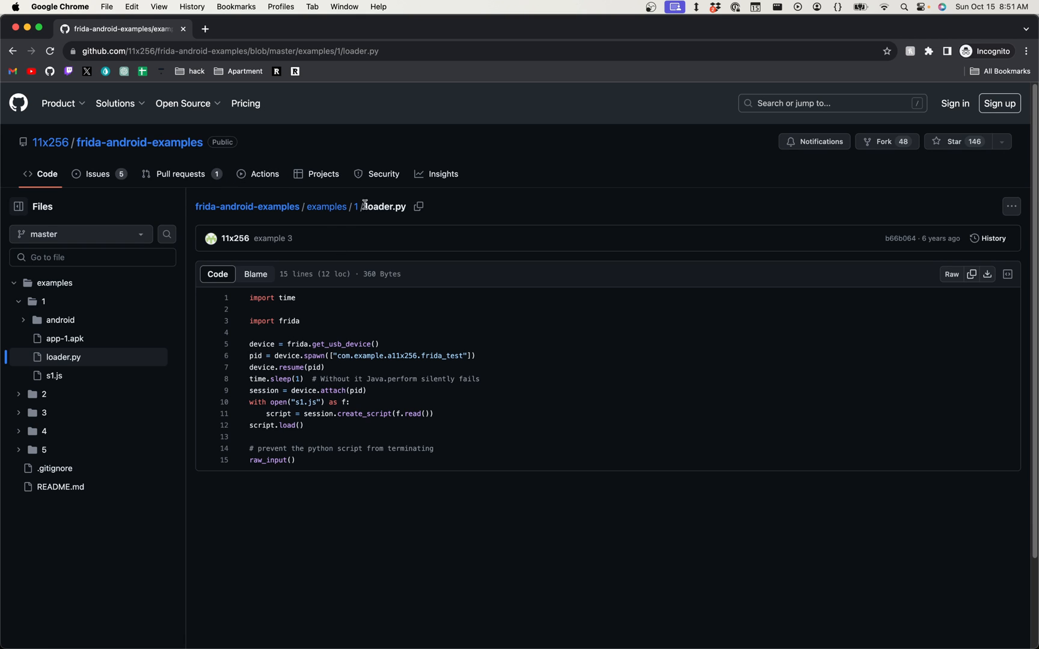
{"action": "mouse_move", "coordinate": [302, 371]}
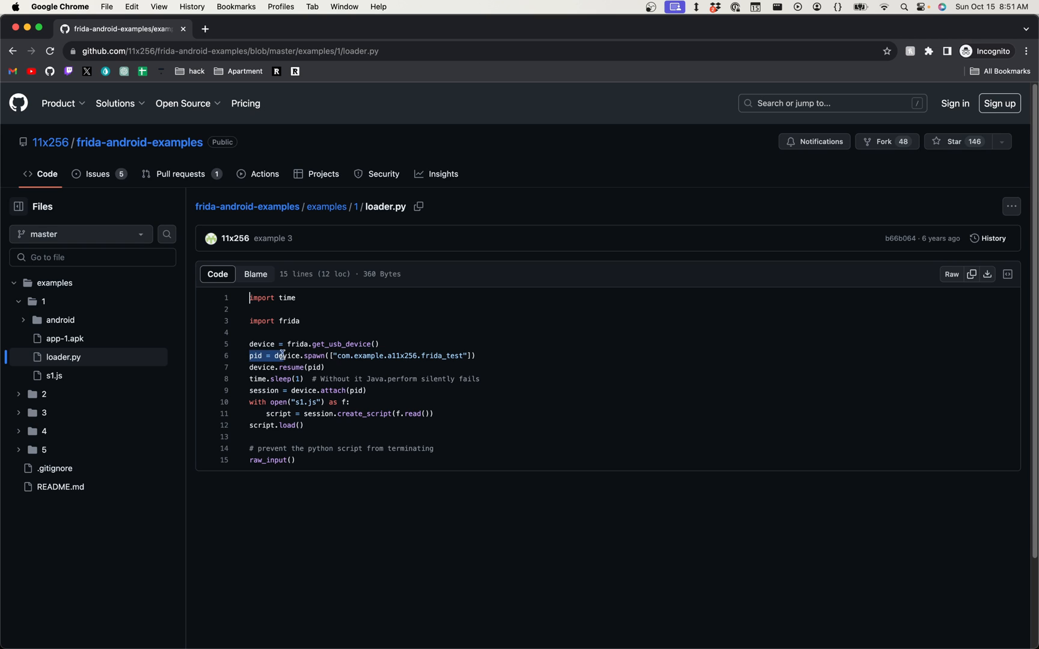
Look up get_usb_device references, mark the spawned package name, and select the loader.py code
{"action": "left_click", "coordinate": [341, 344]}
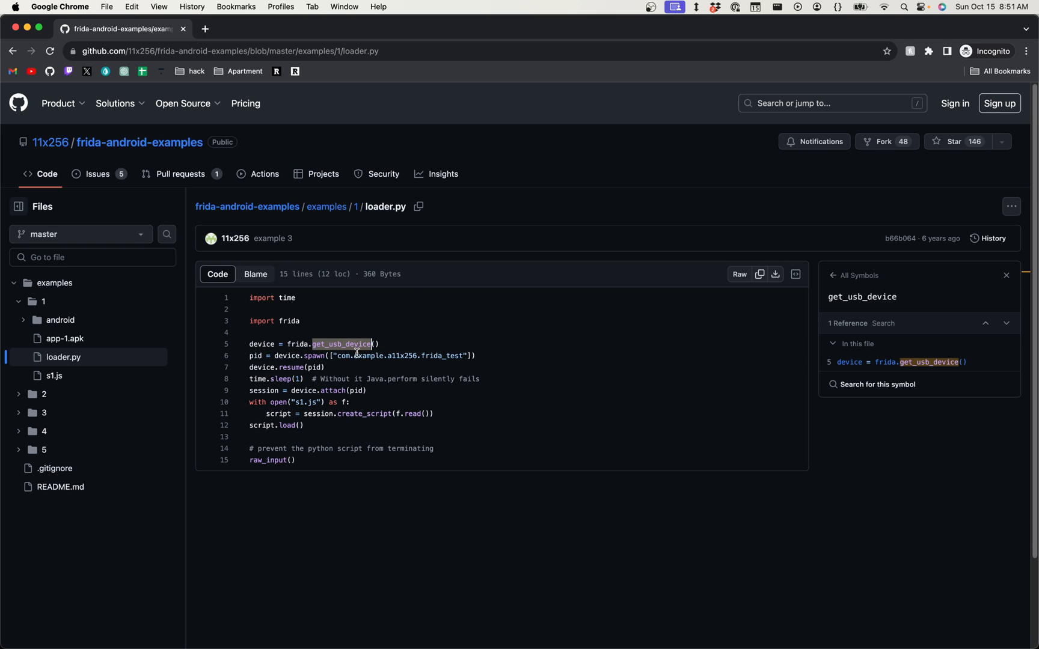
{"action": "mouse_move", "coordinate": [335, 333]}
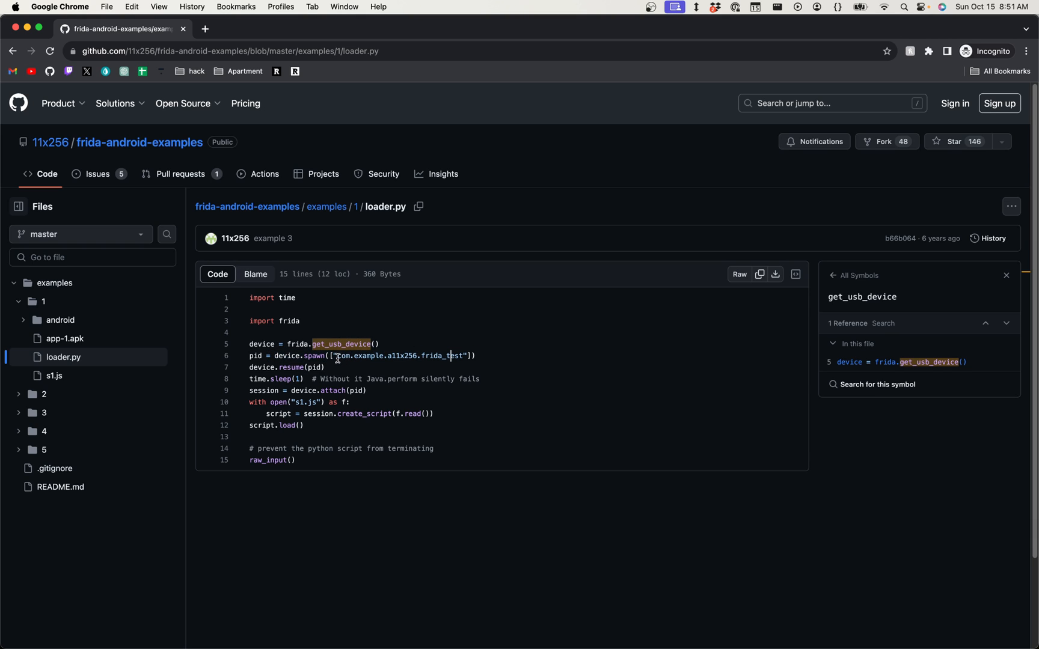
{"action": "left_click_drag", "start_coordinate": [336, 356], "coordinate": [463, 356]}
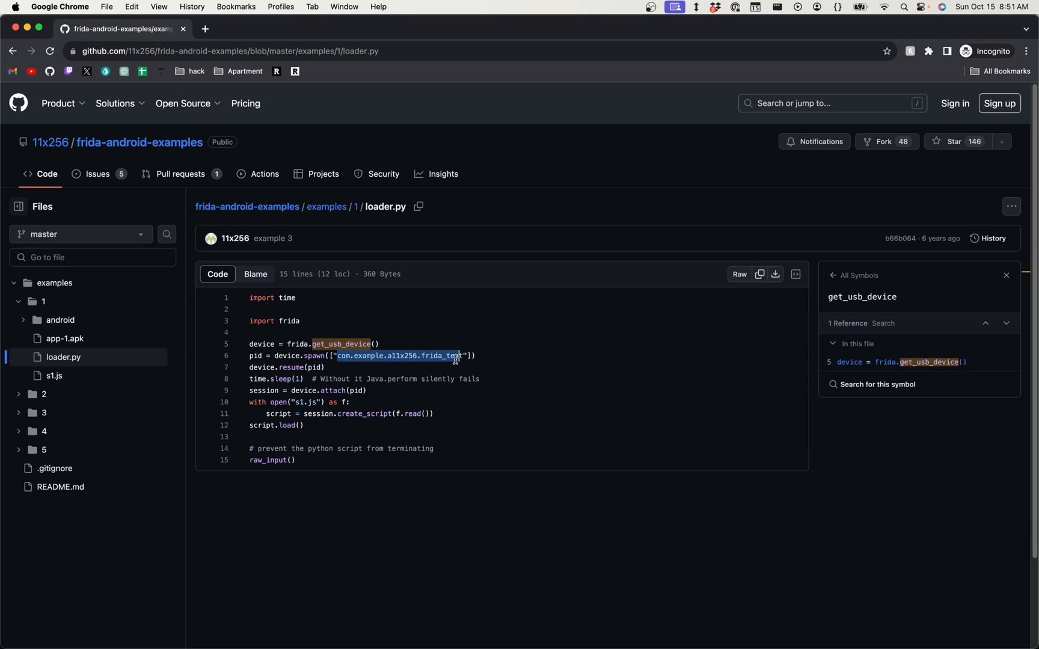
{"action": "mouse_move", "coordinate": [418, 346]}
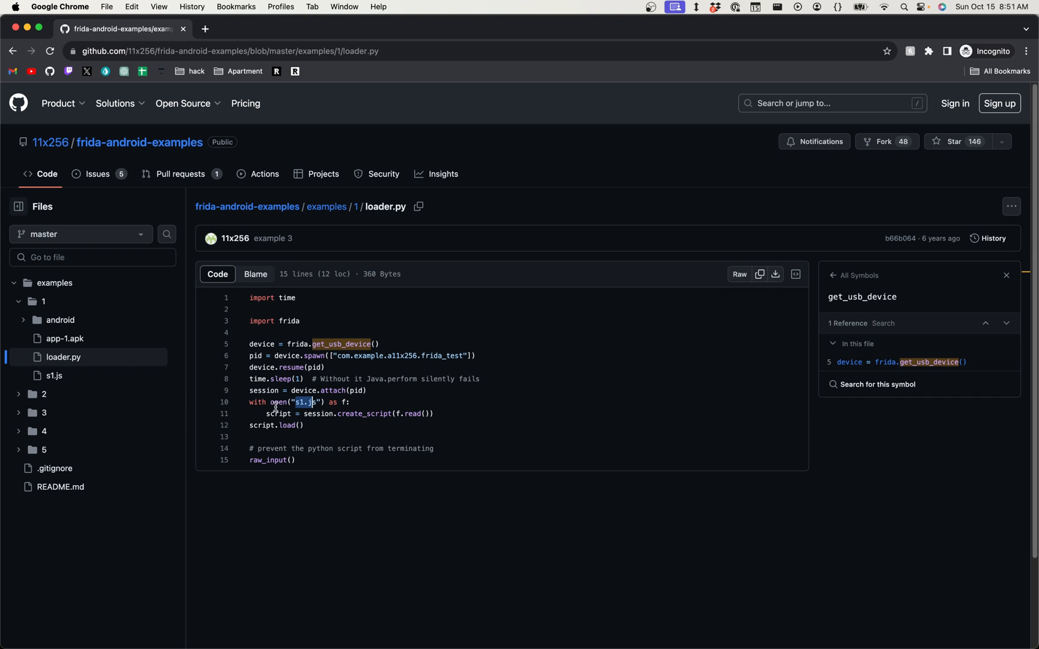
{"action": "left_click_drag", "start_coordinate": [249, 344], "coordinate": [304, 426]}
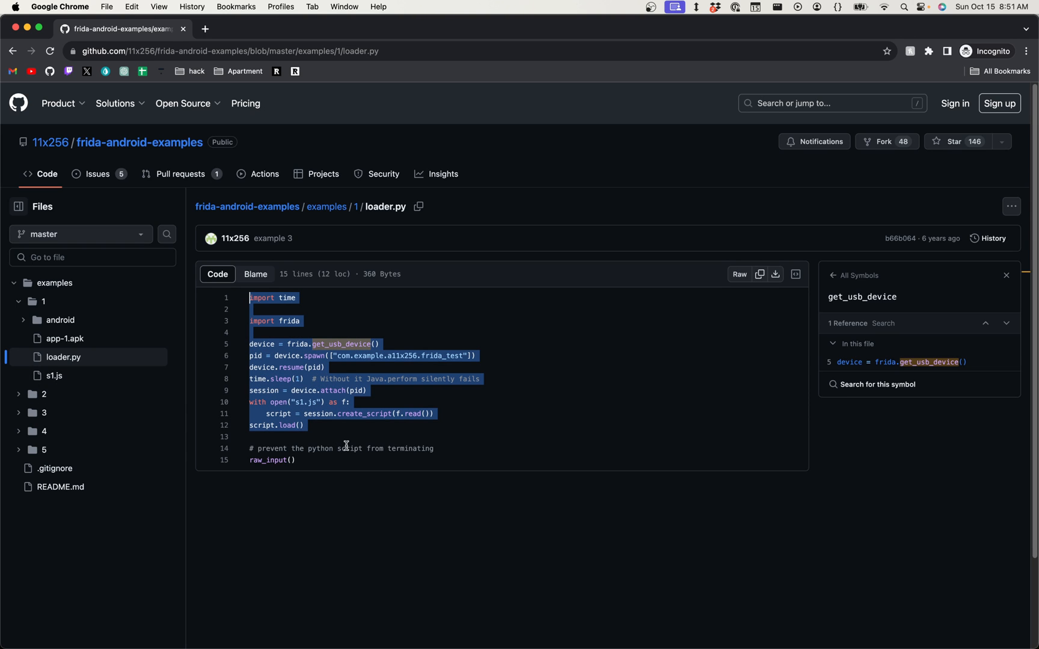
{"action": "mouse_move", "coordinate": [336, 455]}
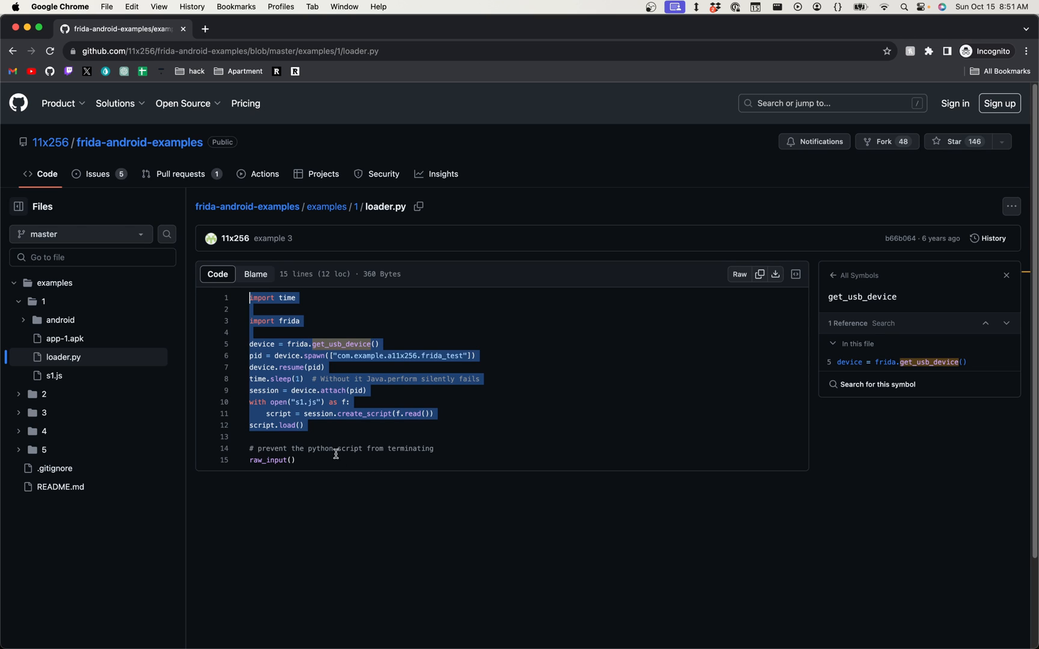
{"action": "mouse_move", "coordinate": [297, 403]}
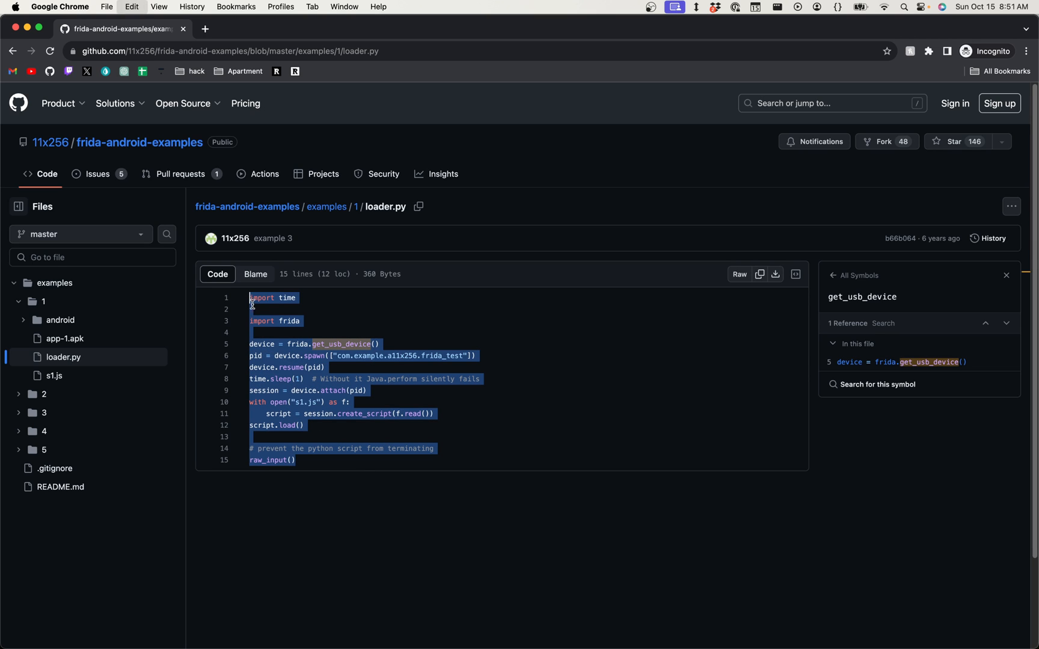
{"action": "mouse_move", "coordinate": [322, 406]}
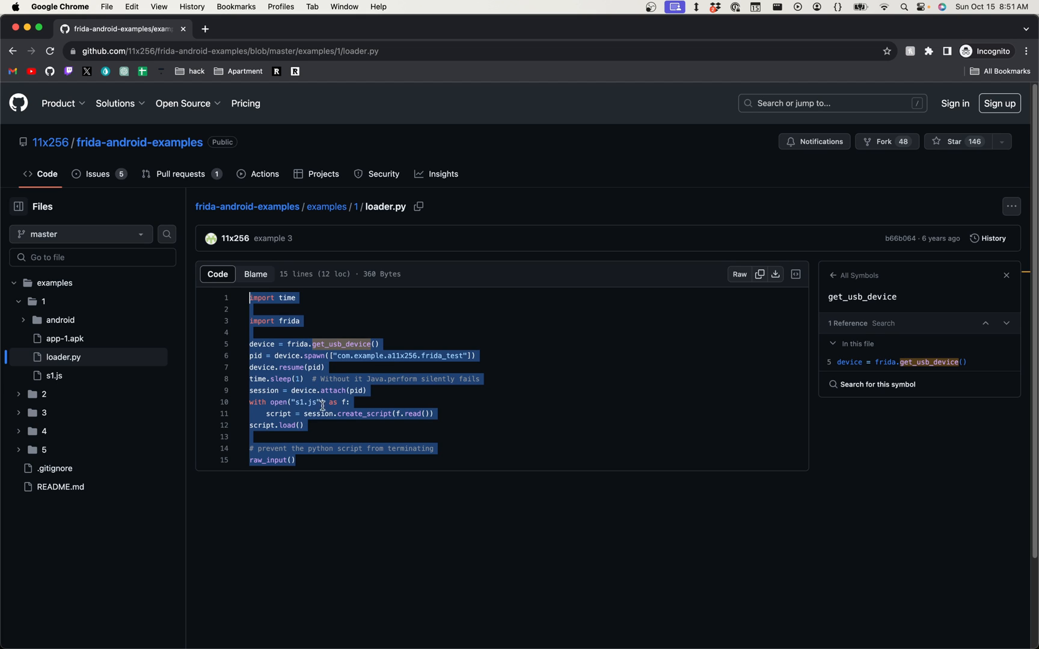
{"action": "mouse_move", "coordinate": [313, 414]}
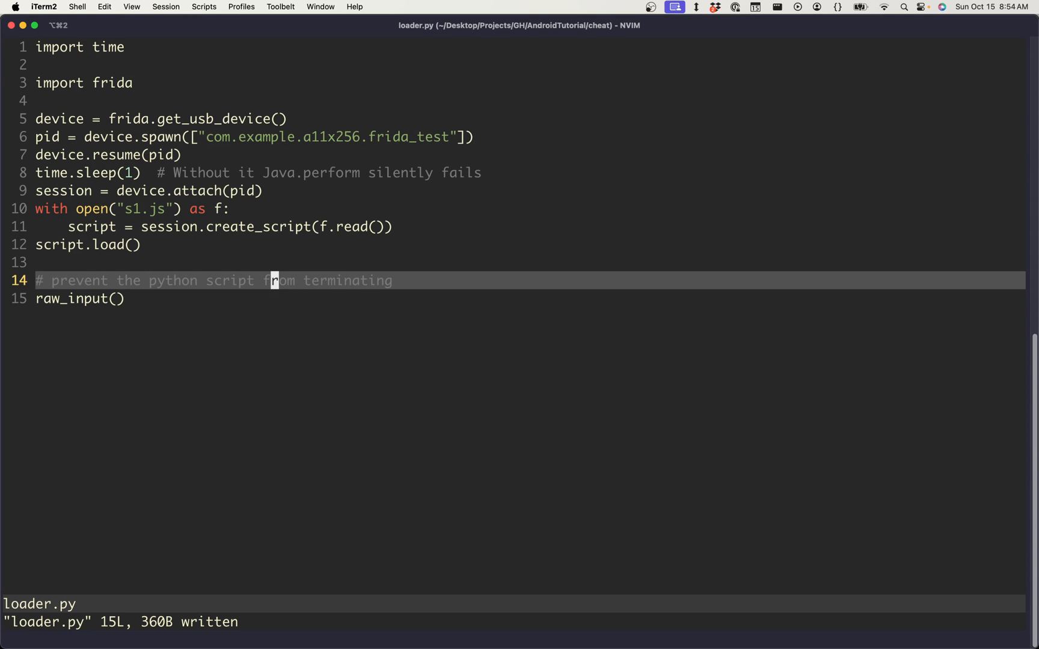
Switch loader.py to input(), drop the comment line, sleep 5 seconds, and spawn net.cubers.assaultcube
{"action": "type", "text": "i"}
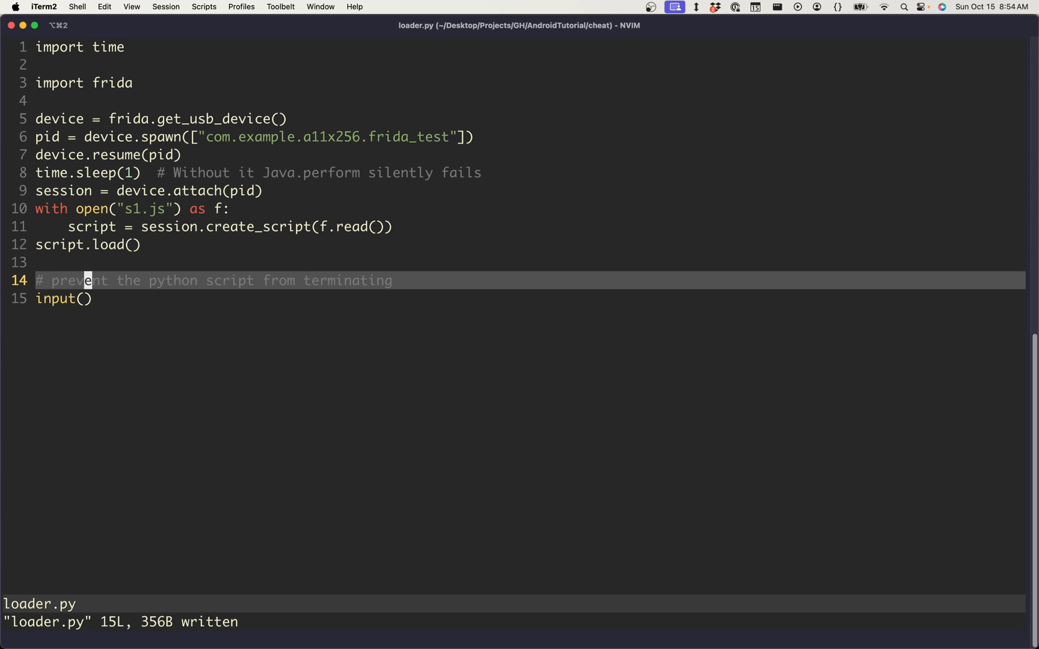
{"action": "key", "text": "dd"}
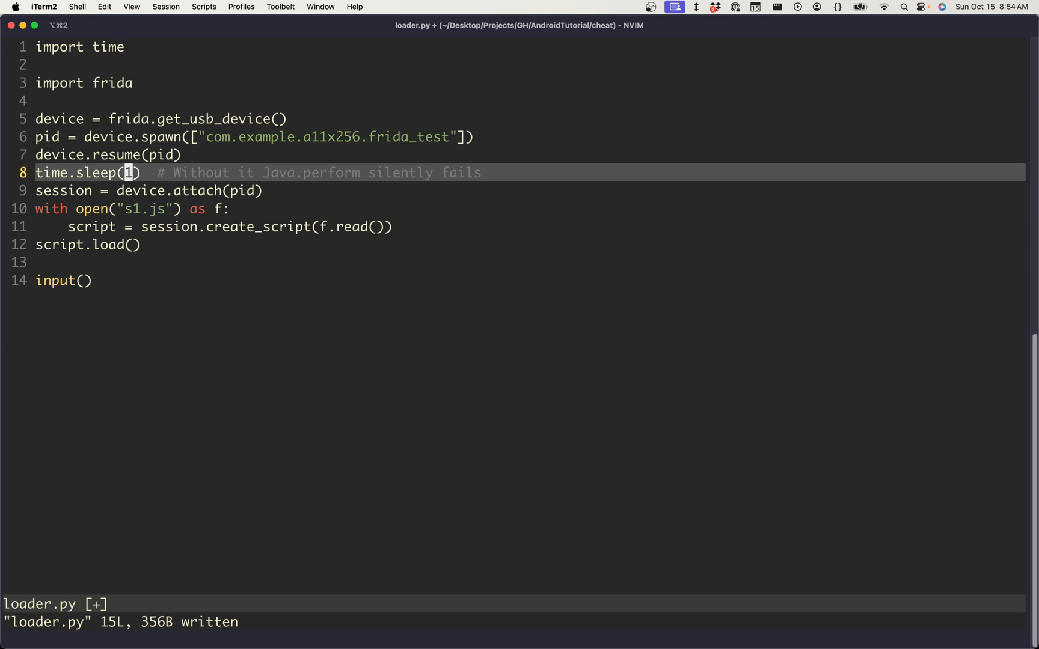
{"action": "type", "text": "5"}
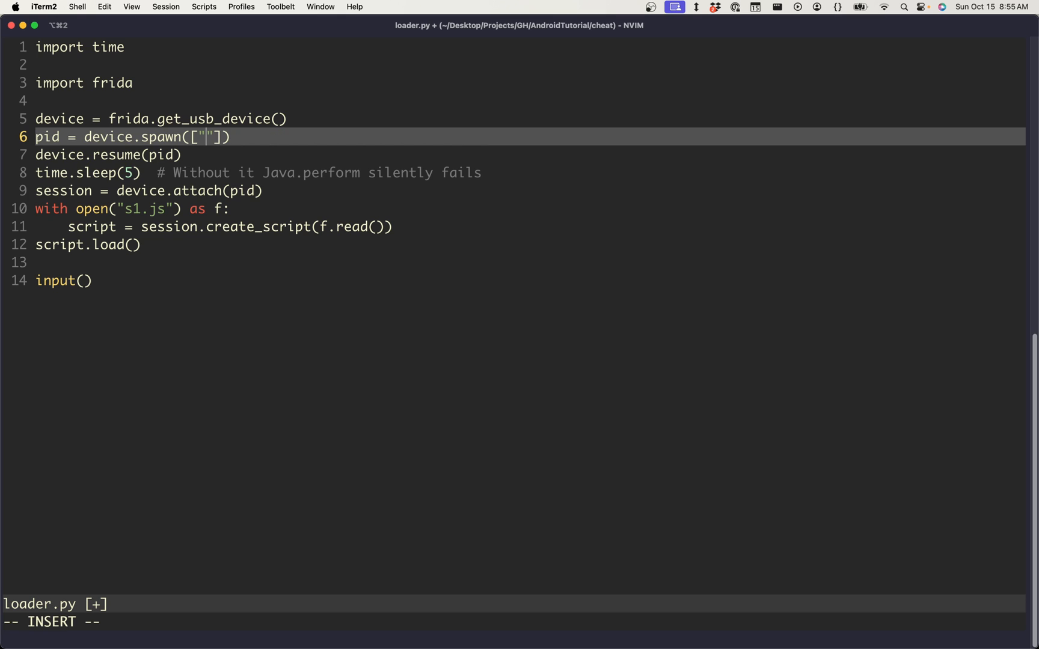
{"action": "type", "text": "net.cubers"}
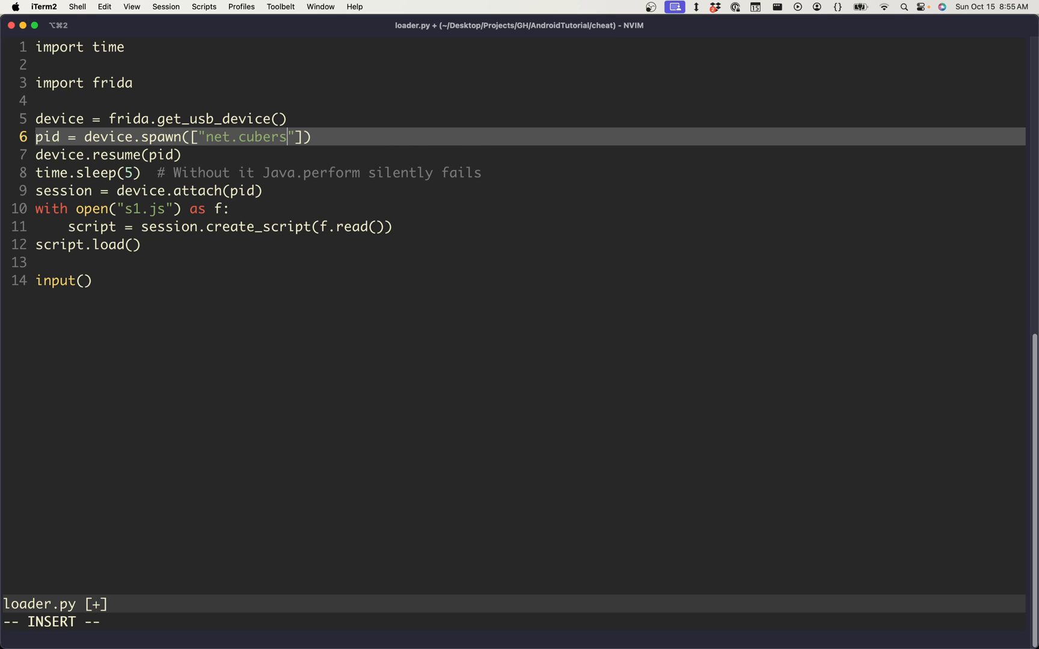
{"action": "type", "text": ".assaultc"}
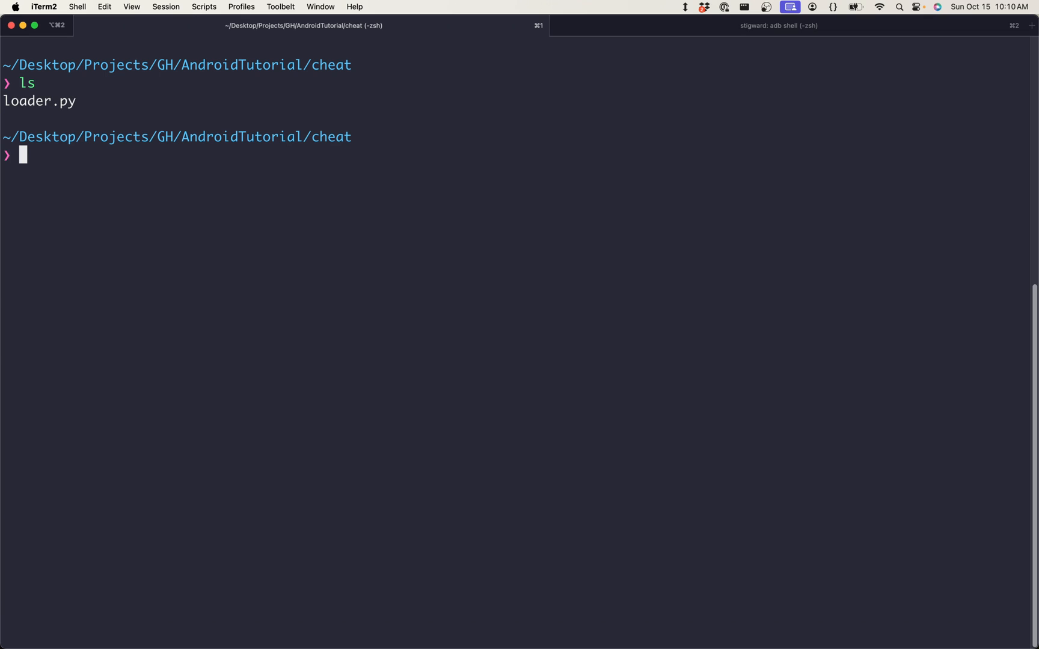
Begin s1.js in vi with a var line and a '// find the base address of our library' comment
{"action": "type", "text": "vi"}
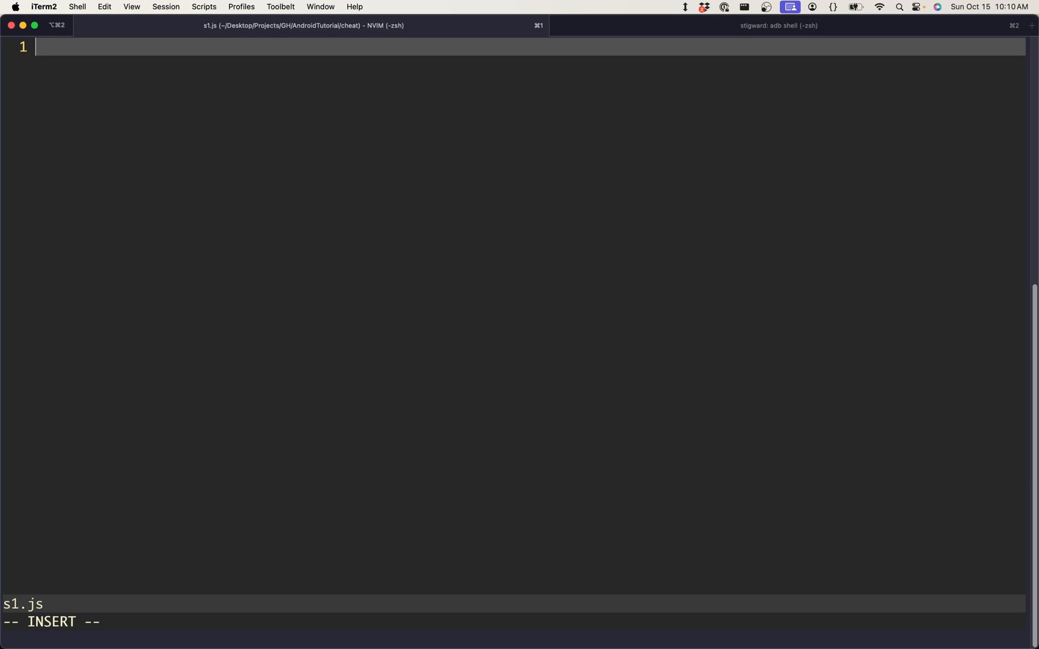
{"action": "type", "text": "var"}
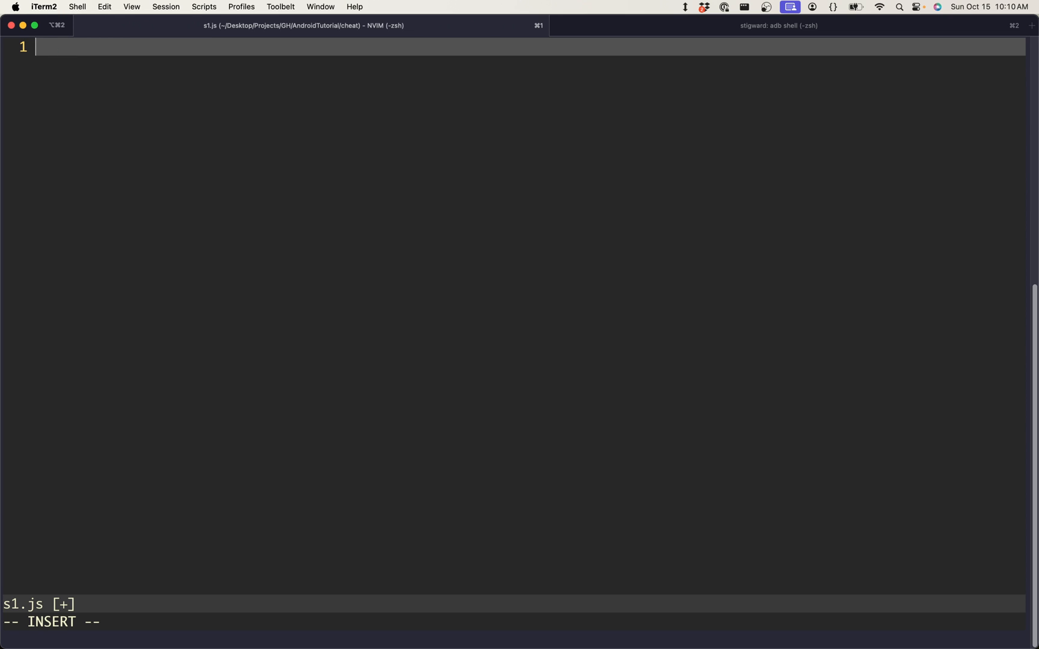
{"action": "type", "text": "/"}
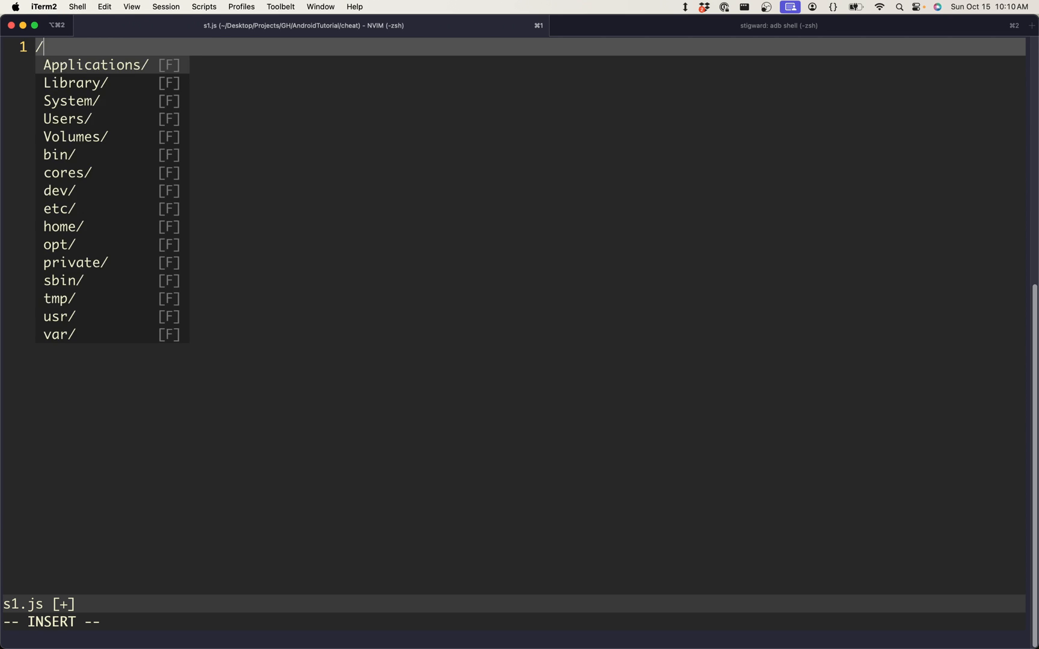
{"action": "type", "text": "/"}
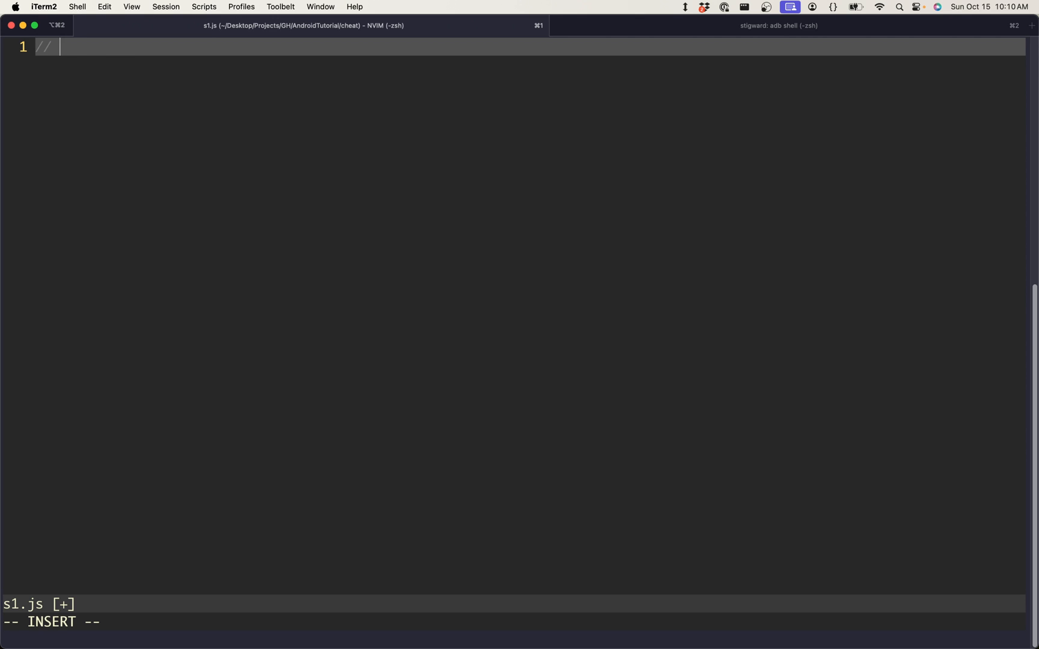
{"action": "type", "text": "find the base addres"}
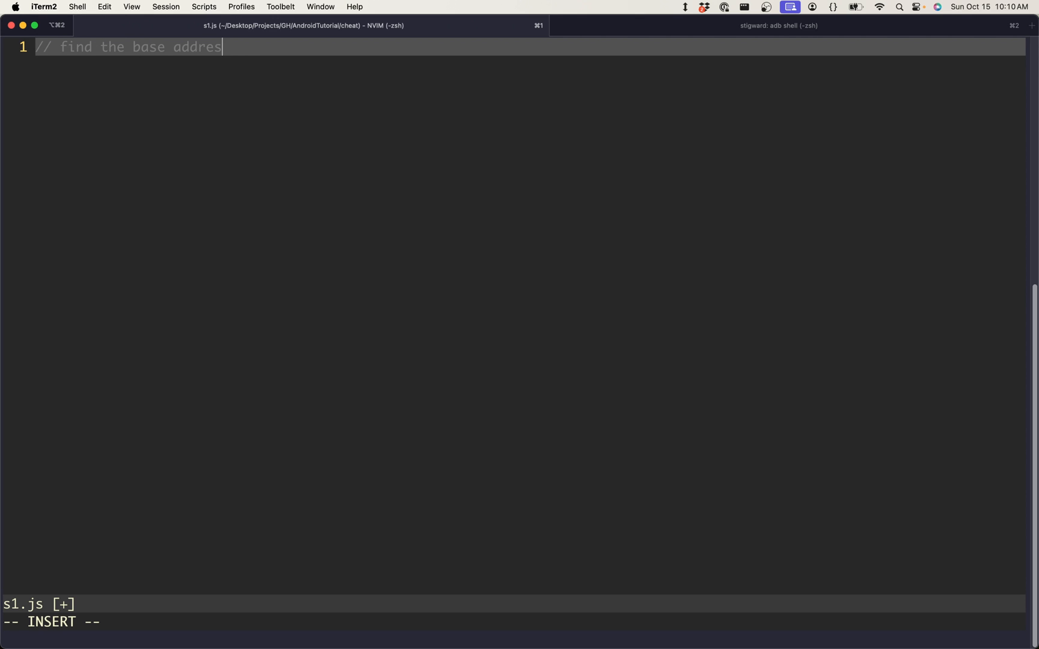
{"action": "type", "text": "s of our lib"}
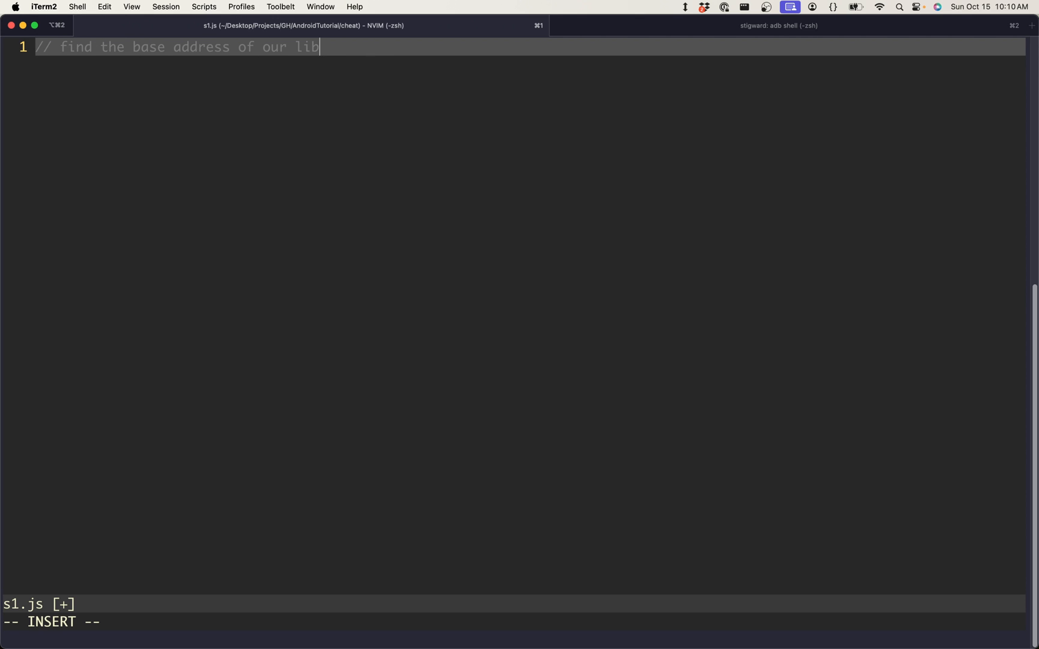
{"action": "type", "text": "ary"}
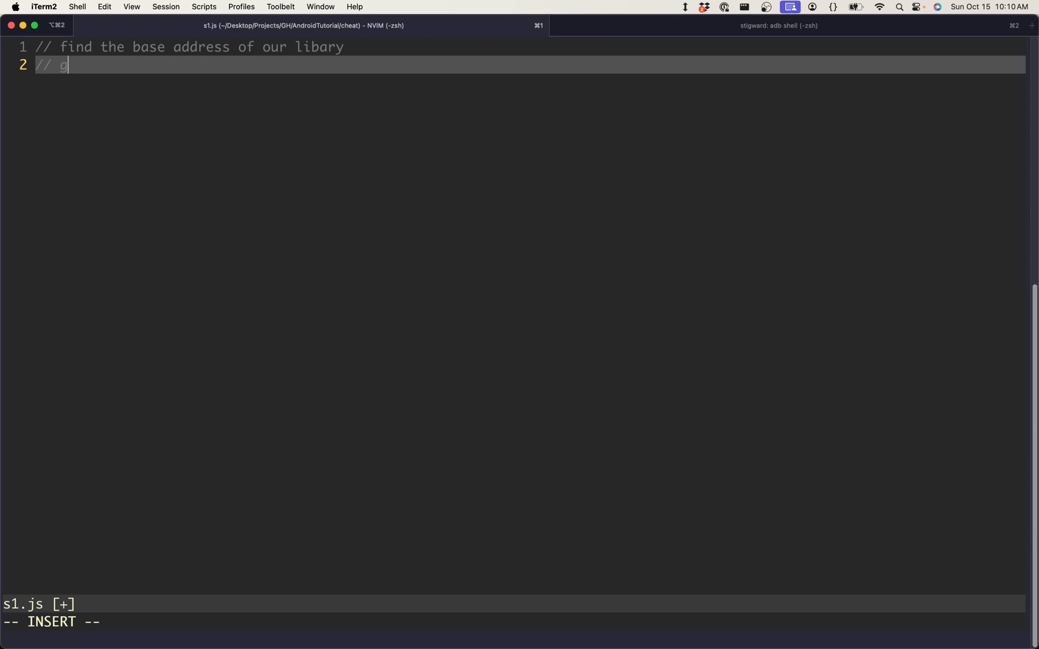
Add comments for getting the function offset and attaching an interceptor with an onEnter callback
{"action": "type", "text": "get the offset to function"}
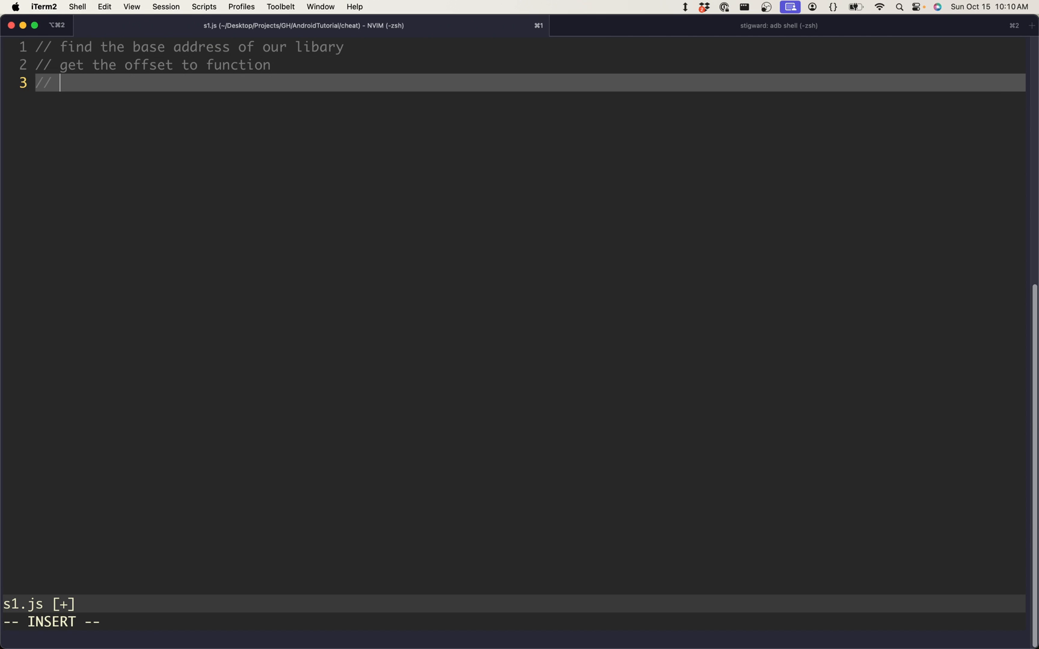
{"action": "type", "text": "at"}
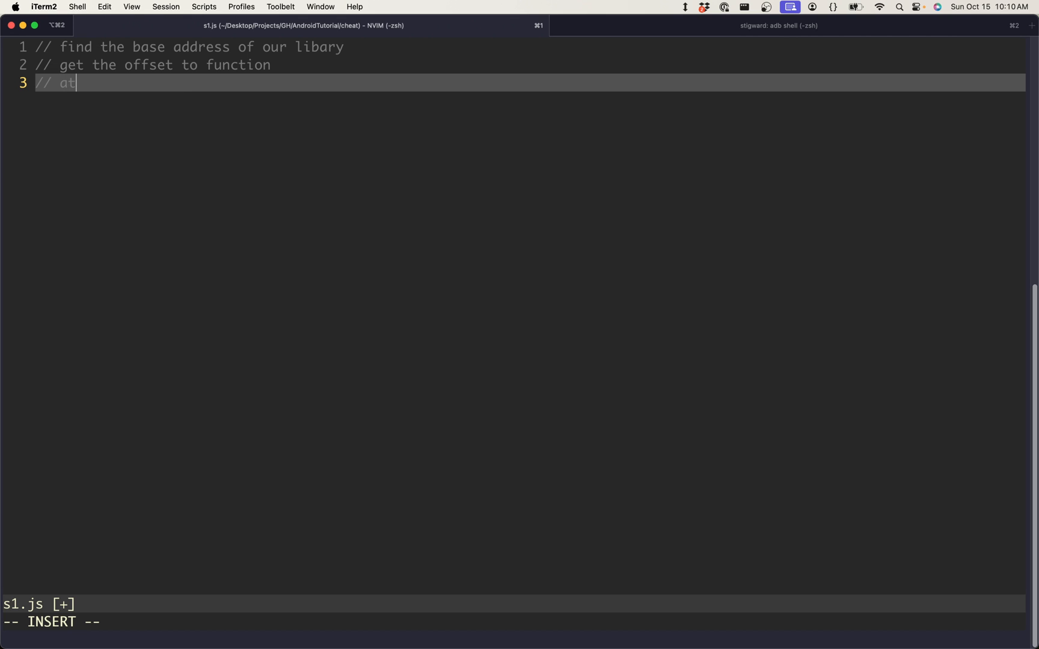
{"action": "type", "text": "tch"}
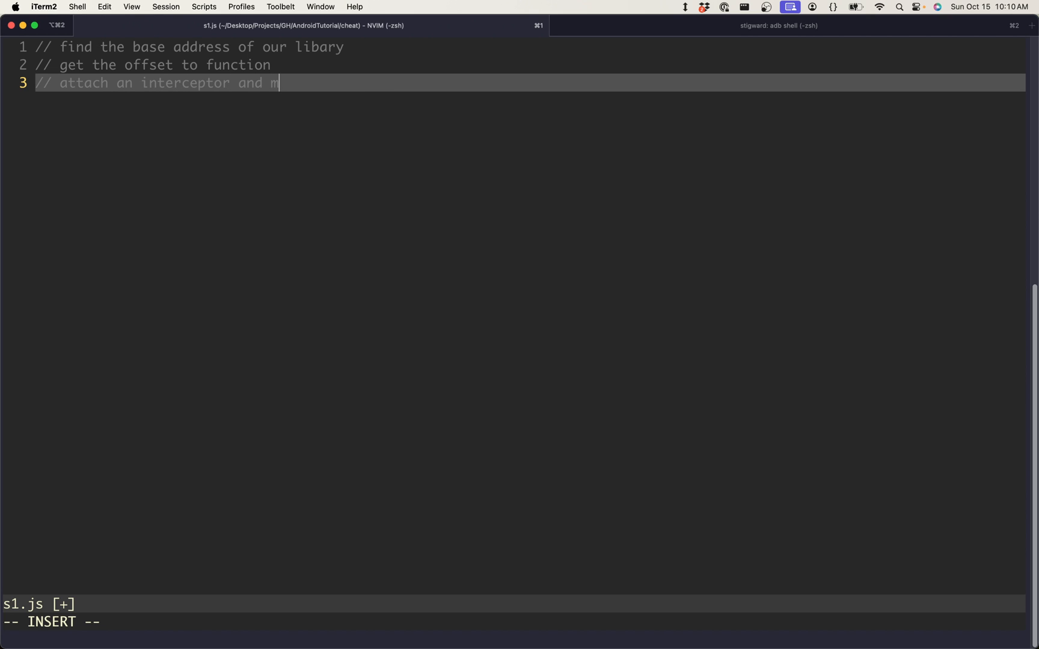
{"action": "type", "text": "odify the"}
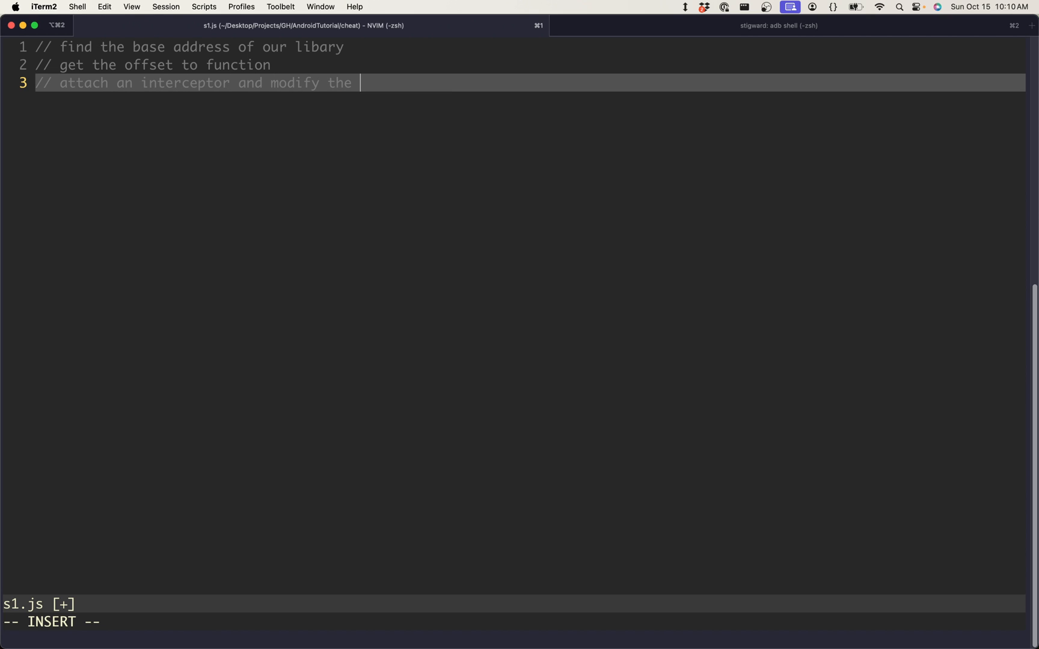
{"action": "type", "text": "on"}
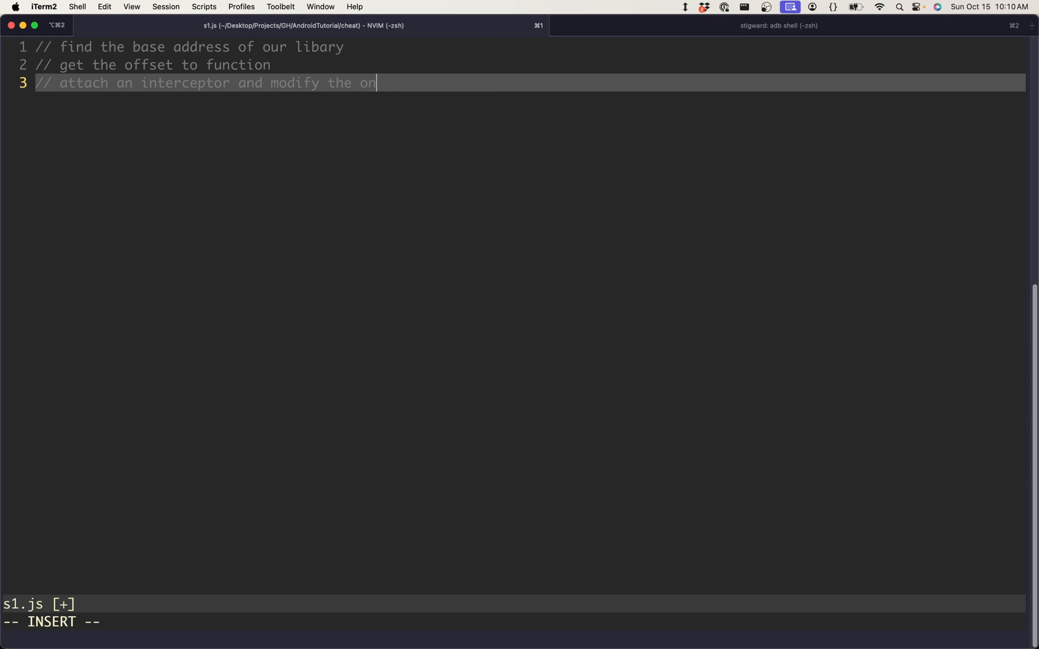
{"action": "type", "text": "Enter callba"}
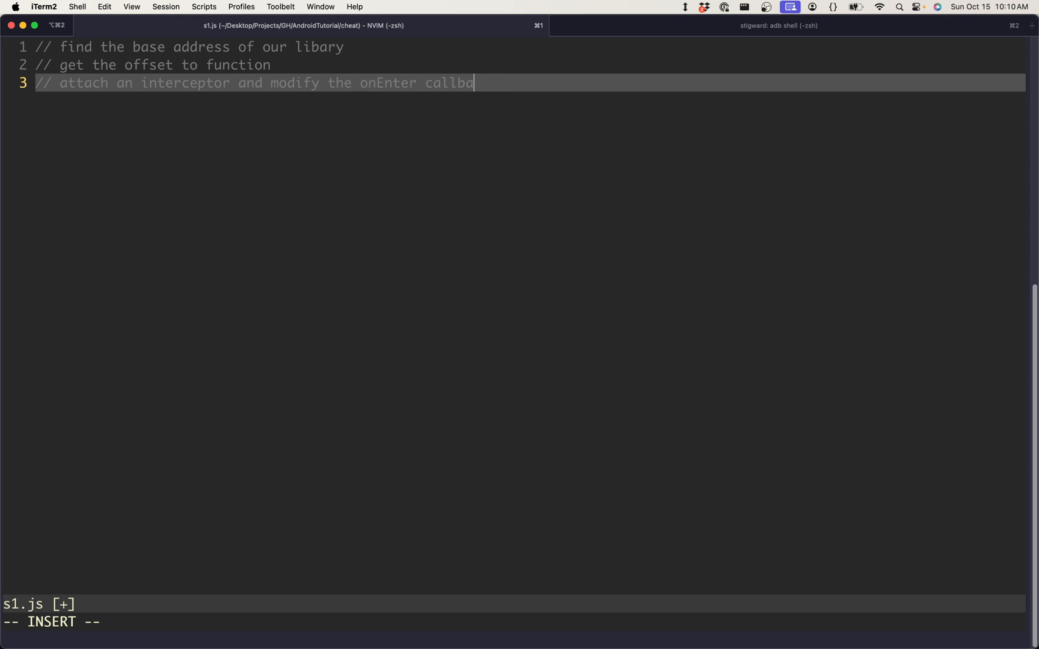
{"action": "type", "text": "ck"}
{"action": "type", "text": "var baseAddress"}
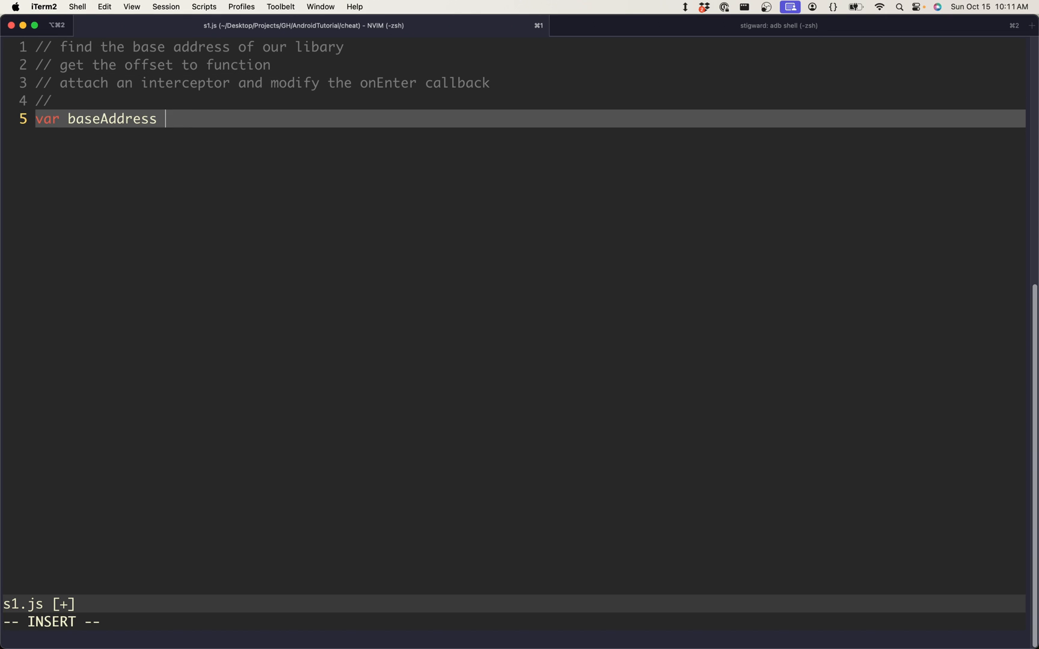
Assign baseAddress from Module.findBaseAddress('libmain.so') and start an if check on the base
{"action": "type", "text": "= Mo"}
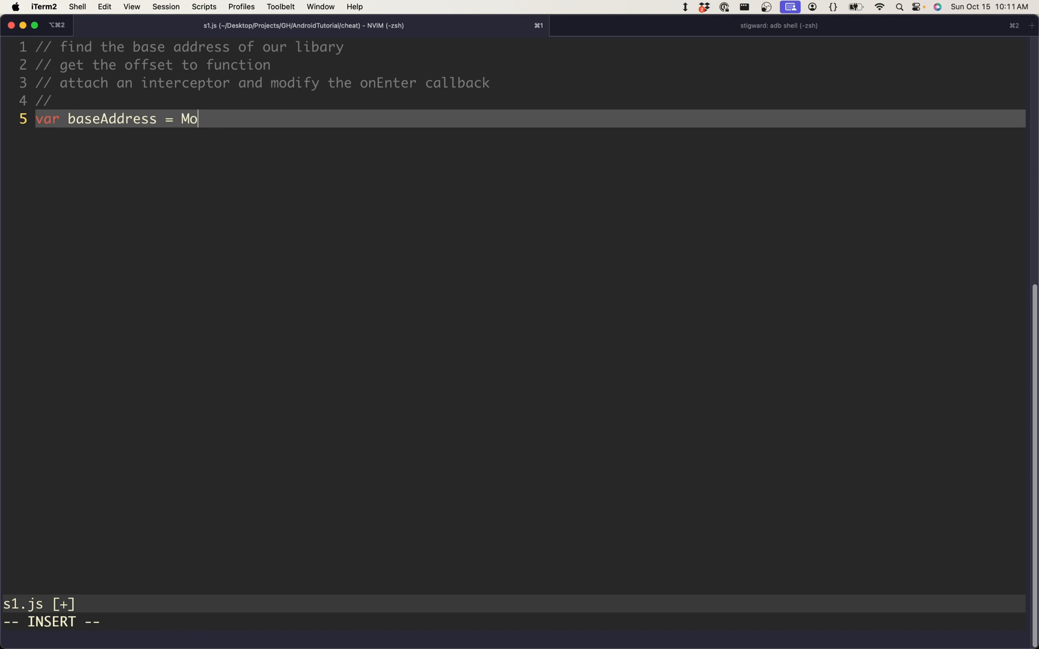
{"action": "type", "text": "dule.findB"}
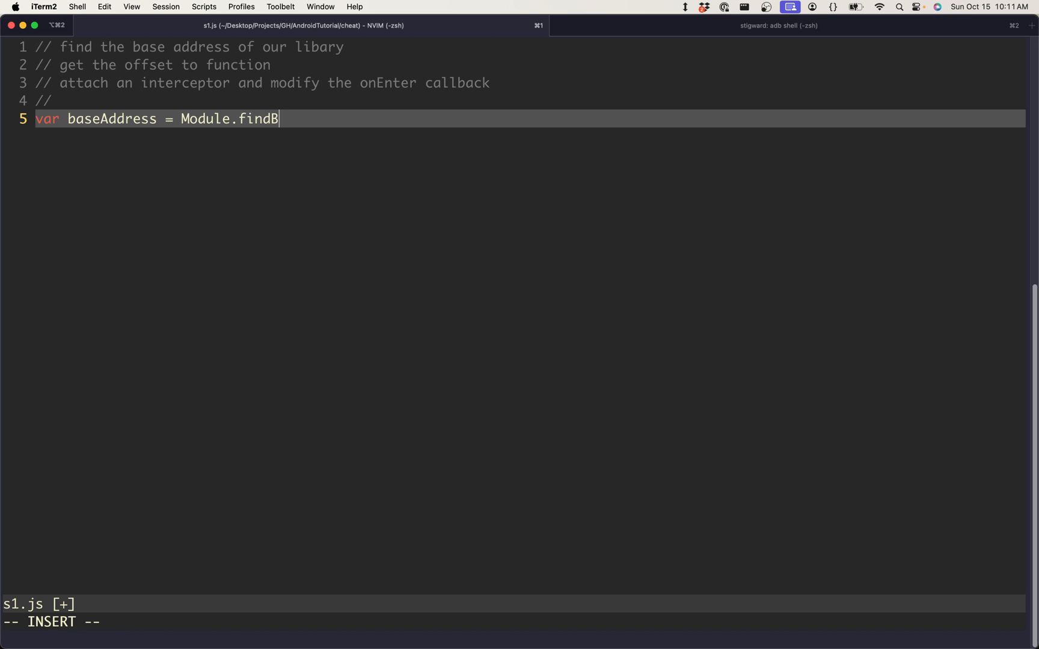
{"action": "type", "text": "aseAddress("}
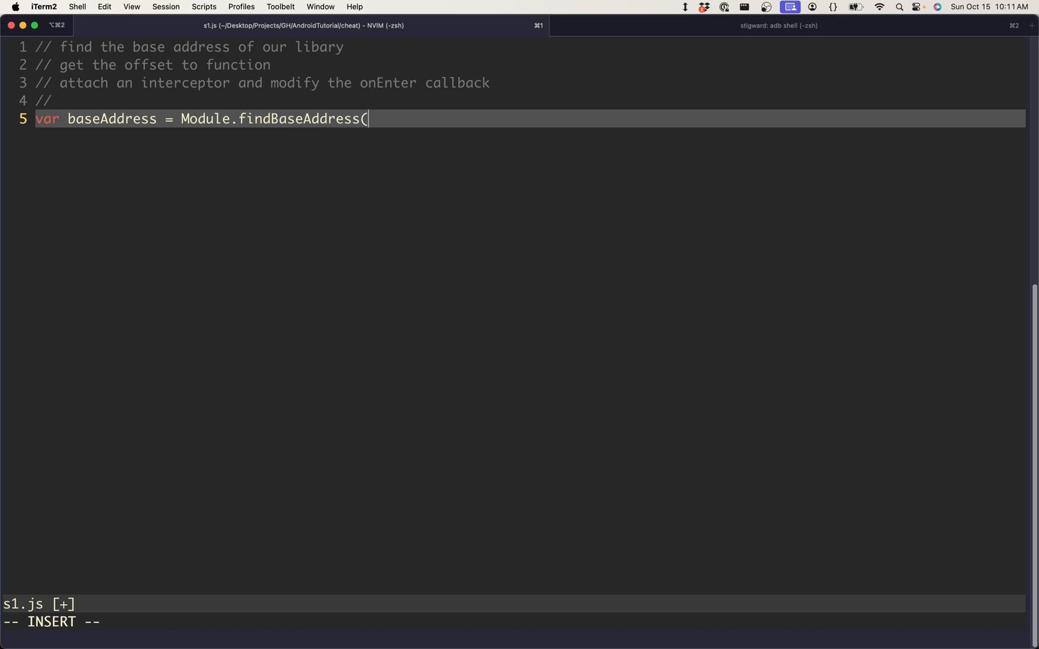
{"action": "type", "text": "'libm"}
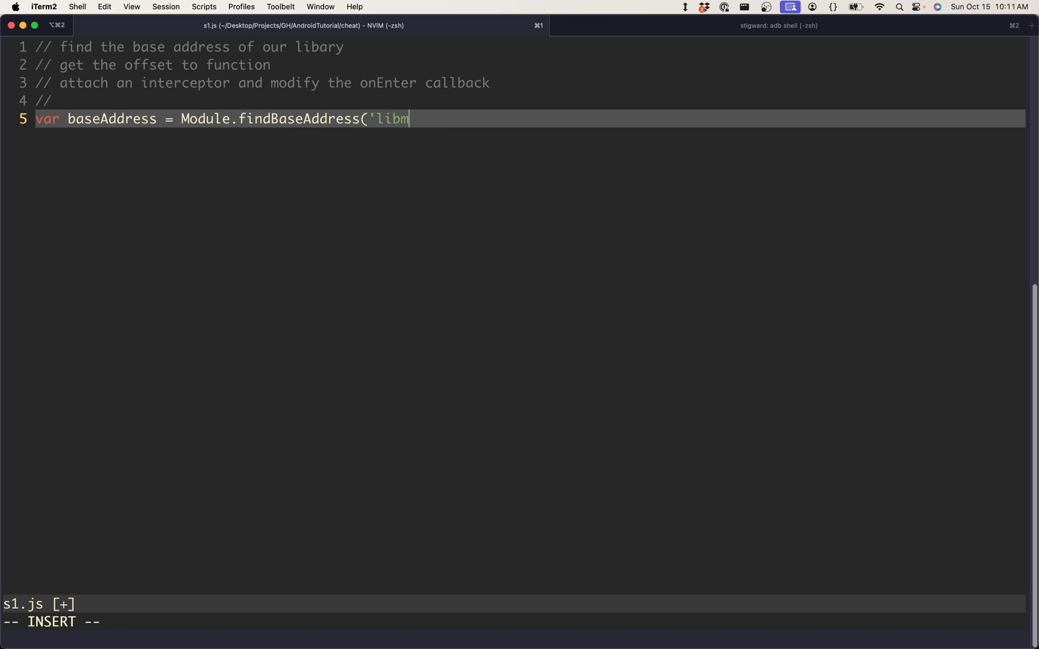
{"action": "type", "text": "ain.so');"}
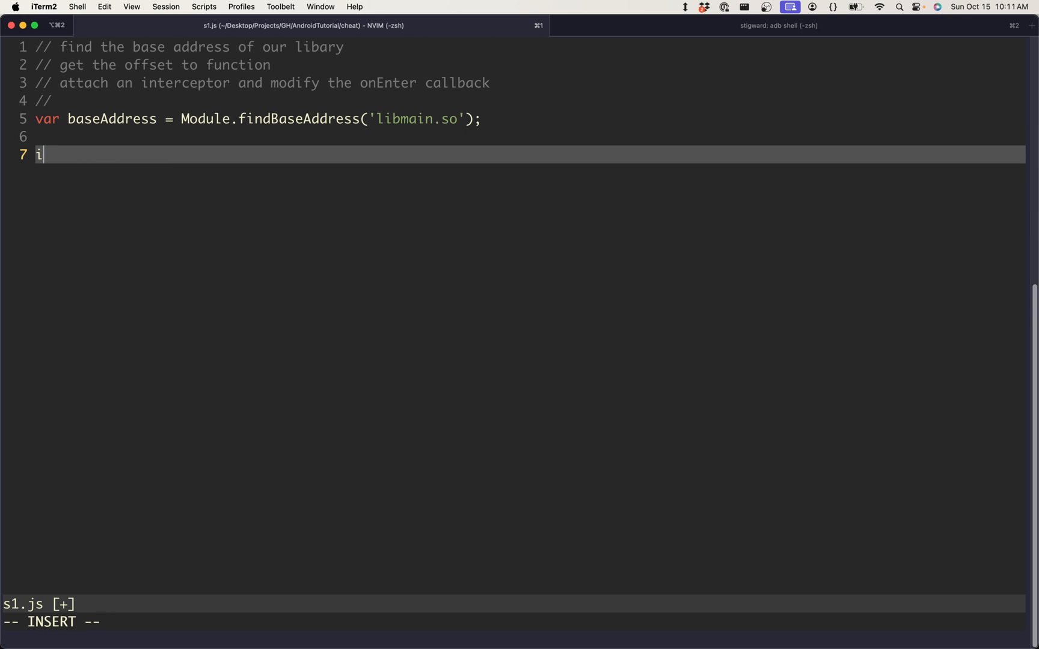
{"action": "type", "text": "f base"}
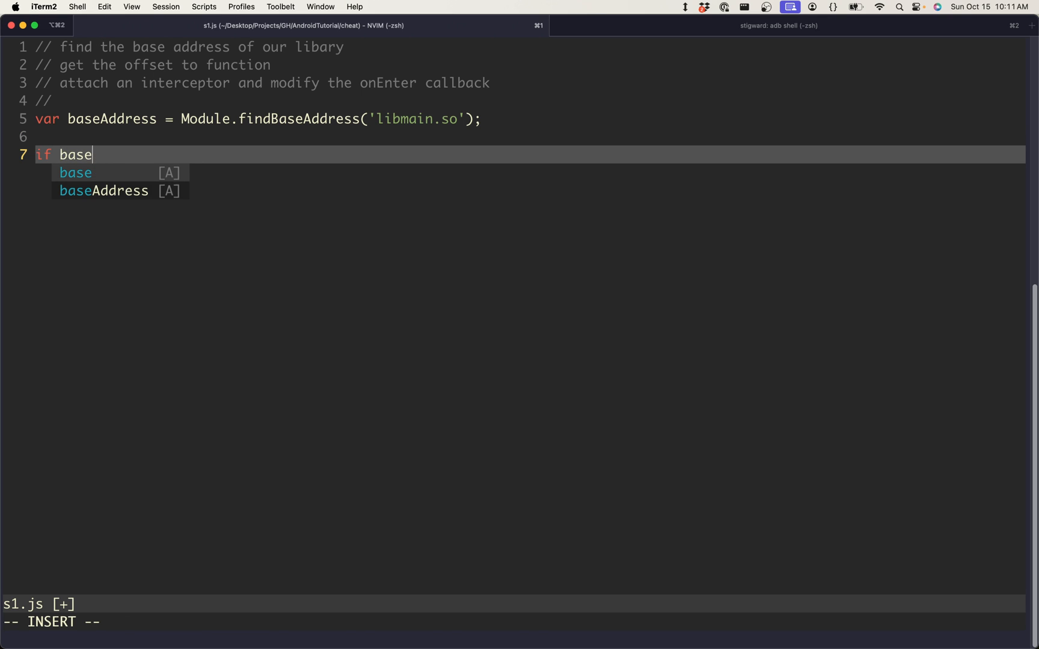
{"action": "type", "text": "("}
{"action": "left_click", "coordinate": [512, 262]}
{"action": "type", "text": "try {"}
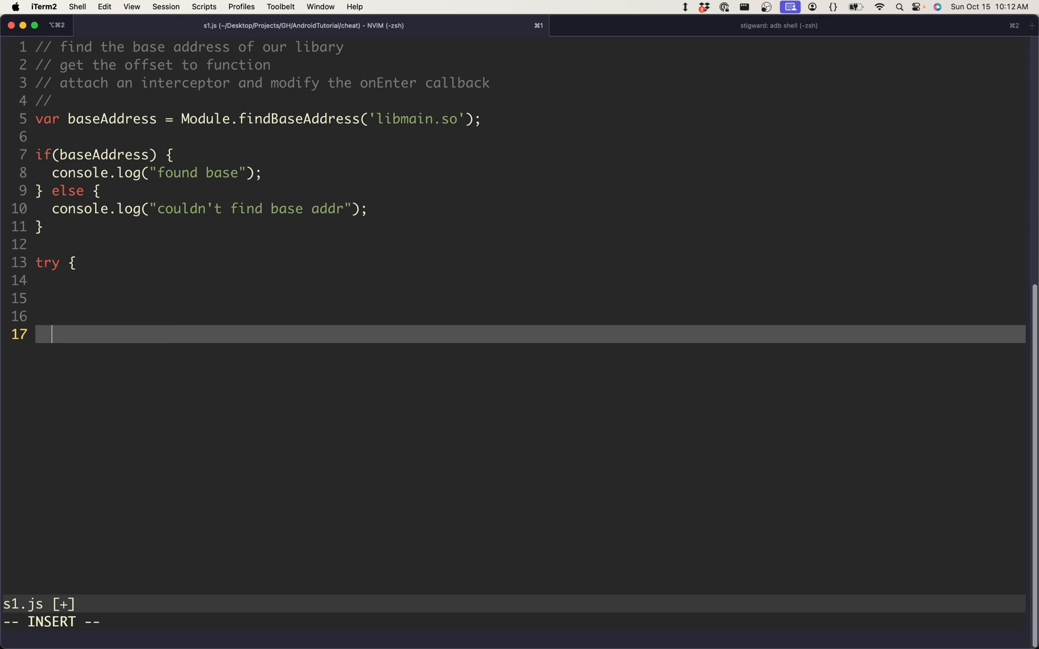
Inside try/catch(error), declare interceptor via Interceptor.attach on baseAddress.add(...)
{"action": "type", "text": "} catch(error) {"}
{"action": "left_click", "coordinate": [531, 280]}
{"action": "type", "text": "v"}
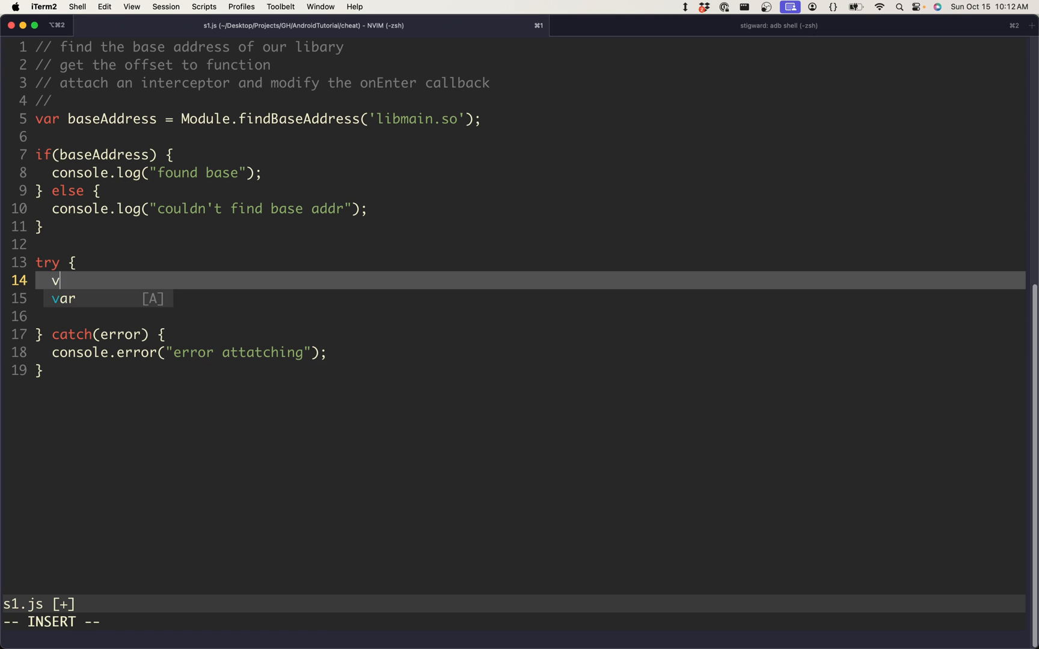
{"action": "type", "text": "ar interceptor = Inter"}
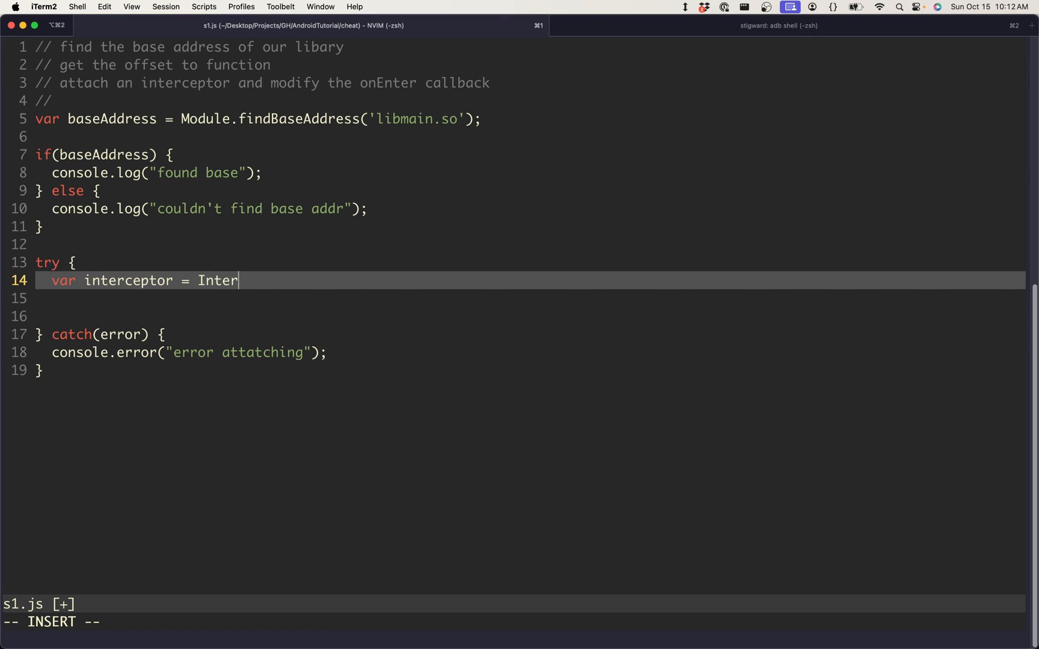
{"action": "type", "text": "ceptor"}
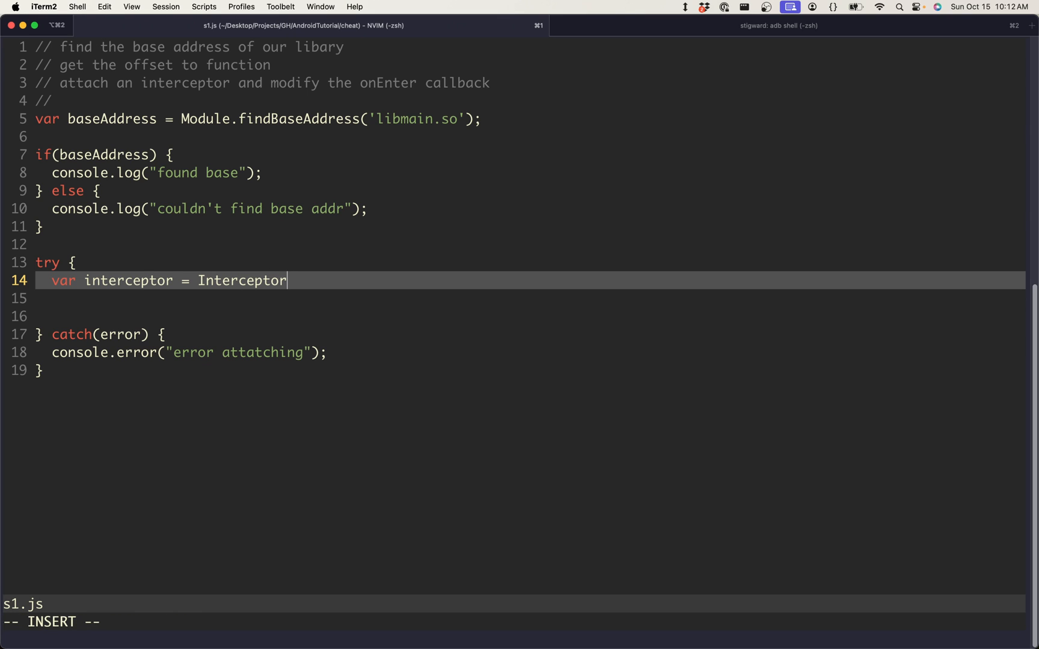
{"action": "type", "text": ".attatch("}
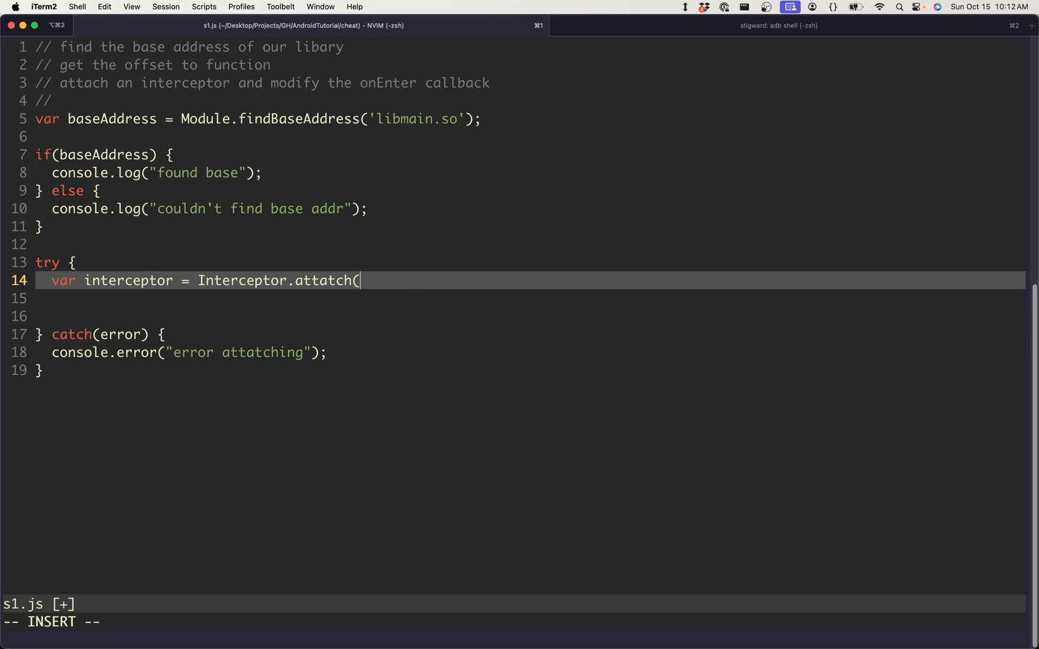
{"action": "type", "text": "baseAddress"}
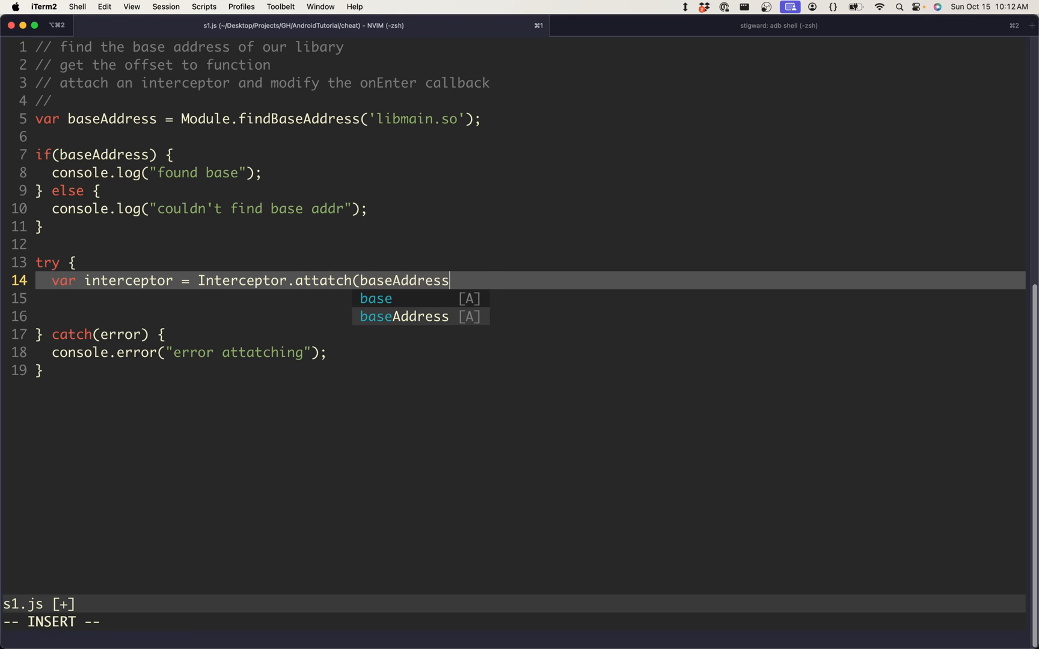
{"action": "key", "text": "Escape"}
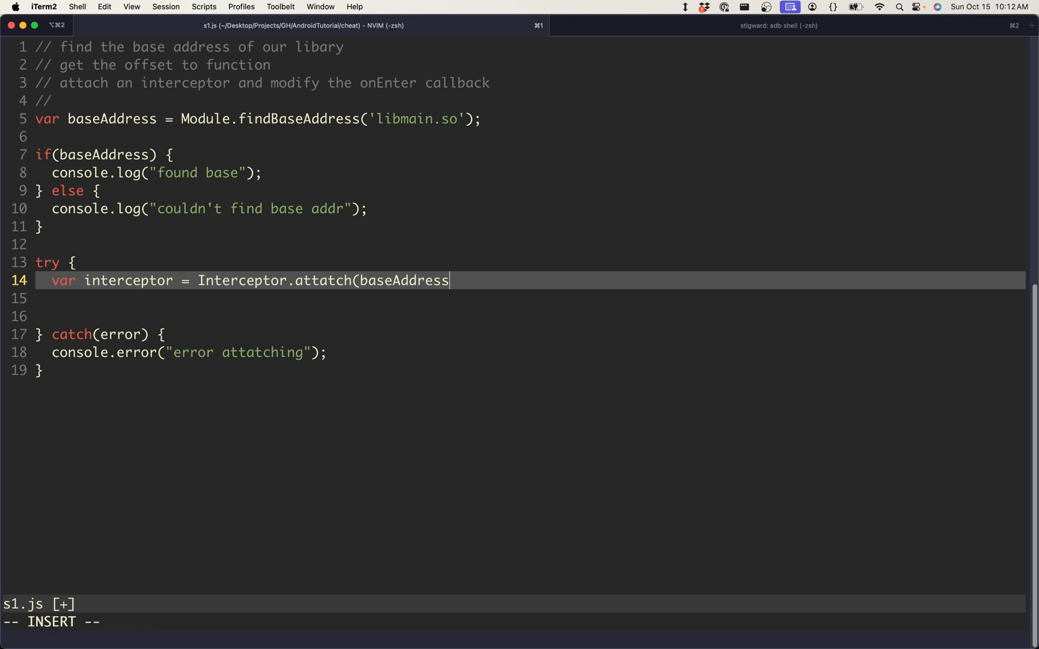
{"action": "type", "text": ".add(0x9074c"}
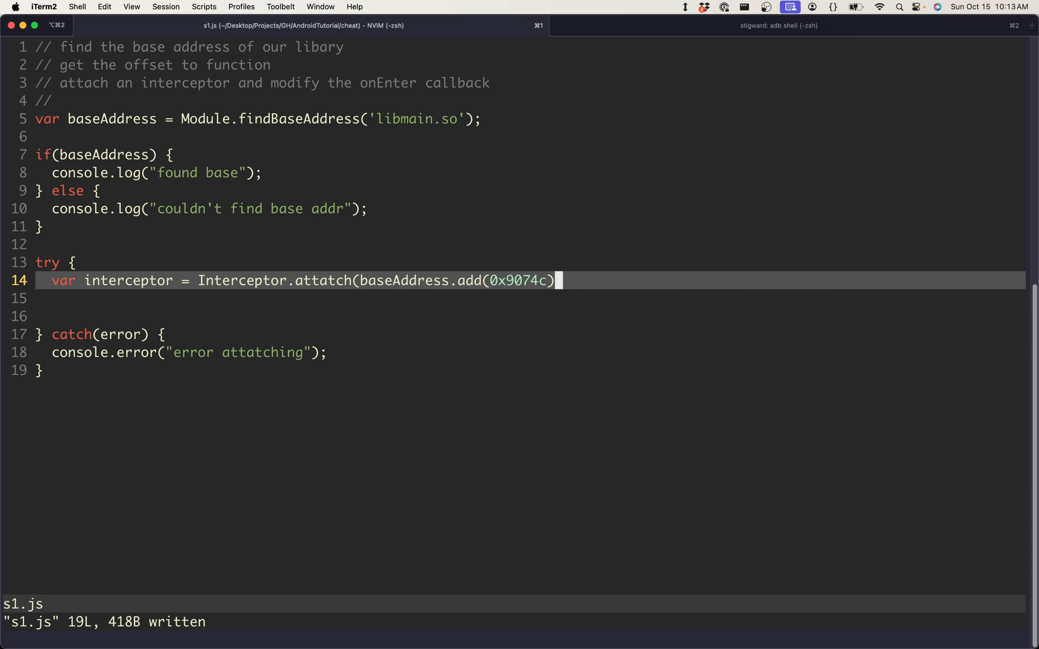
Give the attach an onEnter(args) callback logging "Function", plus a console.log("First") line
{"action": "type", "text": ", {"}
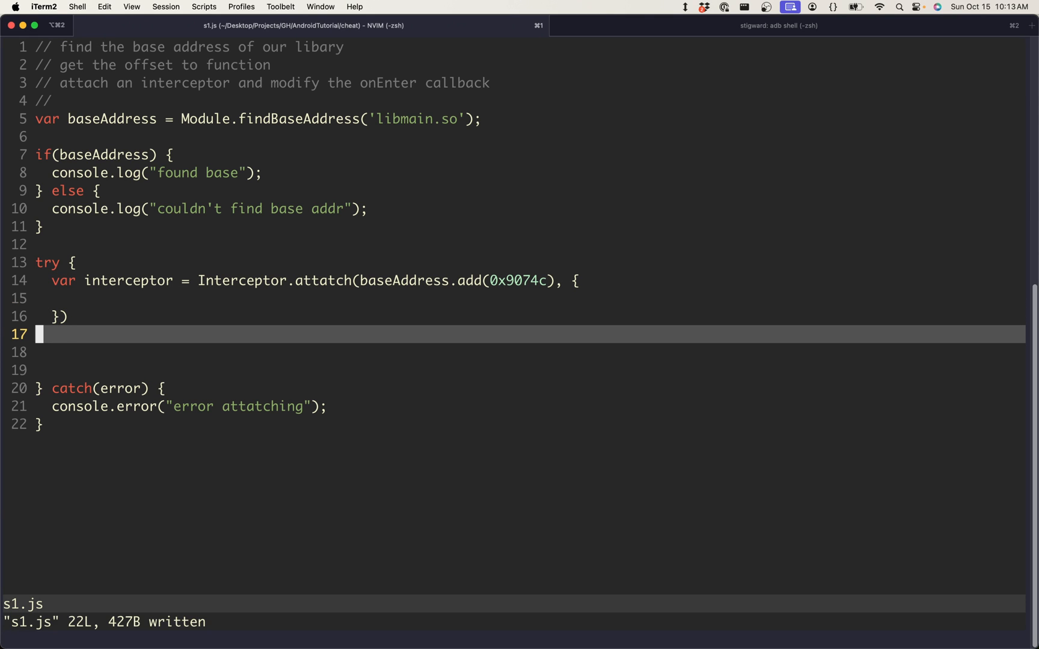
{"action": "type", "text": "onEnter: function (args) {"}
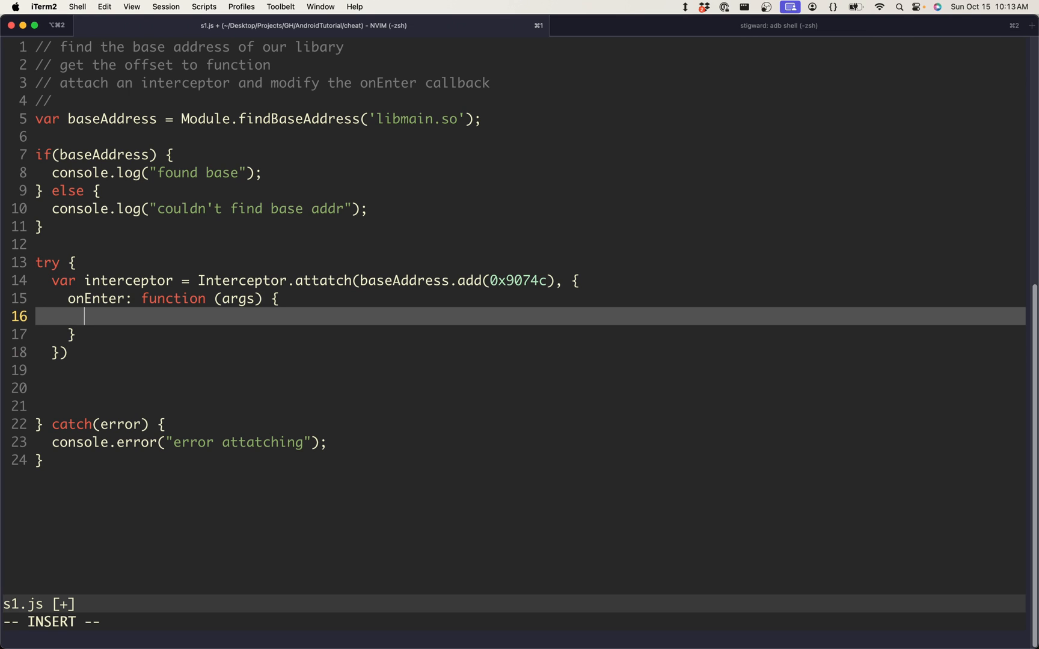
{"action": "type", "text": "console.log"}
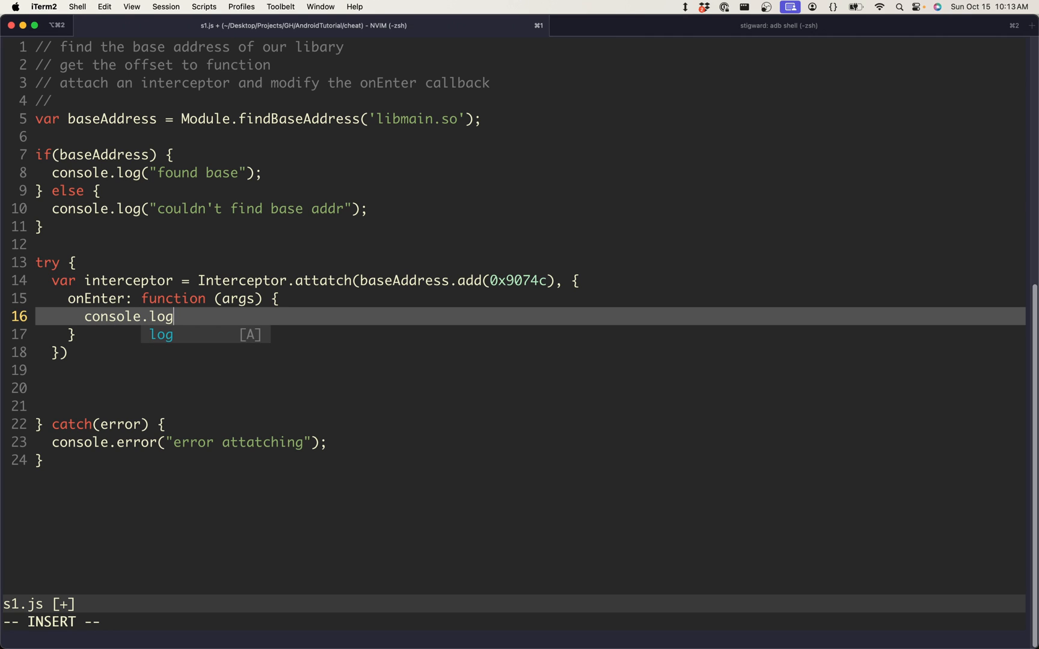
{"action": "type", "text": "(\"Funct"}
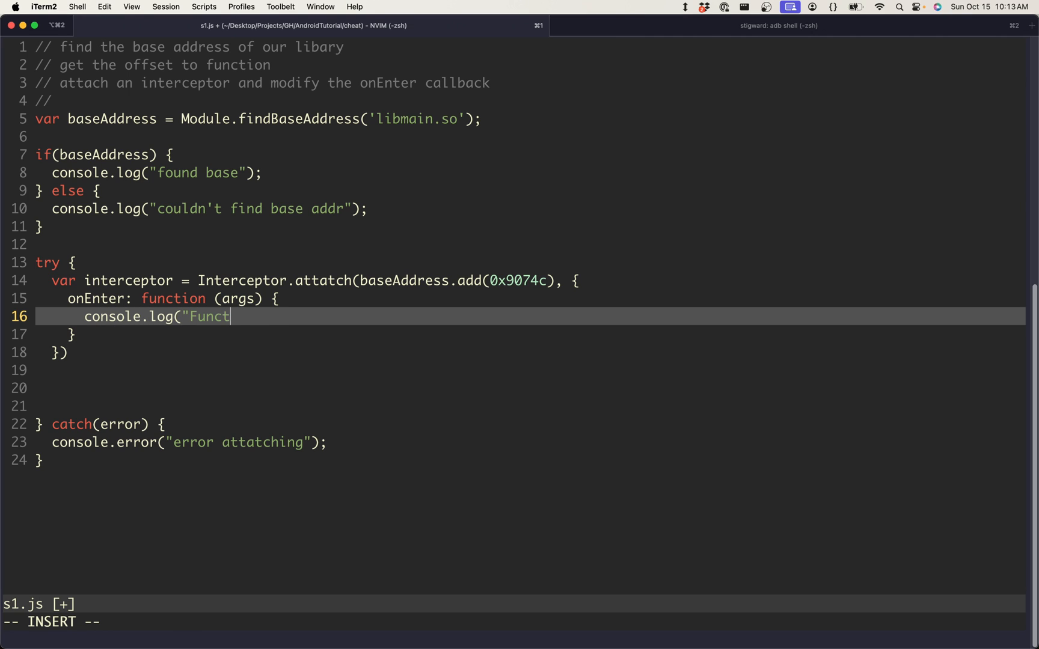
{"action": "type", "text": "ion\");"}
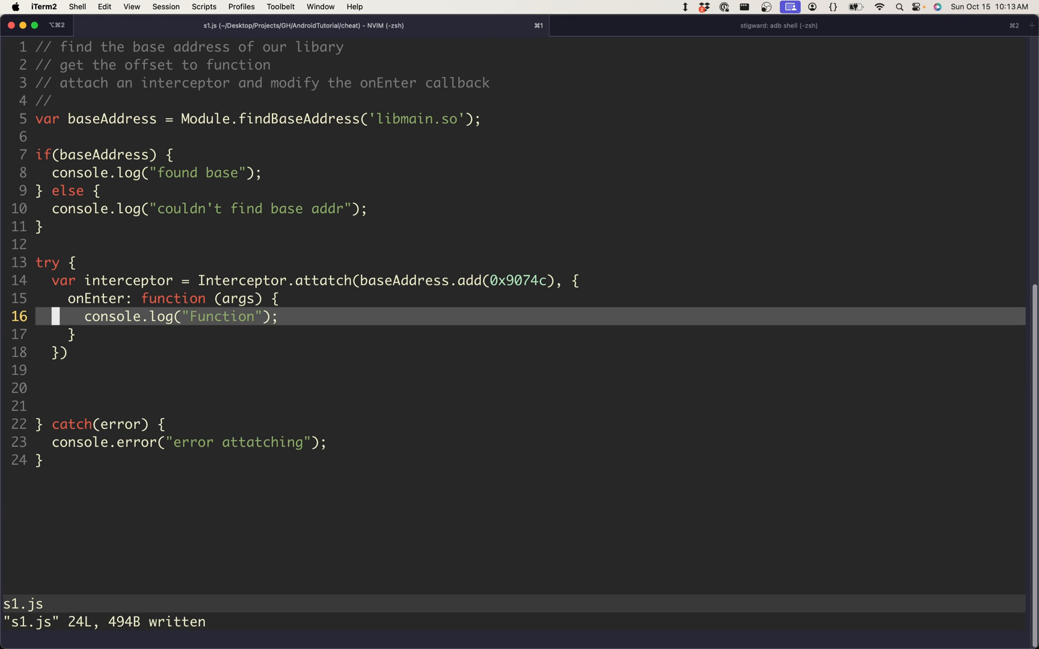
{"action": "type", "text": "console.log(\"First\");"}
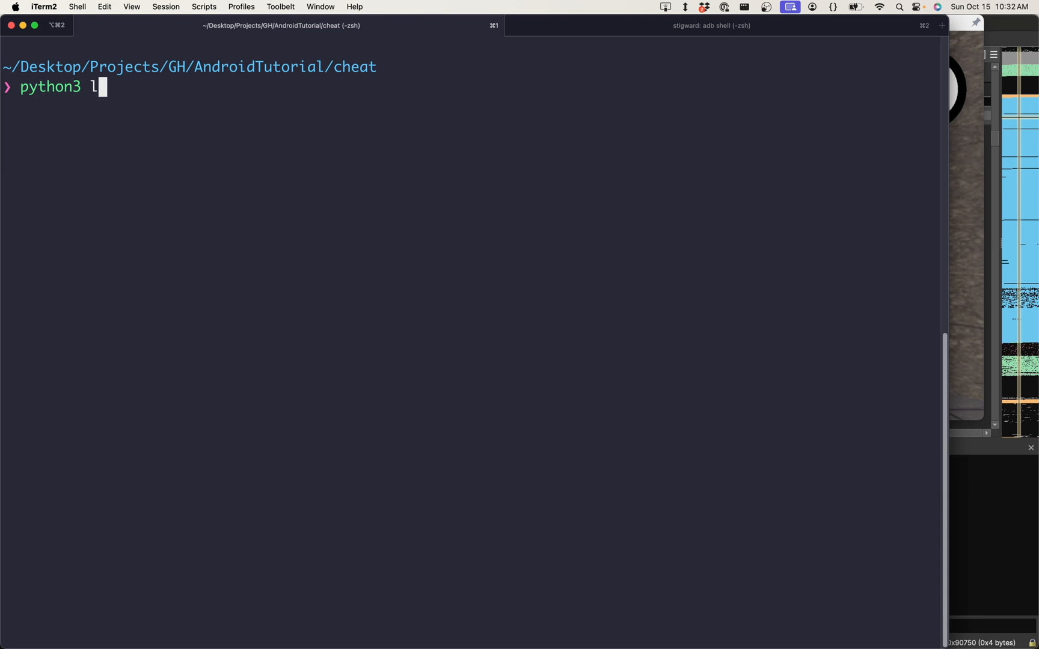
Run the python3 loader command and let AssaultCube load to its battleground choice screen
{"action": "key", "text": "Enter"}
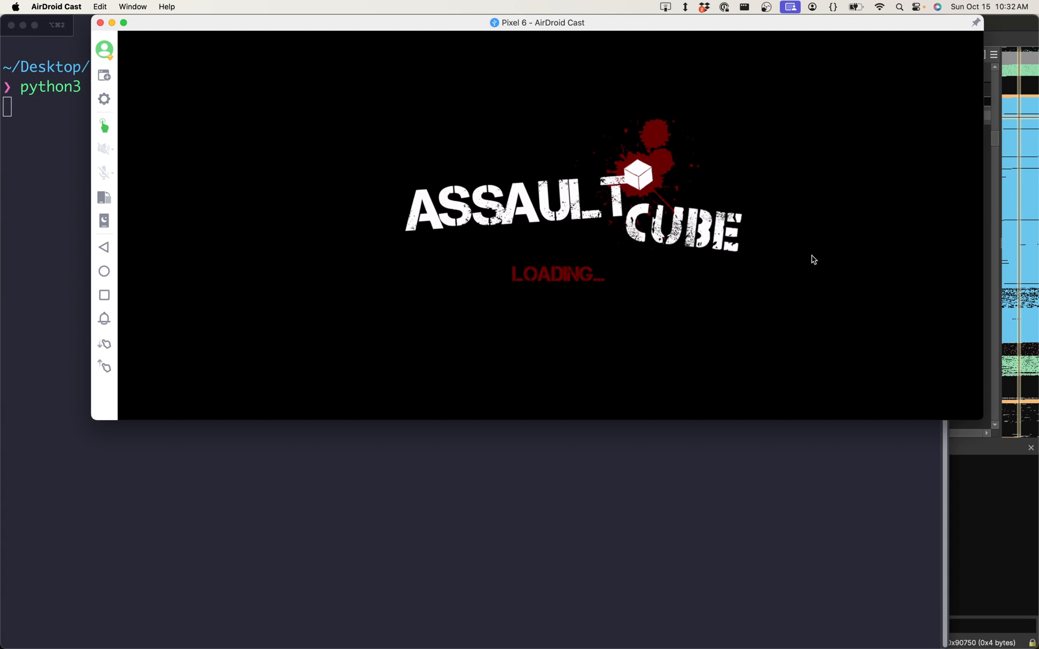
{"action": "mouse_move", "coordinate": [777, 252]}
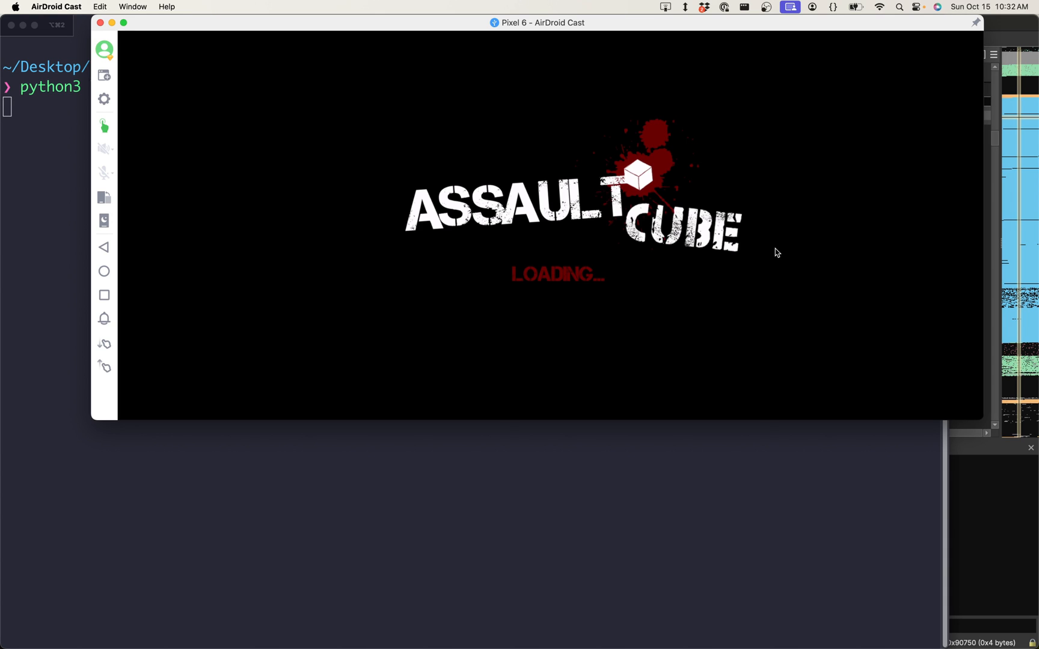
{"action": "mouse_move", "coordinate": [780, 244]}
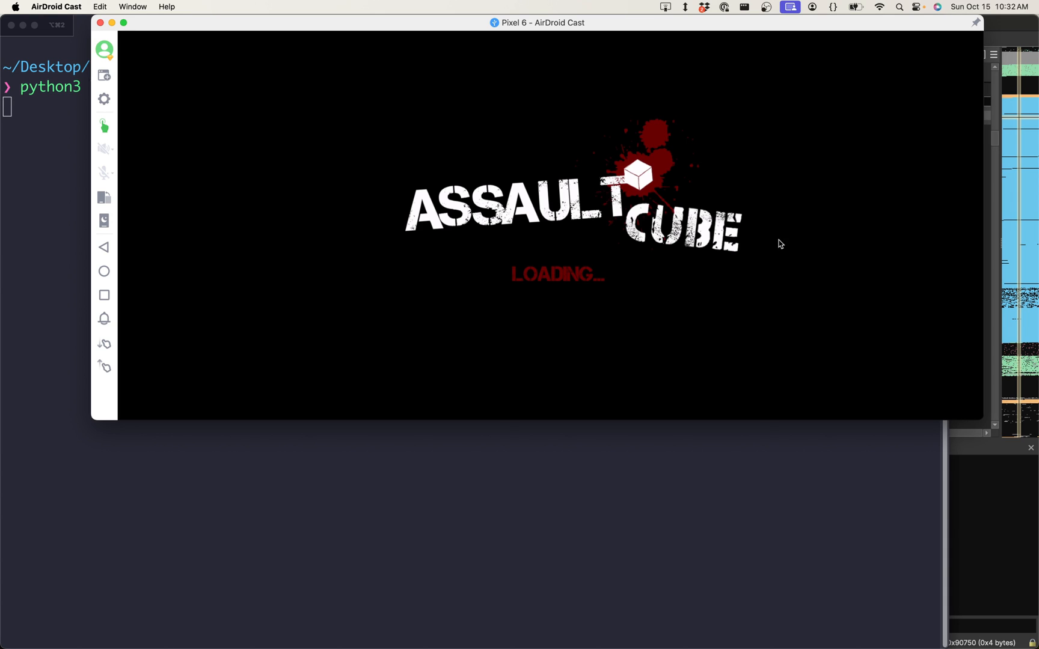
{"action": "mouse_move", "coordinate": [373, 242]}
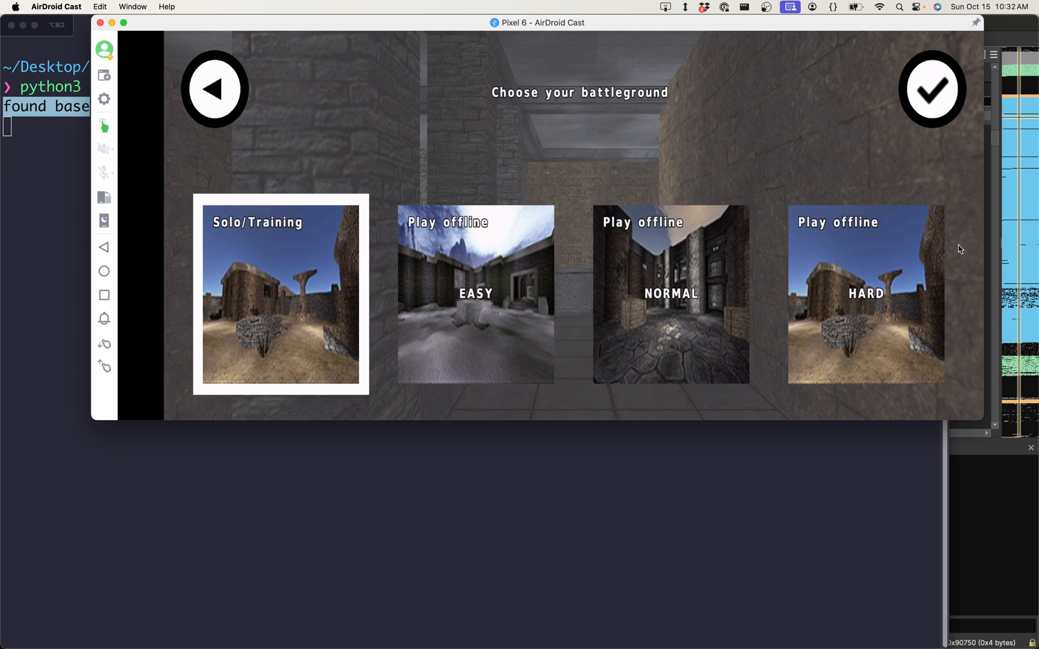
{"action": "mouse_move", "coordinate": [918, 208]}
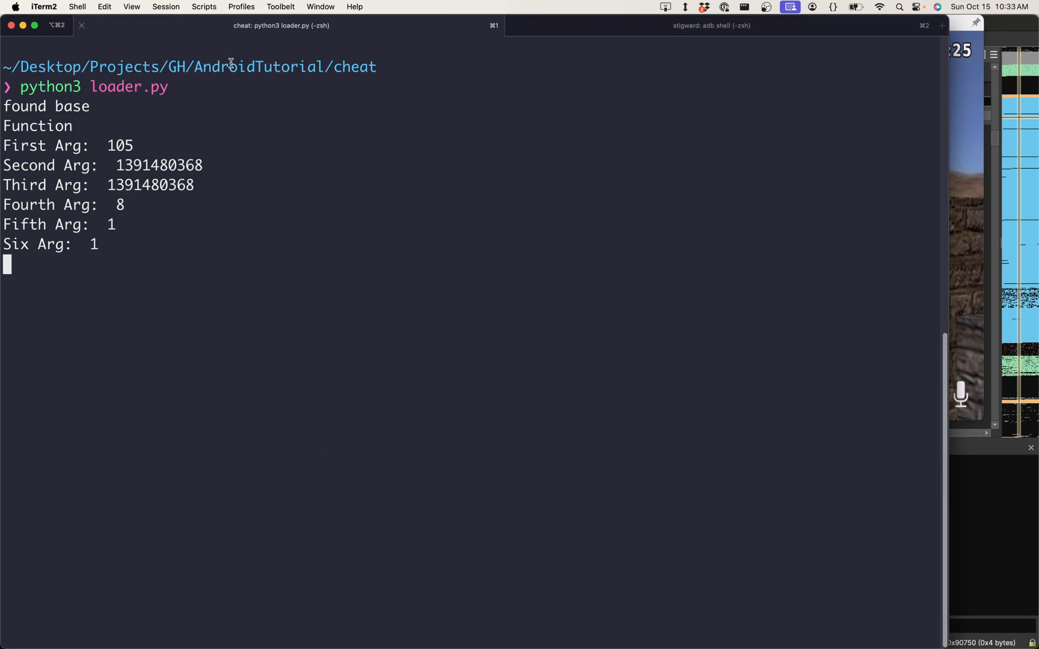
{"action": "double_click", "coordinate": [120, 146]}
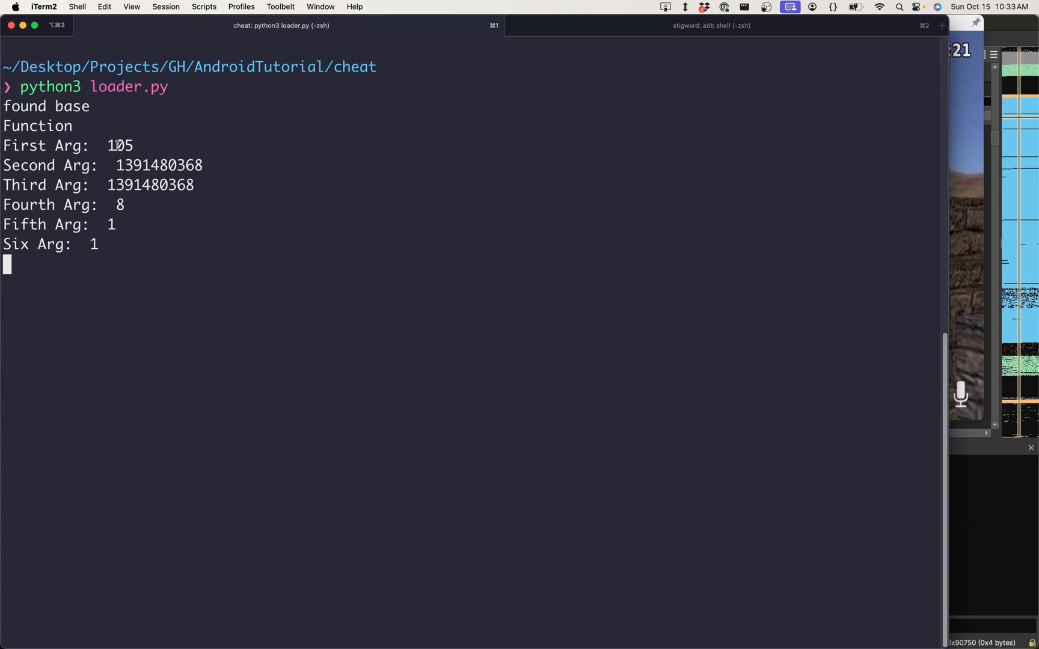
{"action": "double_click", "coordinate": [119, 145]}
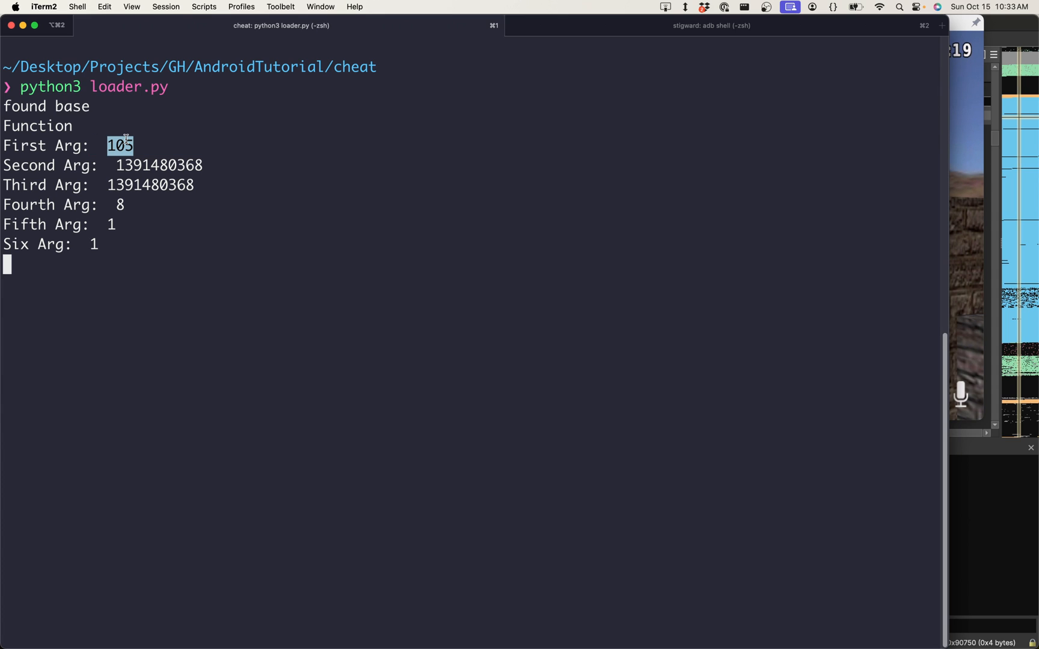
{"action": "mouse_move", "coordinate": [131, 168]}
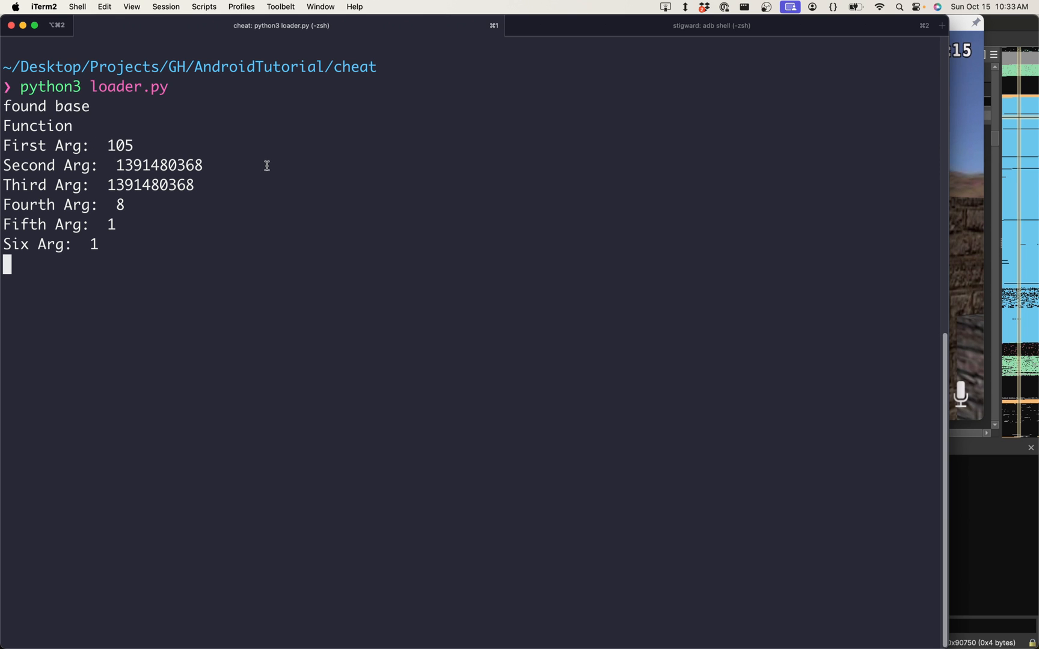
{"action": "double_click", "coordinate": [119, 146]}
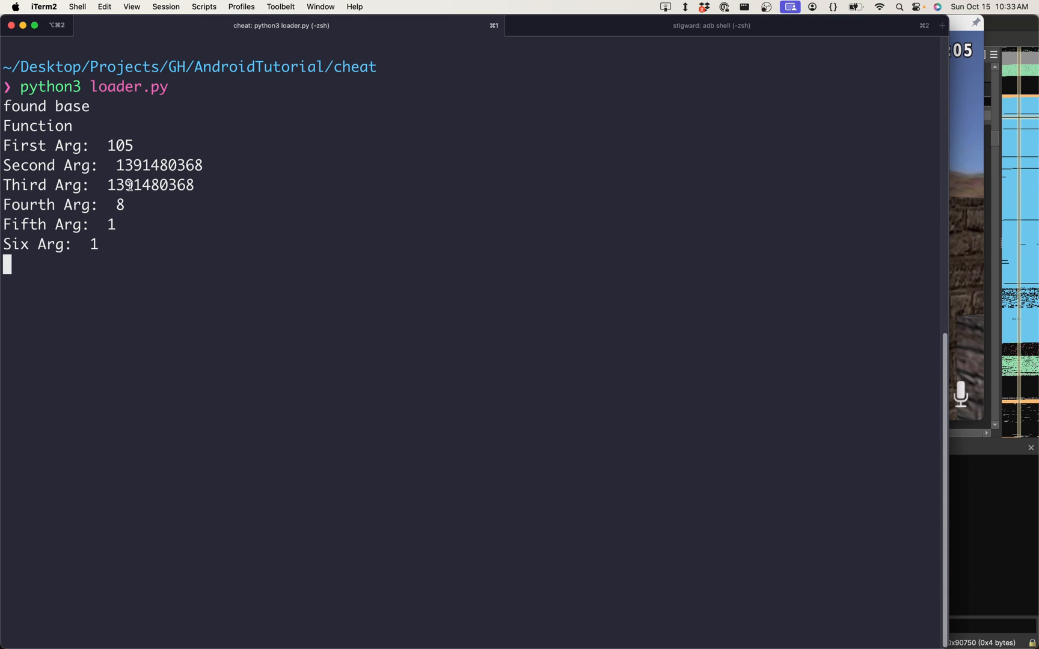
{"action": "mouse_move", "coordinate": [133, 190]}
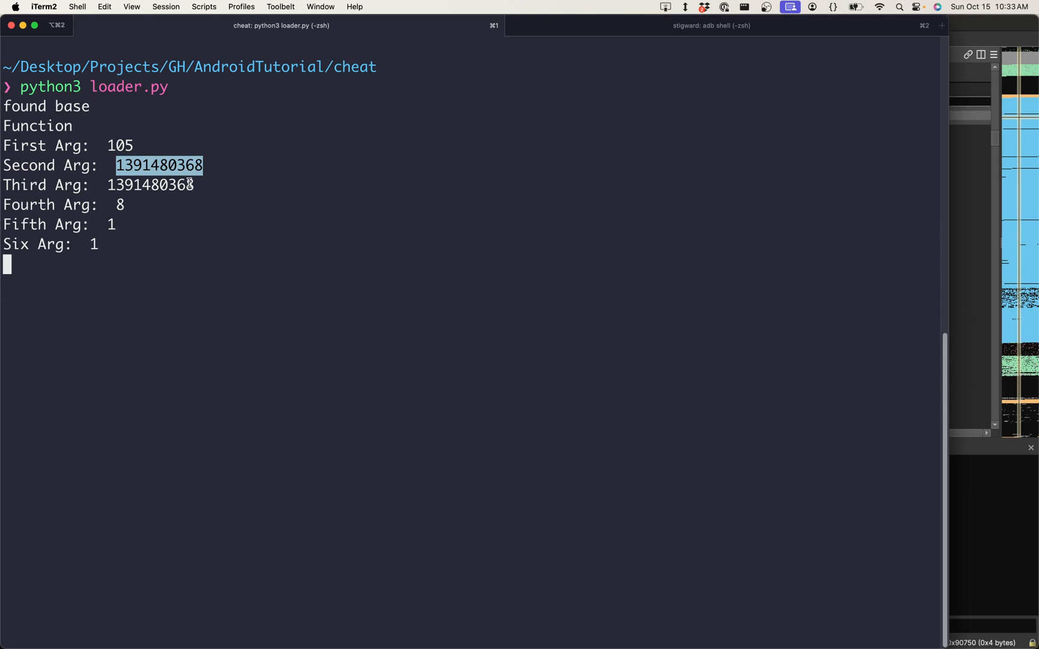
{"action": "mouse_move", "coordinate": [169, 196]}
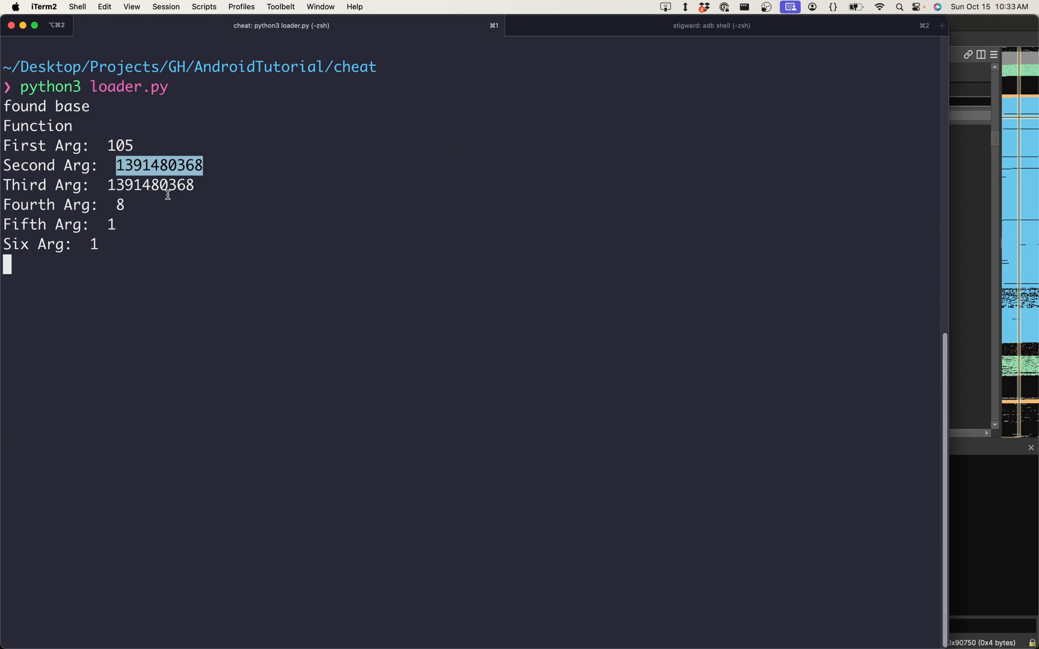
{"action": "mouse_move", "coordinate": [208, 188]}
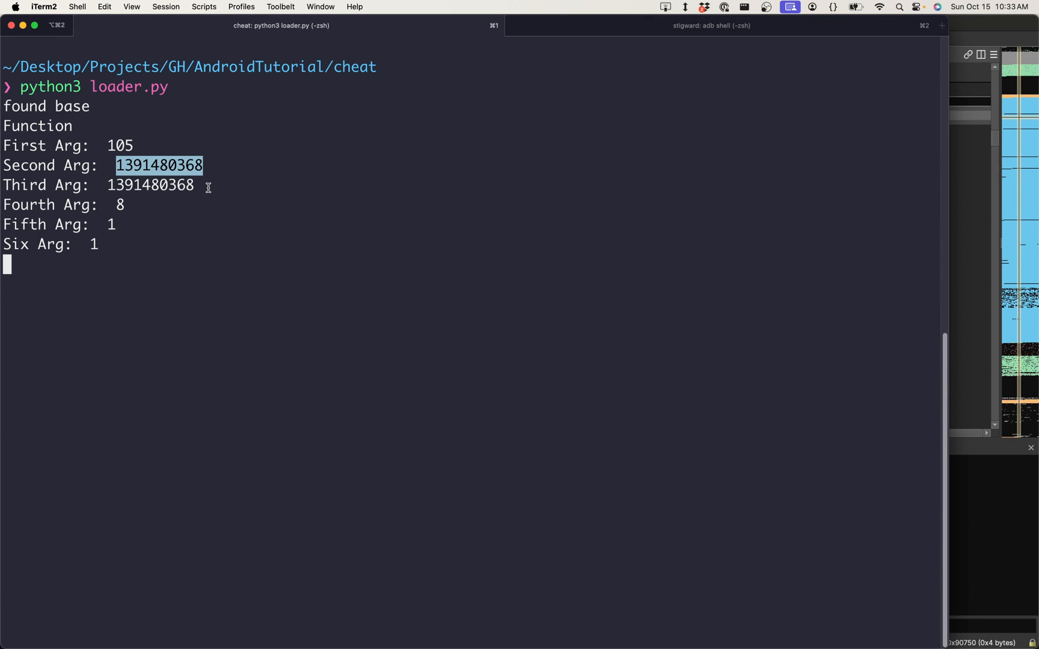
{"action": "double_click", "coordinate": [75, 205]}
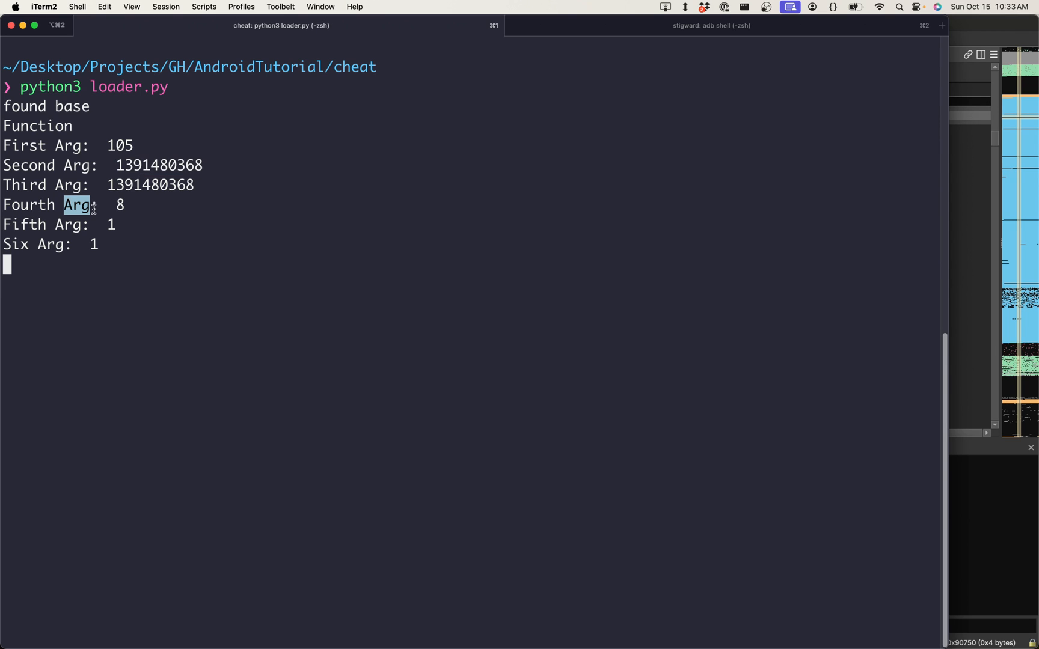
{"action": "left_click_drag", "start_coordinate": [0, 224], "coordinate": [99, 244]}
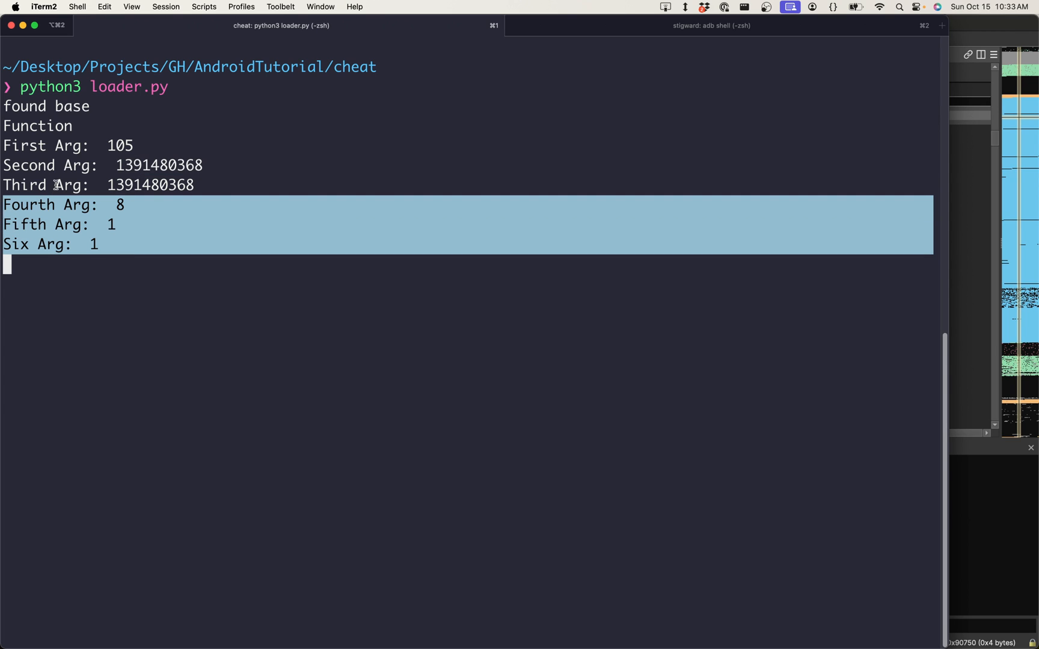
{"action": "mouse_move", "coordinate": [89, 178]}
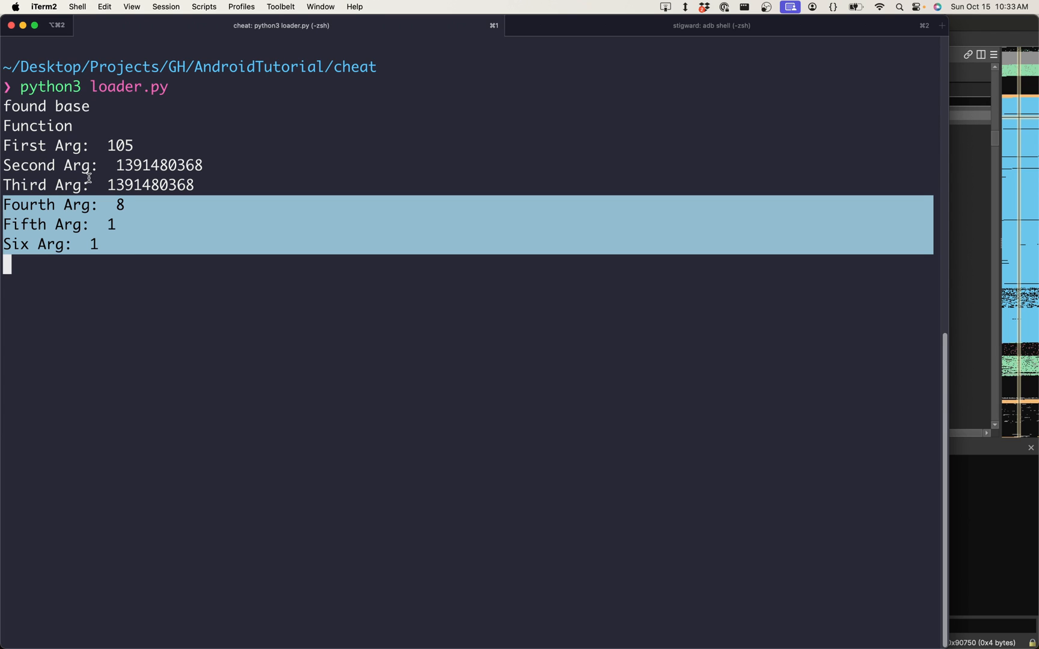
{"action": "mouse_move", "coordinate": [121, 170]}
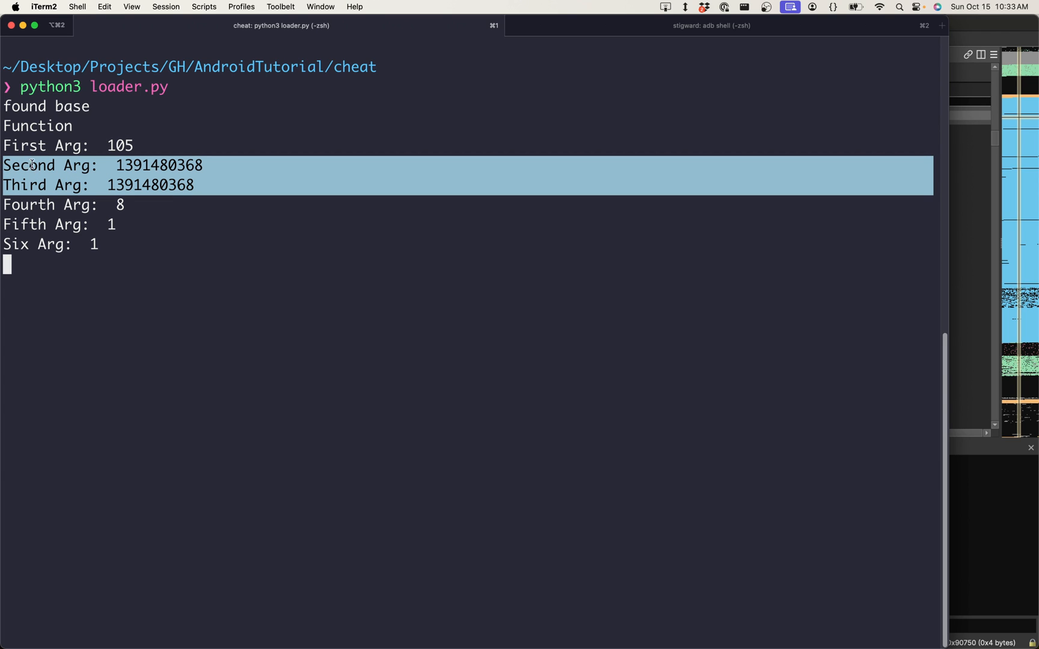
{"action": "double_click", "coordinate": [33, 164]}
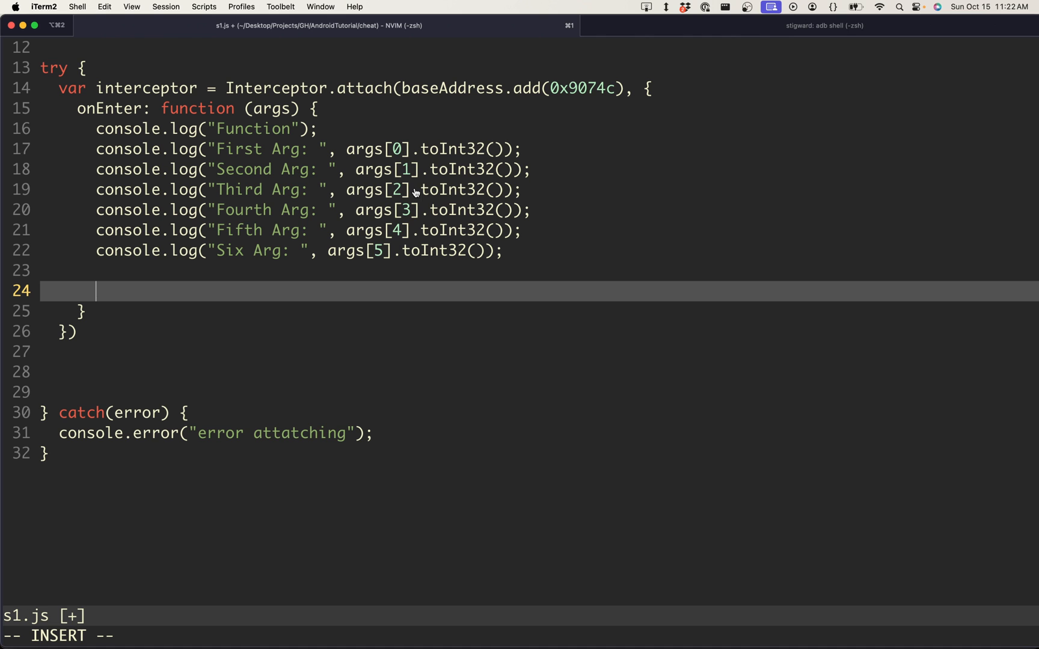
{"action": "mouse_move", "coordinate": [141, 283]}
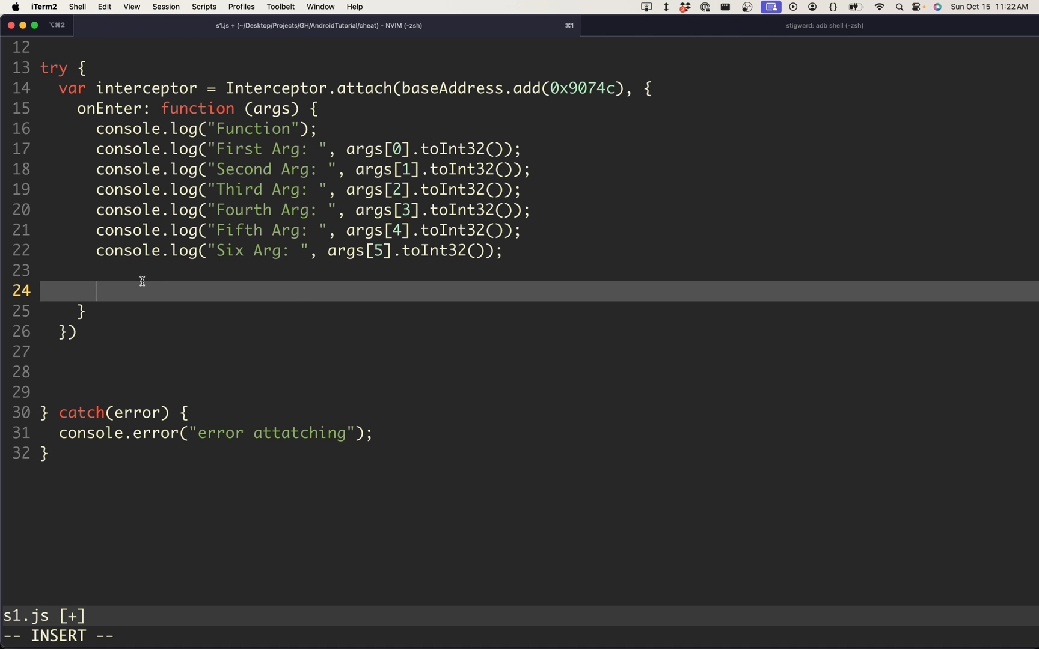
{"action": "mouse_move", "coordinate": [144, 285]}
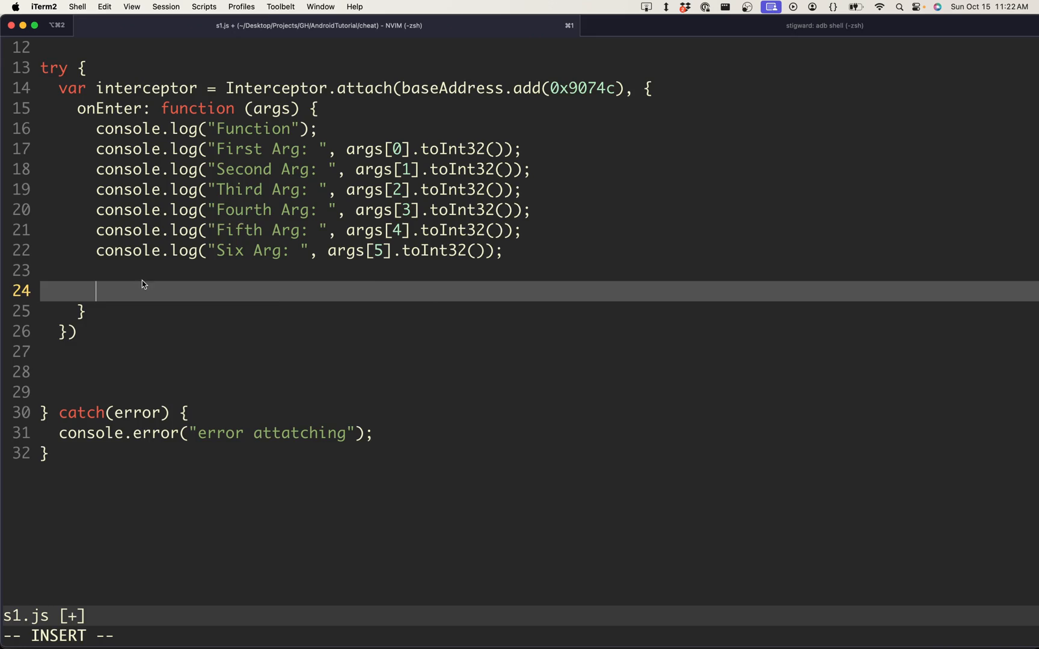
{"action": "mouse_move", "coordinate": [209, 149]}
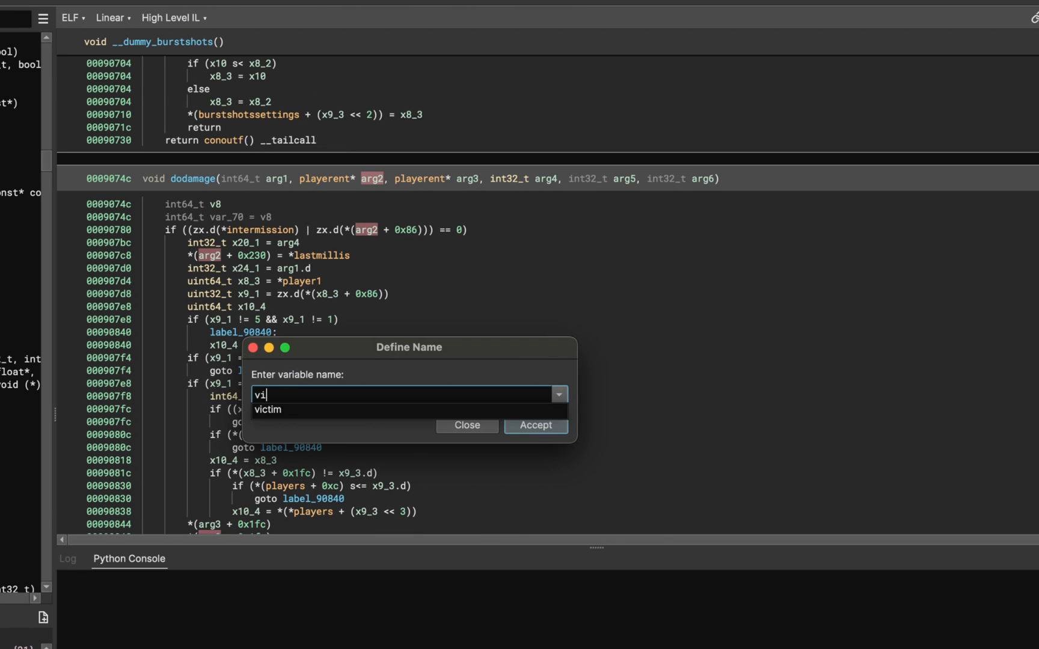
Rename dodamage's arg2 to victim and arg3 to attacker
{"action": "left_click", "coordinate": [536, 425]}
{"action": "type", "text": "attach"}
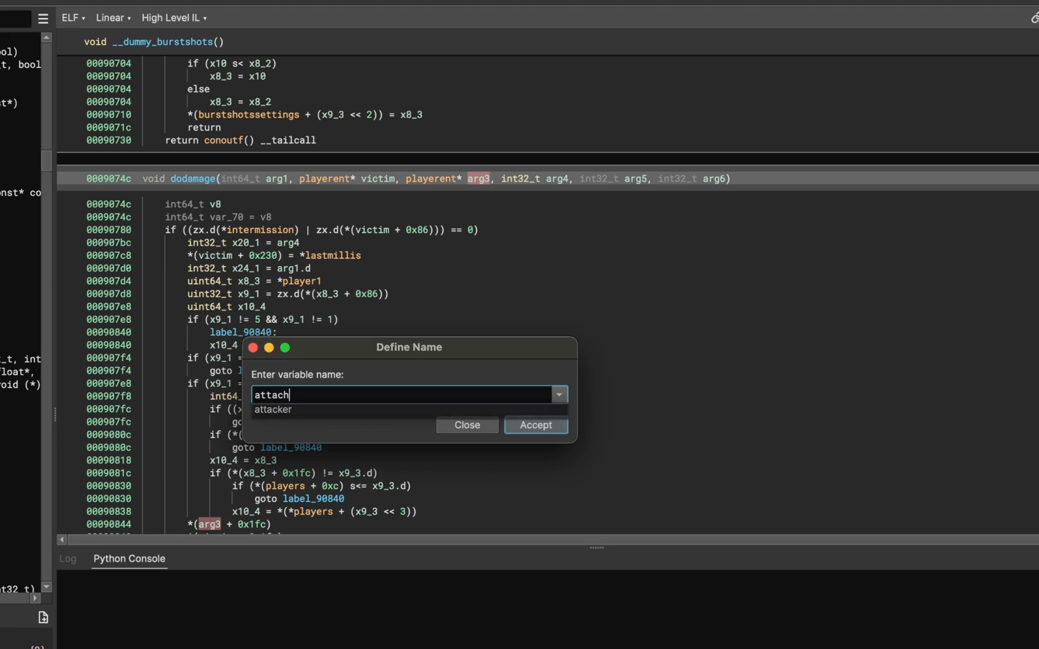
{"action": "left_click", "coordinate": [536, 425]}
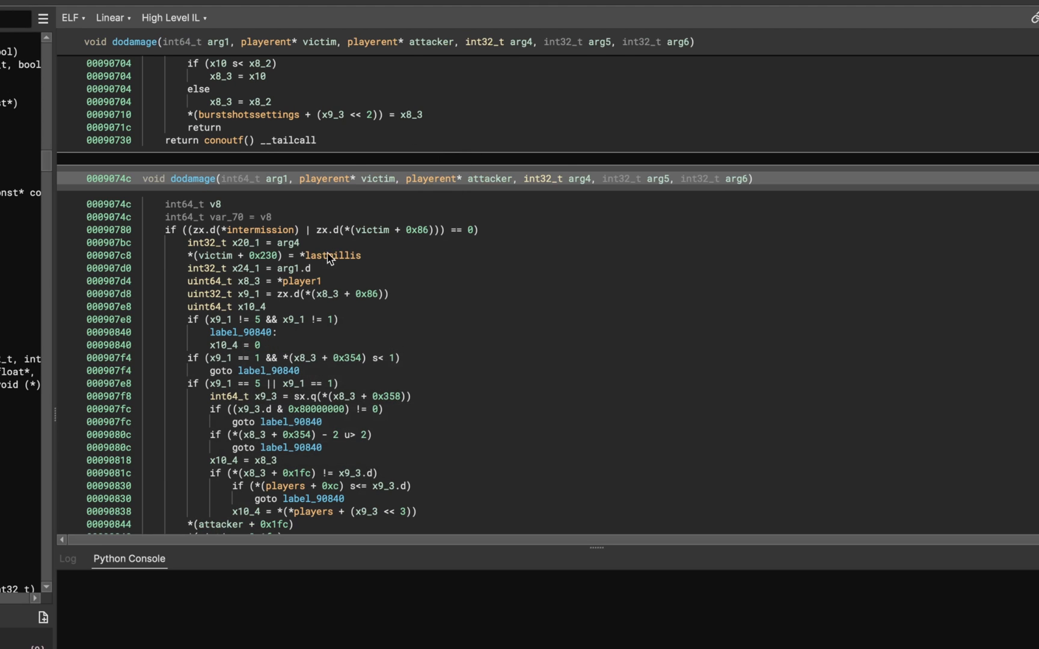
{"action": "mouse_move", "coordinate": [464, 203]}
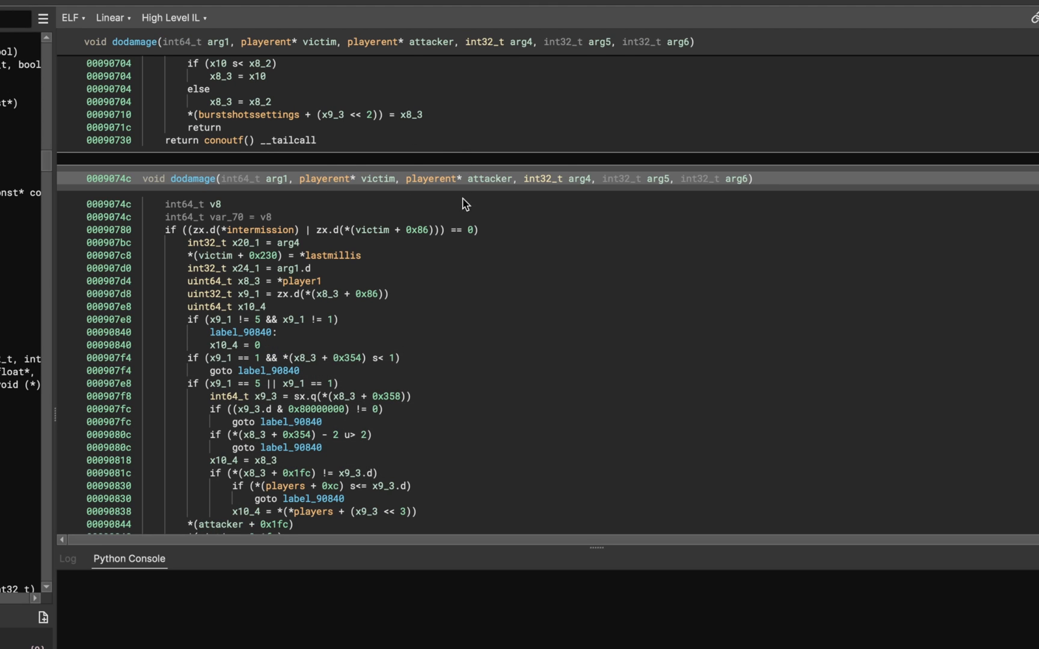
{"action": "mouse_move", "coordinate": [411, 228]}
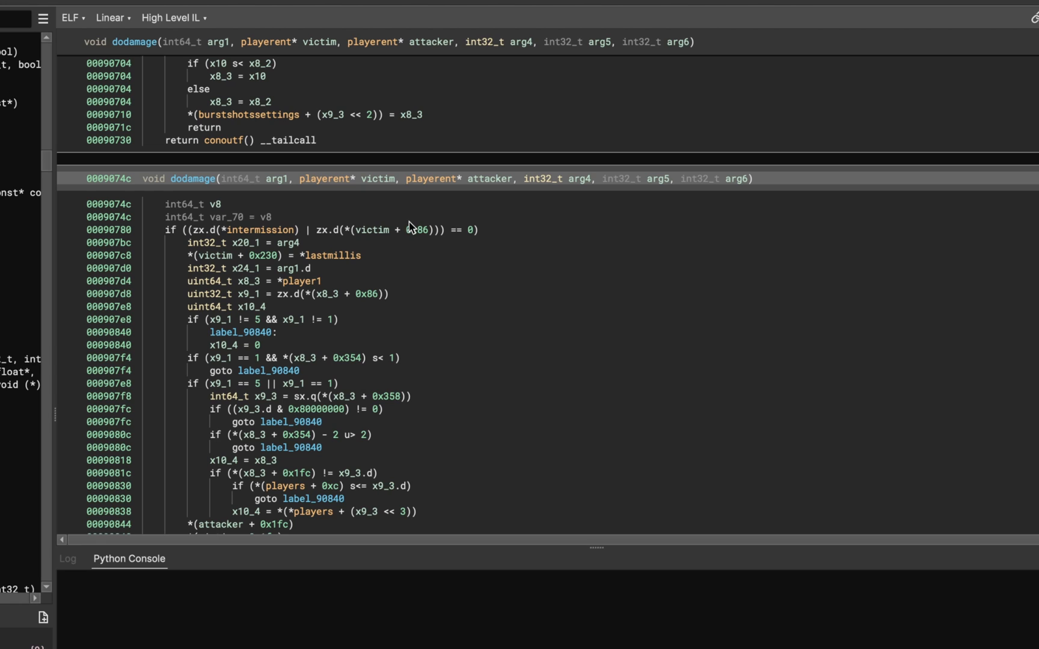
{"action": "mouse_move", "coordinate": [409, 226]}
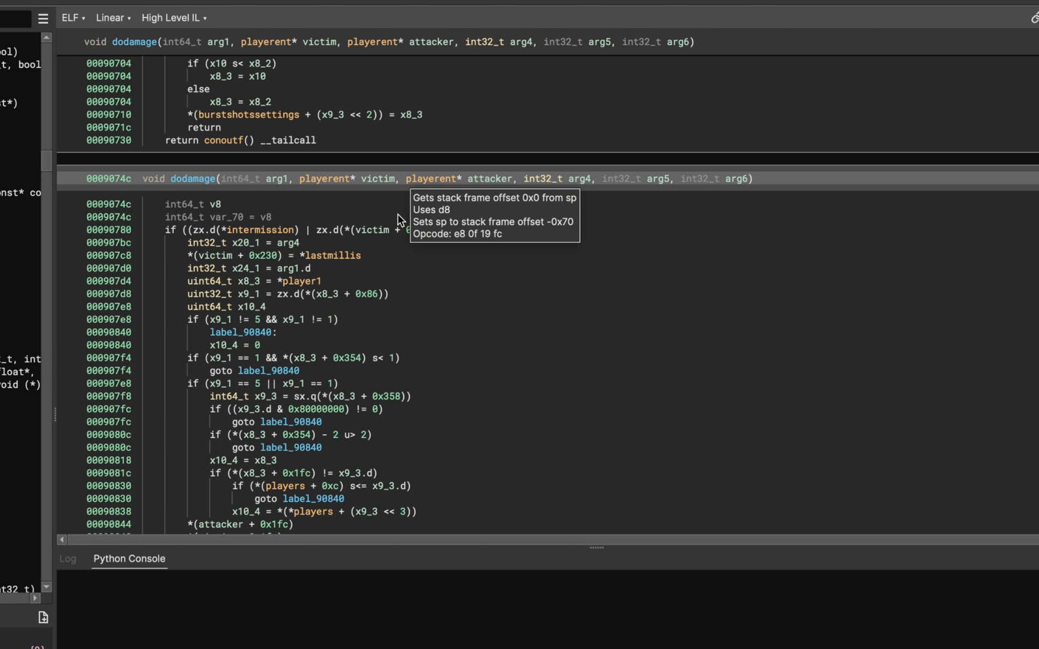
{"action": "mouse_move", "coordinate": [330, 185]}
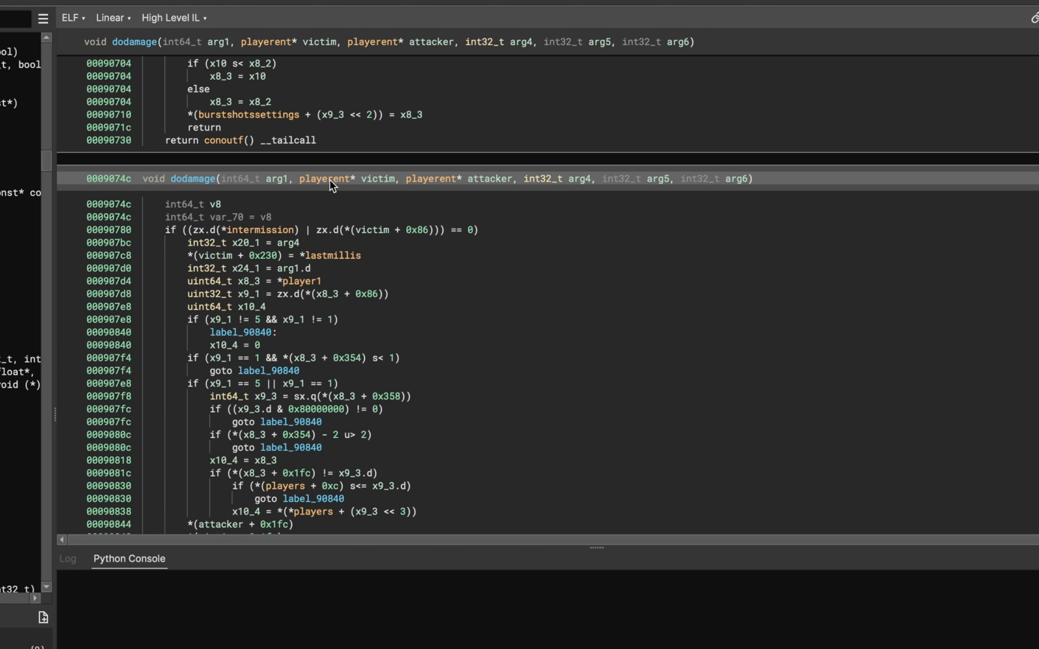
{"action": "mouse_move", "coordinate": [391, 192]}
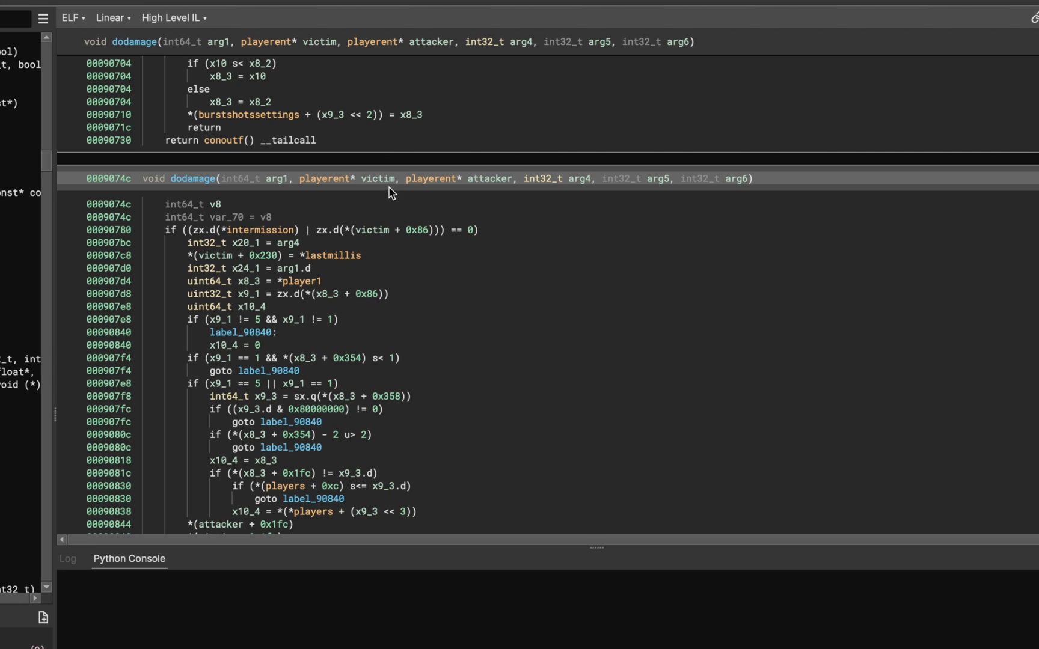
{"action": "mouse_move", "coordinate": [401, 186]}
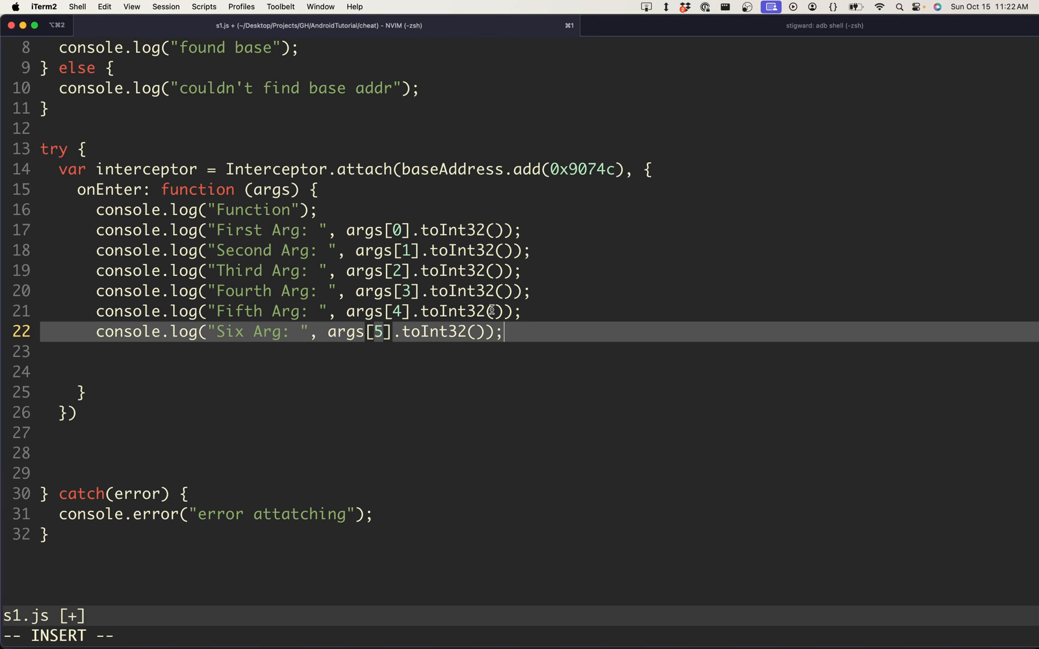
Inside onEnter, declare playerPtr as ptr(0x2e6de8)
{"action": "key", "text": "Enter"}
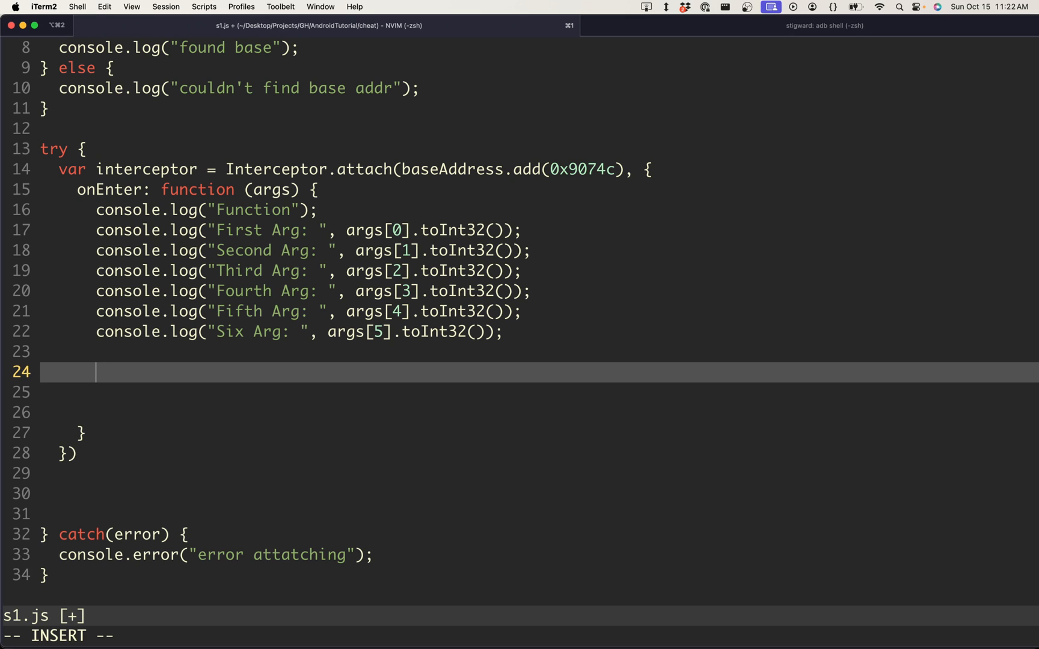
{"action": "type", "text": "var p"}
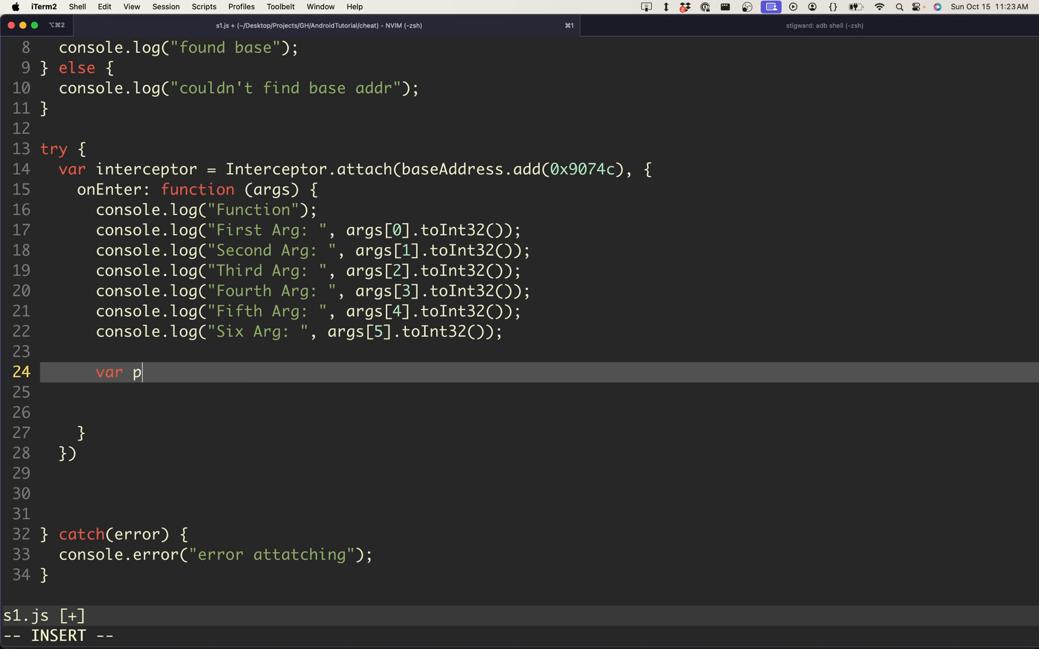
{"action": "type", "text": "layerPtr"}
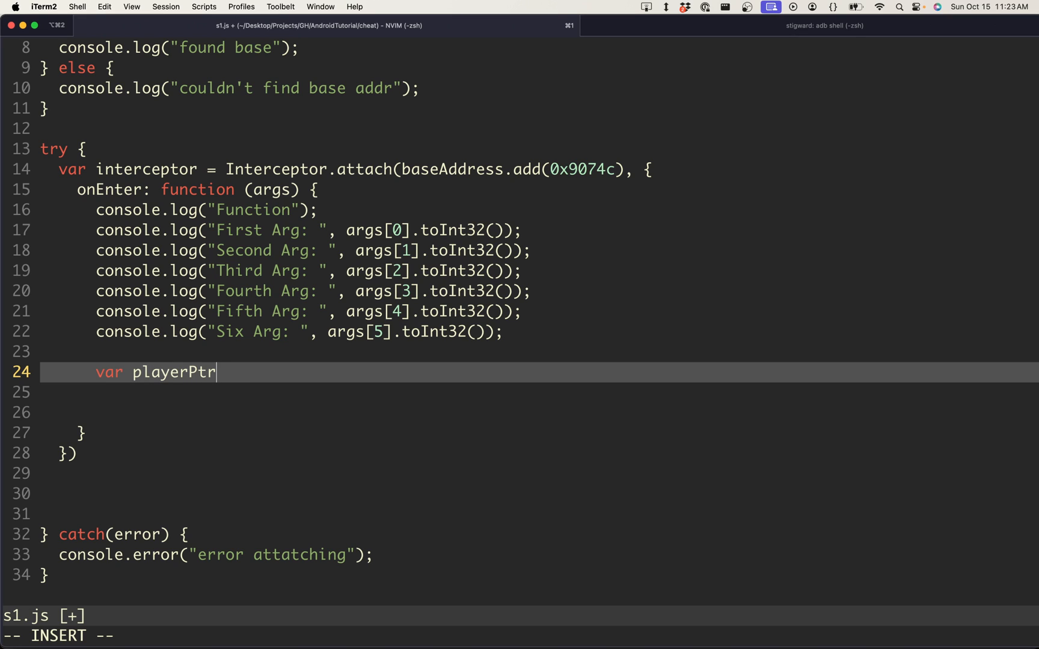
{"action": "type", "text": "="}
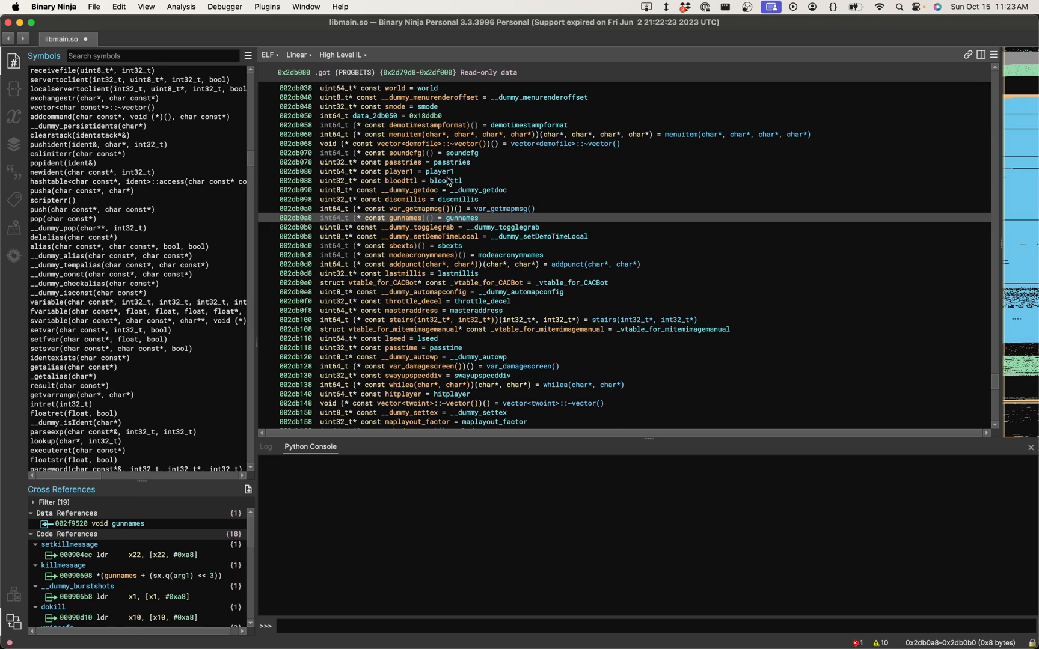
{"action": "double_click", "coordinate": [395, 171]}
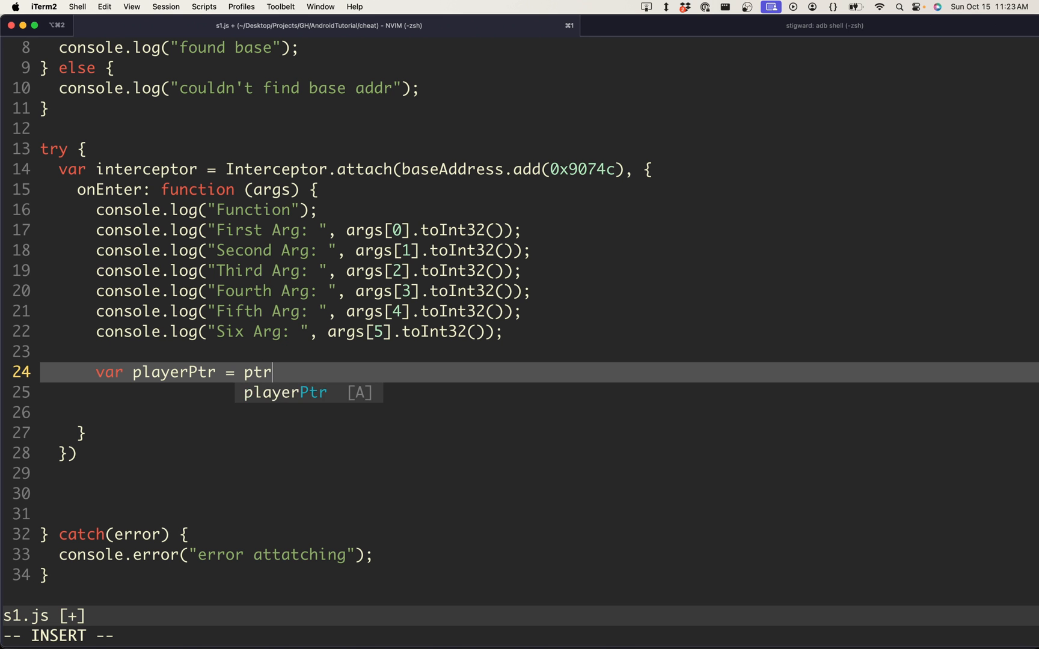
{"action": "type", "text": "(0x2e6de8);"}
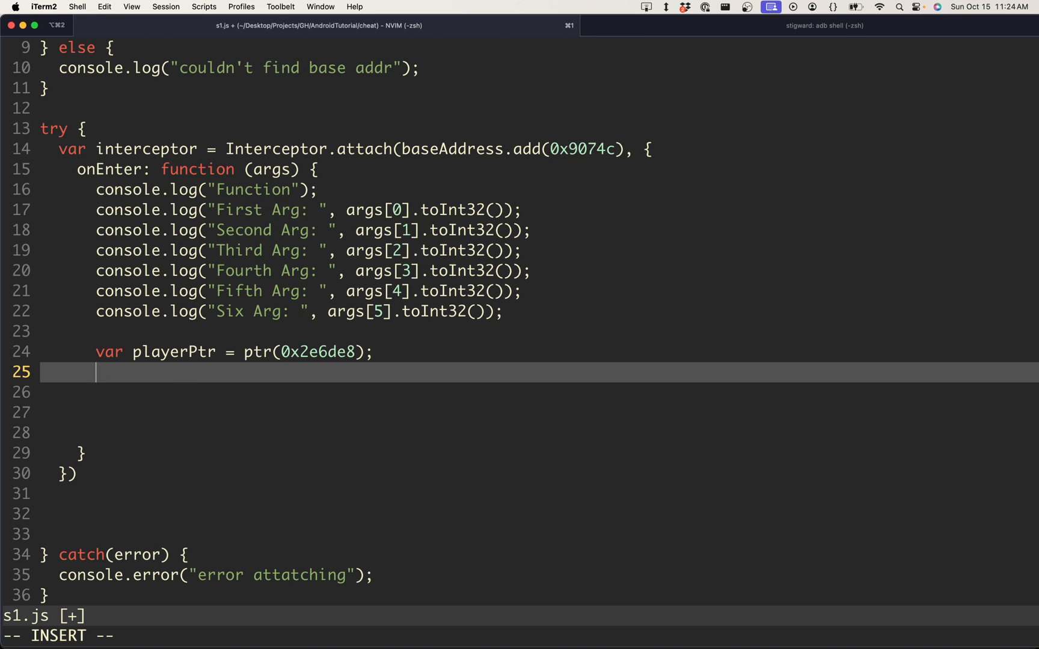
Declare effectiveAddress as baseAddress.add(playerPtr)
{"action": "type", "text": "var"}
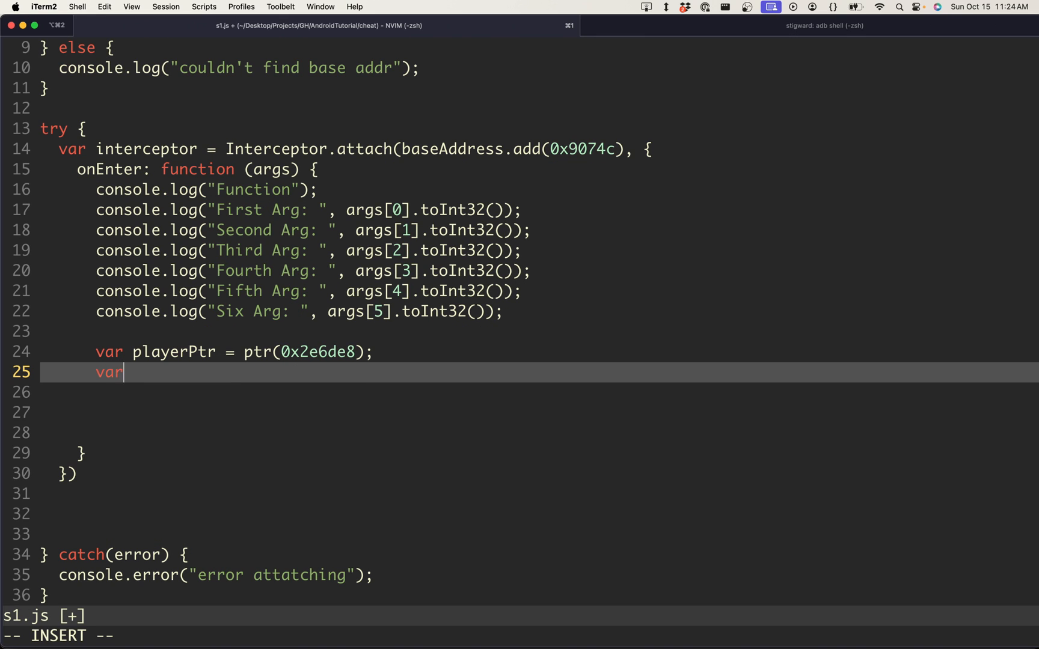
{"action": "type", "text": "effectiveAddr"}
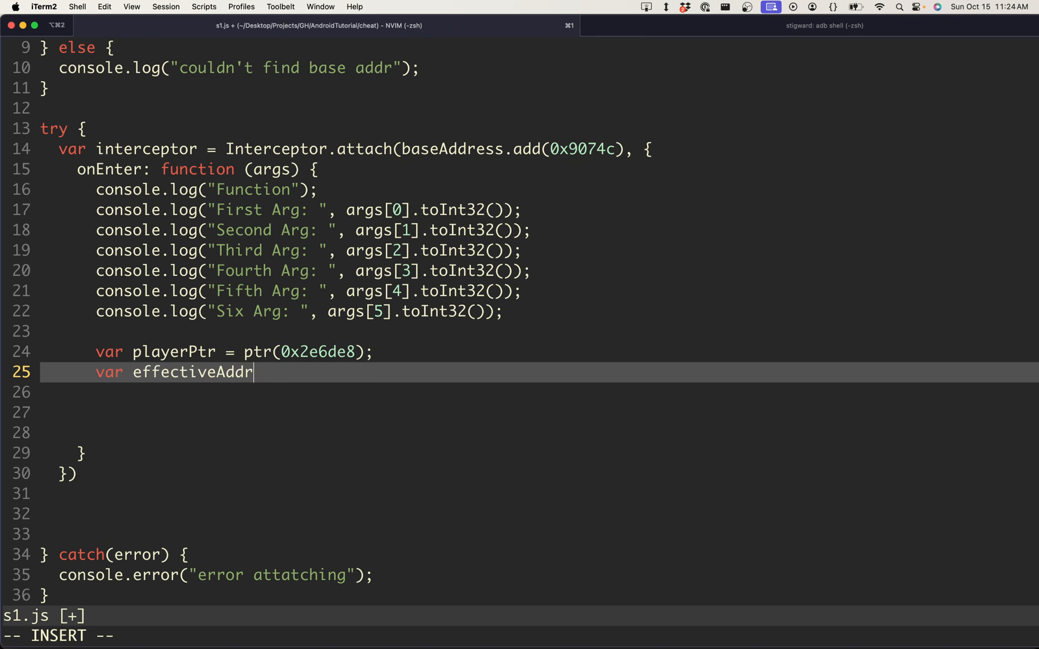
{"action": "type", "text": "ess ="}
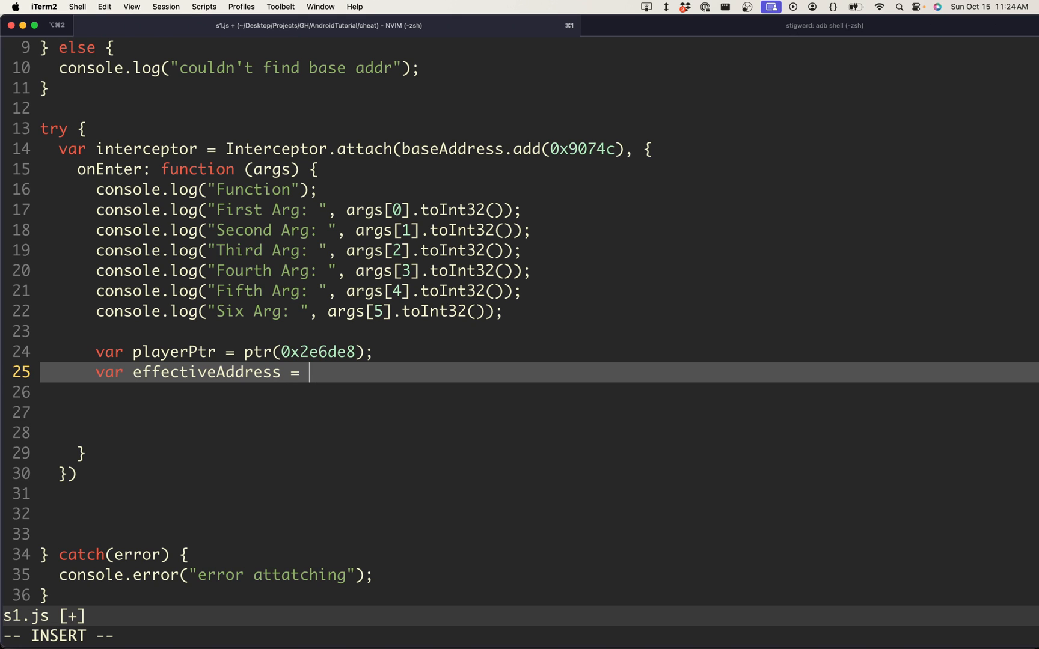
{"action": "type", "text": "baseAddress.add("}
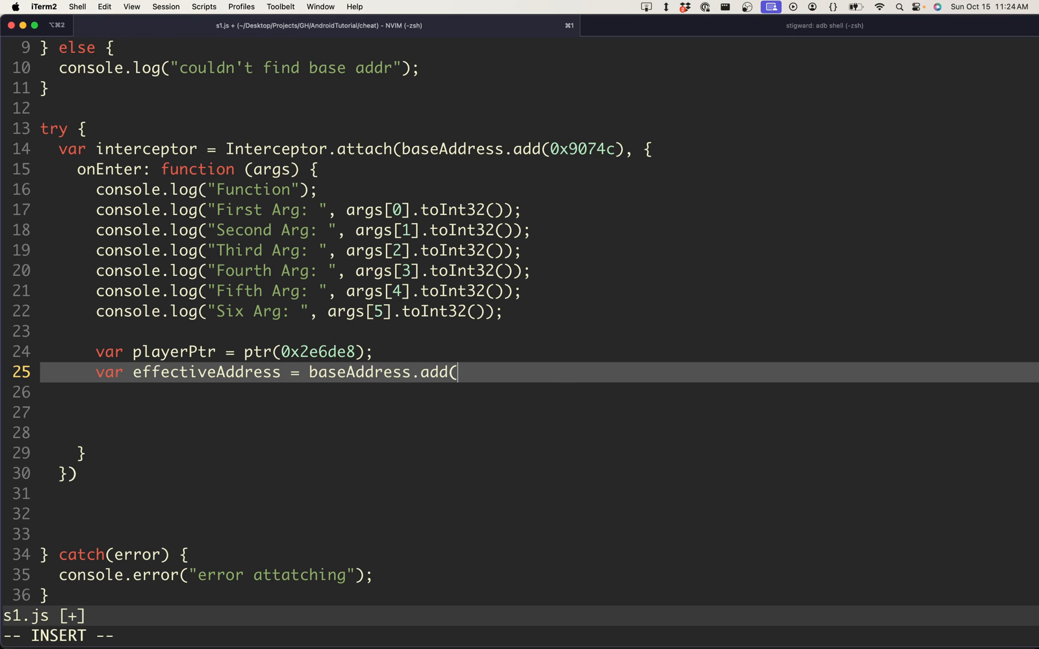
{"action": "type", "text": "playerPtr);"}
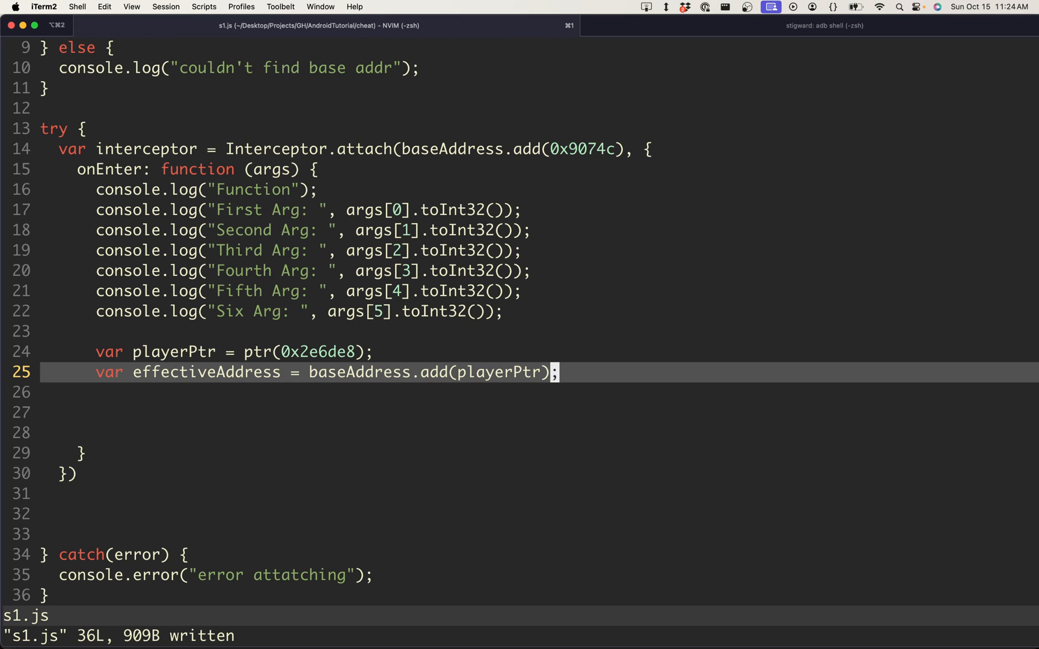
Add var playerValue = Memory.readPointer(effectiveAddress) on a new line and save
{"action": "key", "text": "o"}
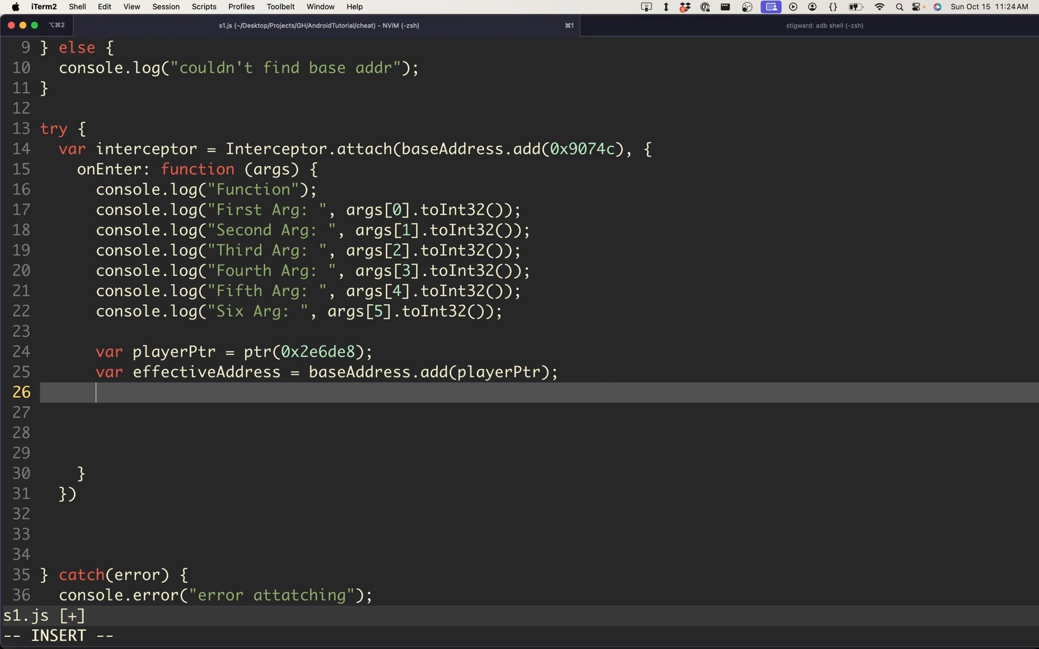
{"action": "type", "text": "v"}
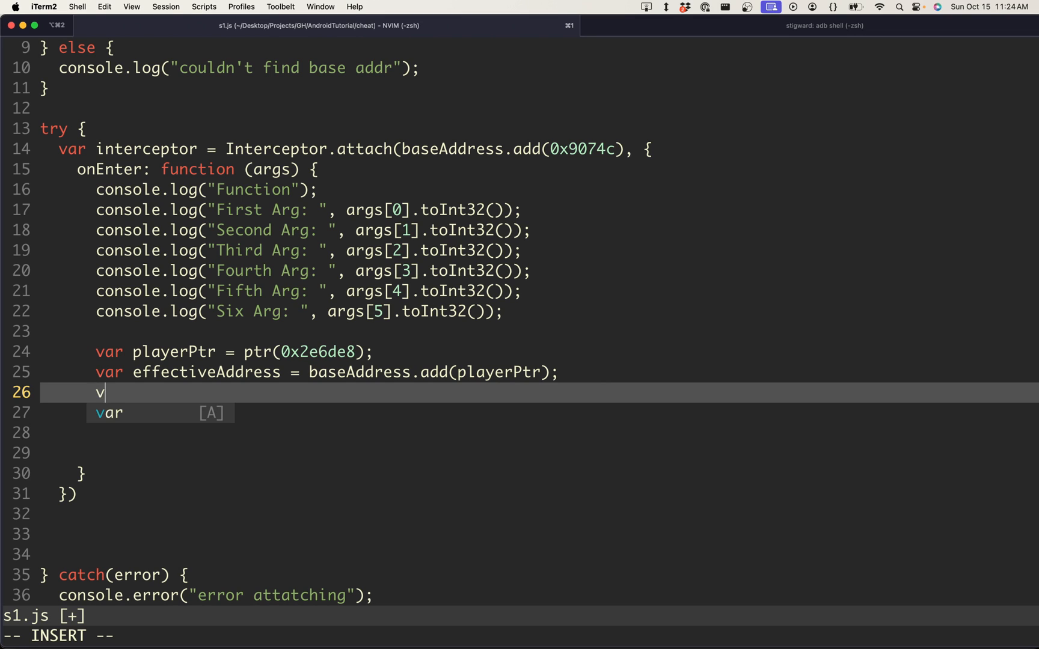
{"action": "type", "text": "ar playerV"}
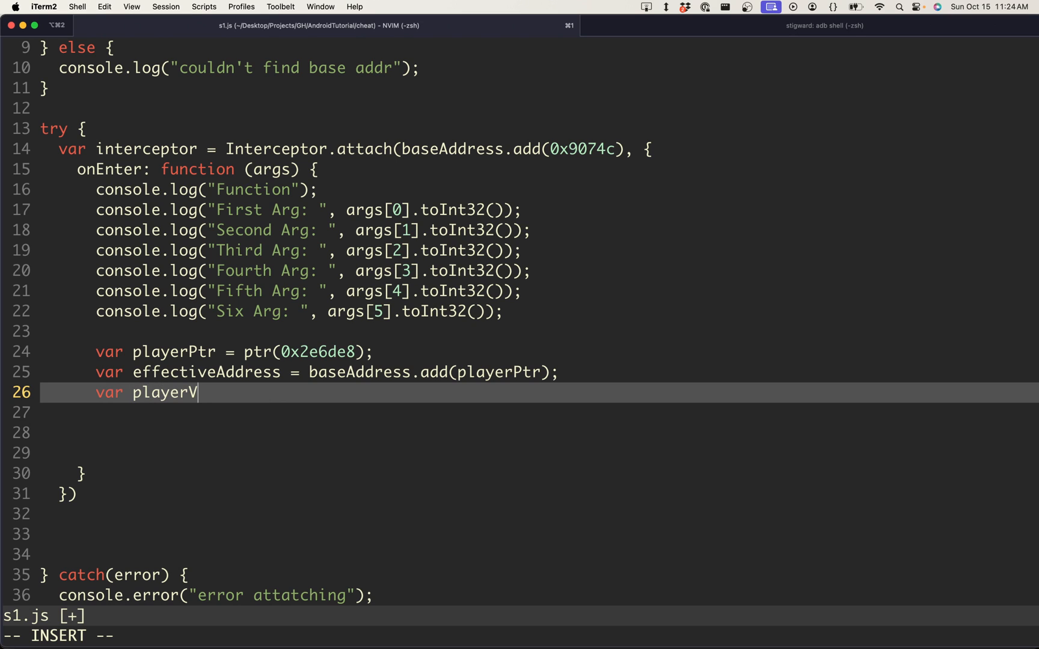
{"action": "type", "text": "alue = Memory"}
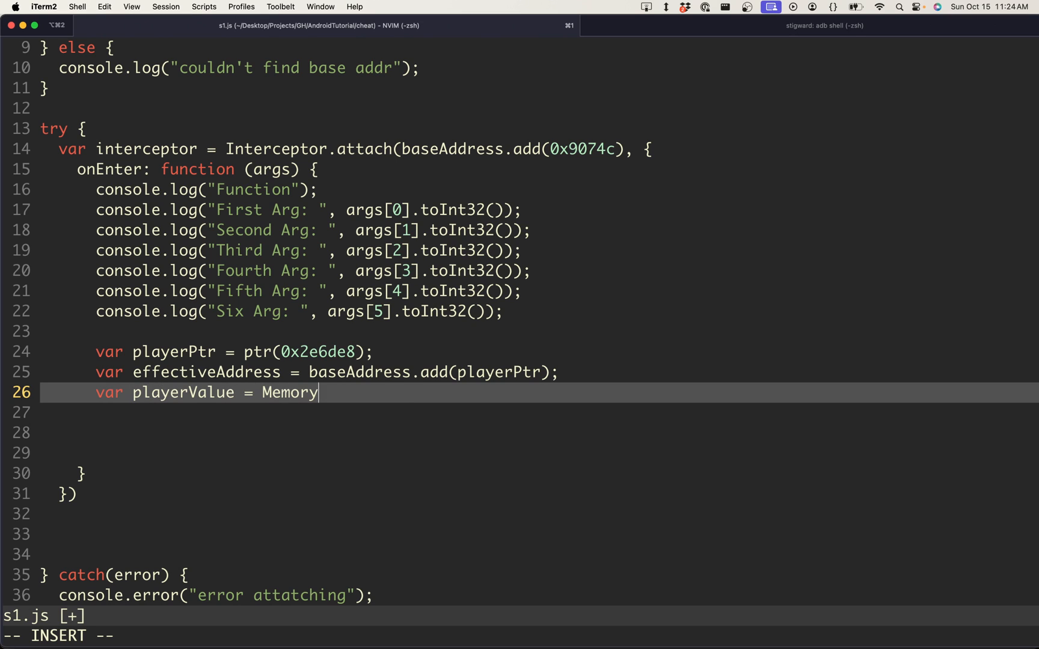
{"action": "type", "text": ".get"}
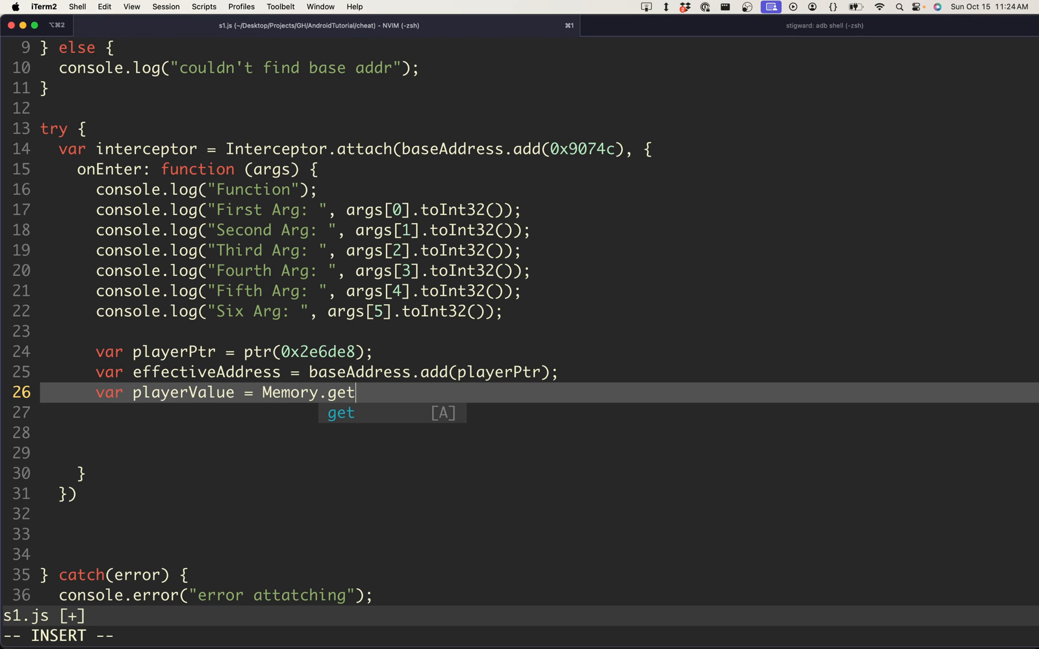
{"action": "type", "text": "readPo"}
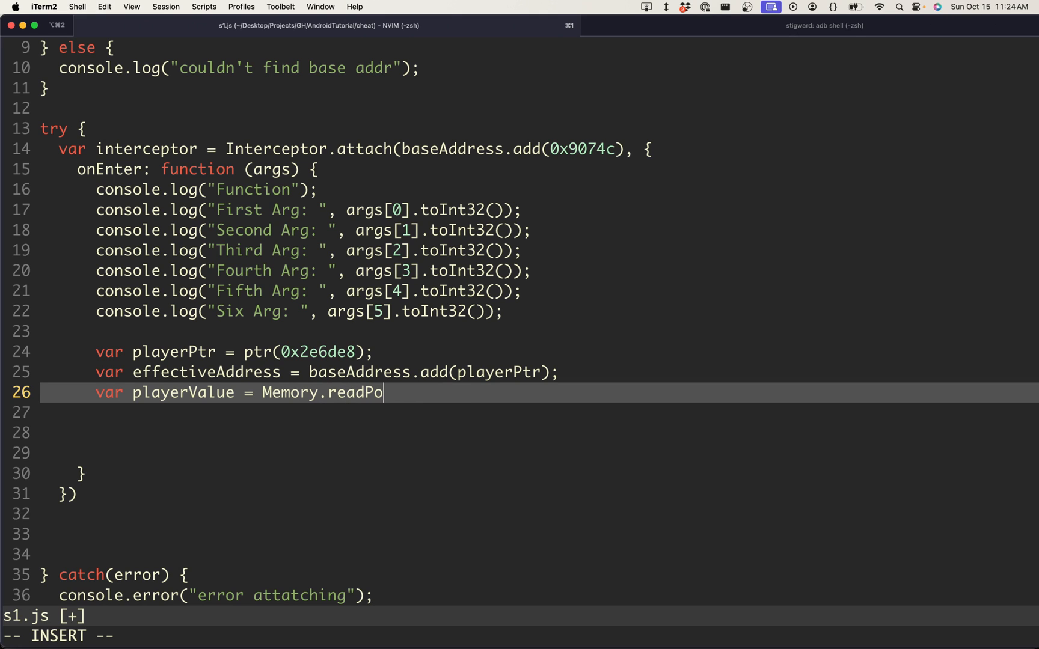
{"action": "type", "text": "inter(effectiveAddress);"}
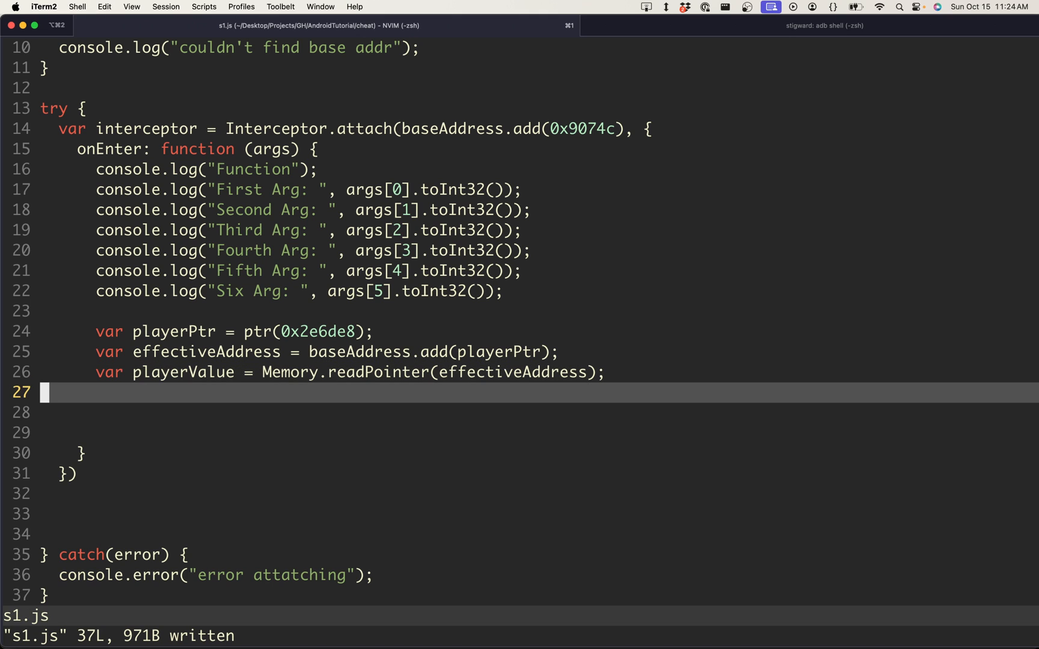
{"action": "key", "text": "o"}
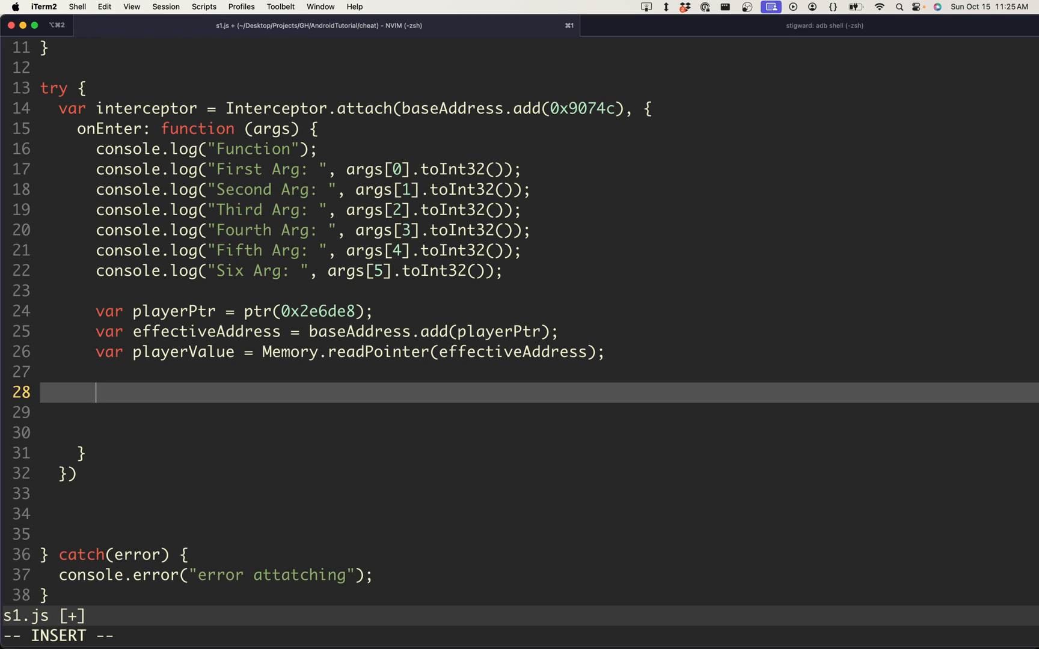
Write an if comparing playerValue.toInt32() === args[1].toInt32()
{"action": "type", "text": "if("}
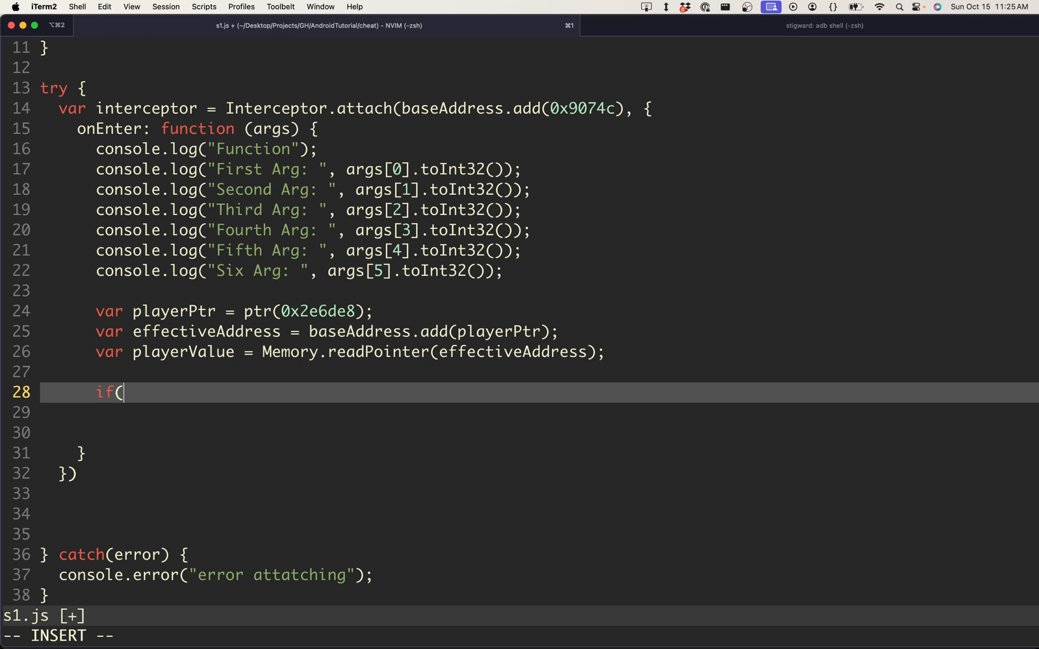
{"action": "type", "text": "playerValue.toInt32("}
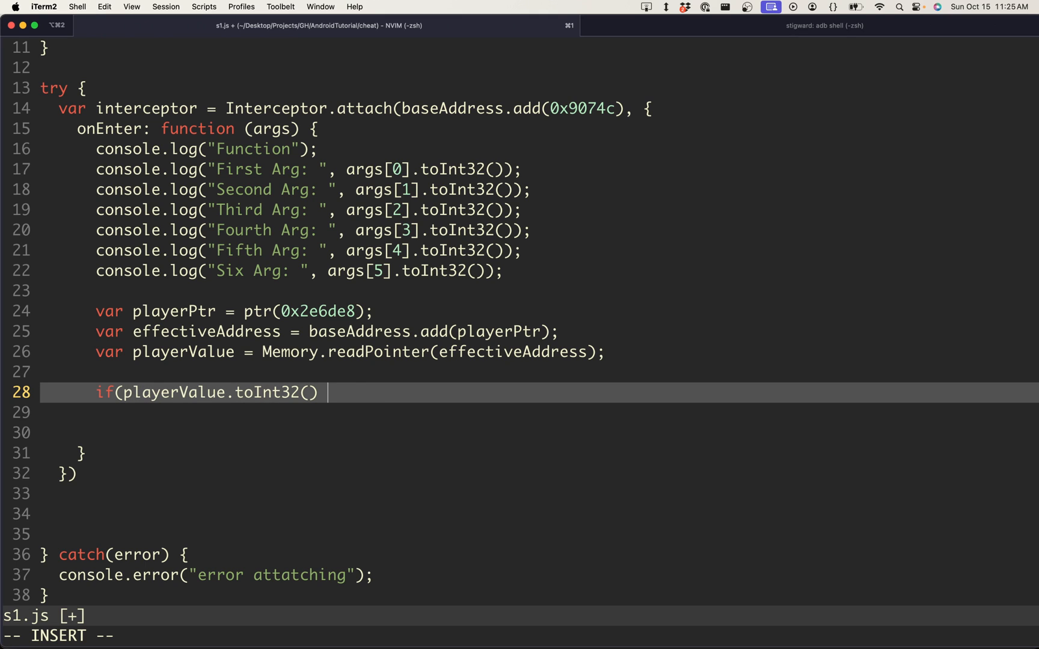
{"action": "type", "text": "==="}
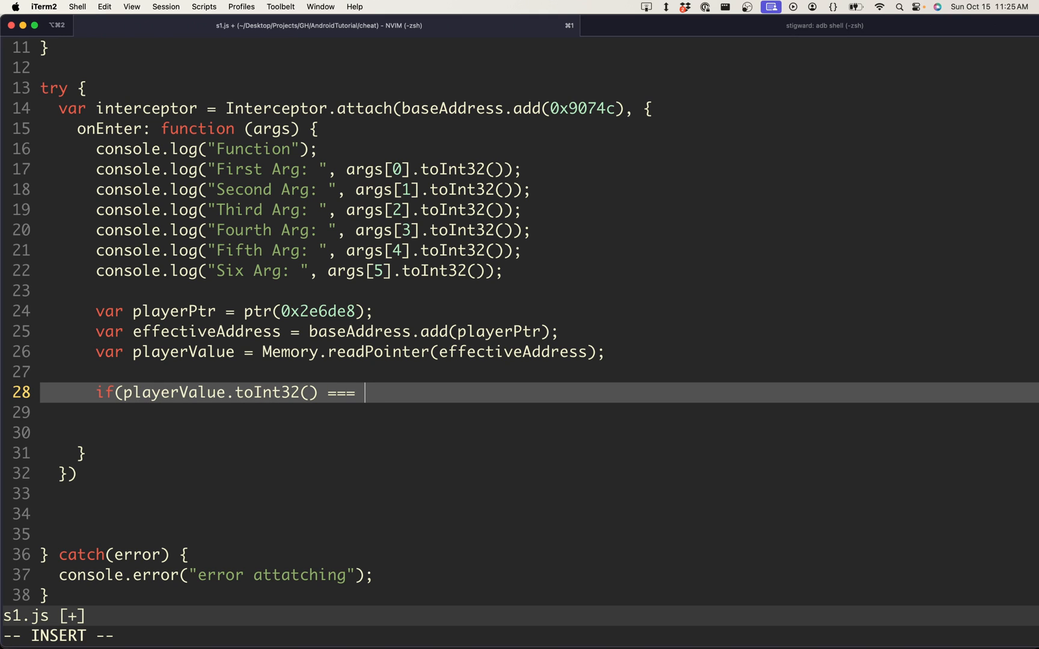
{"action": "type", "text": "args["}
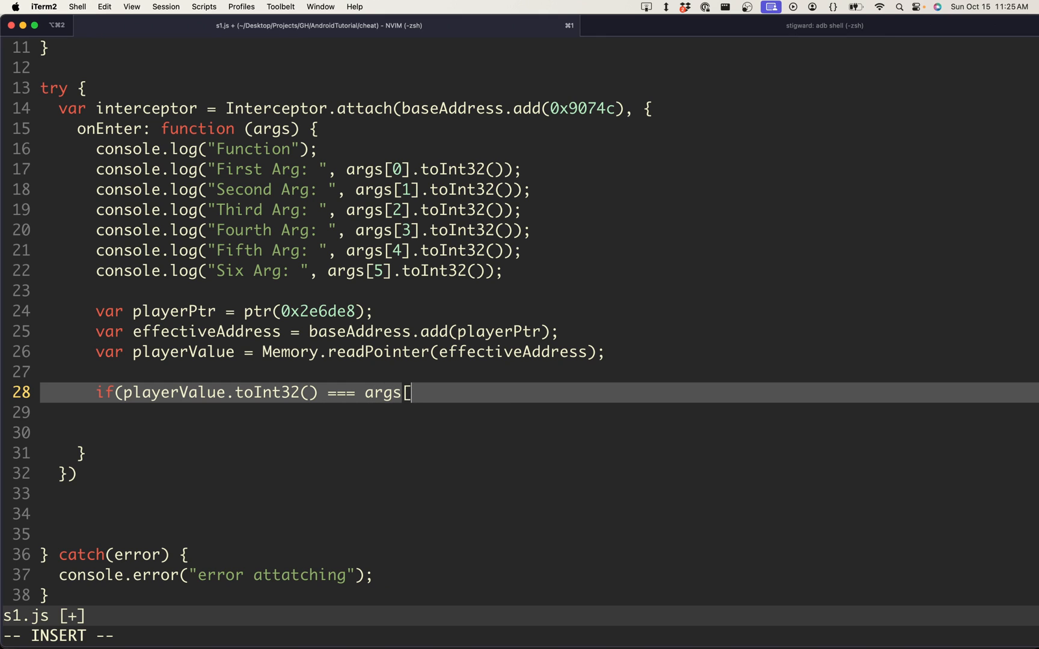
{"action": "type", "text": "1]"}
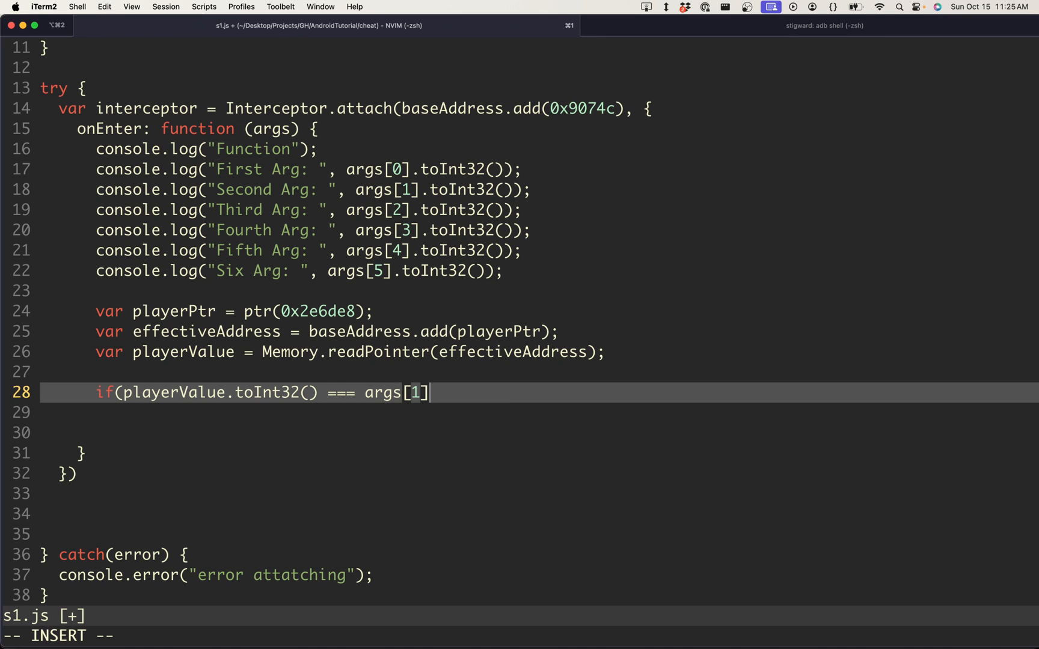
{"action": "type", "text": ".toInt32"}
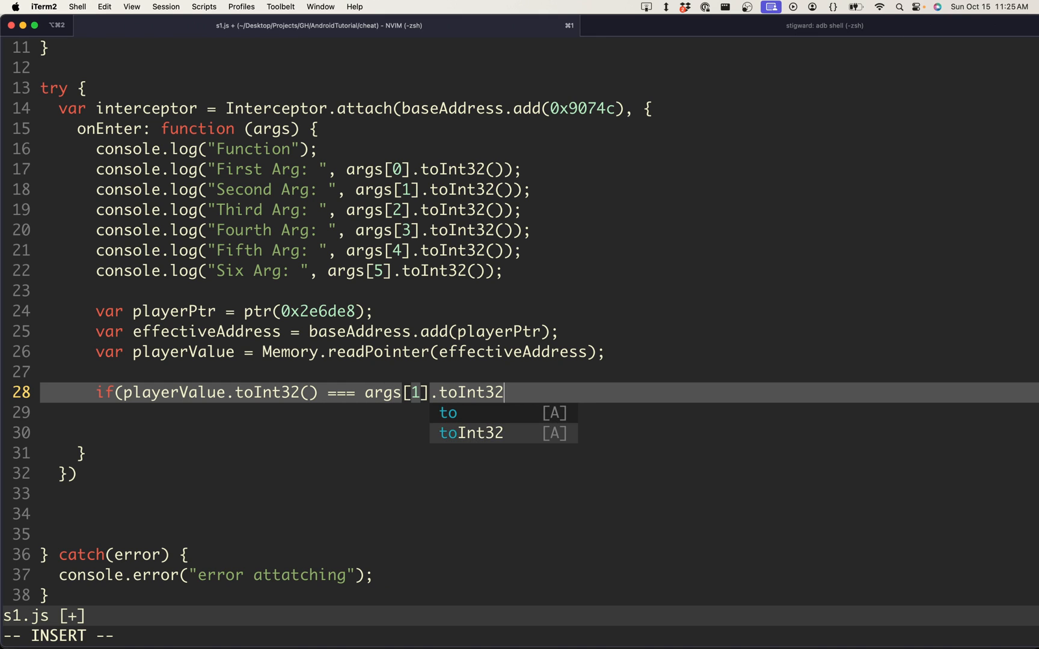
{"action": "type", "text": "()"}
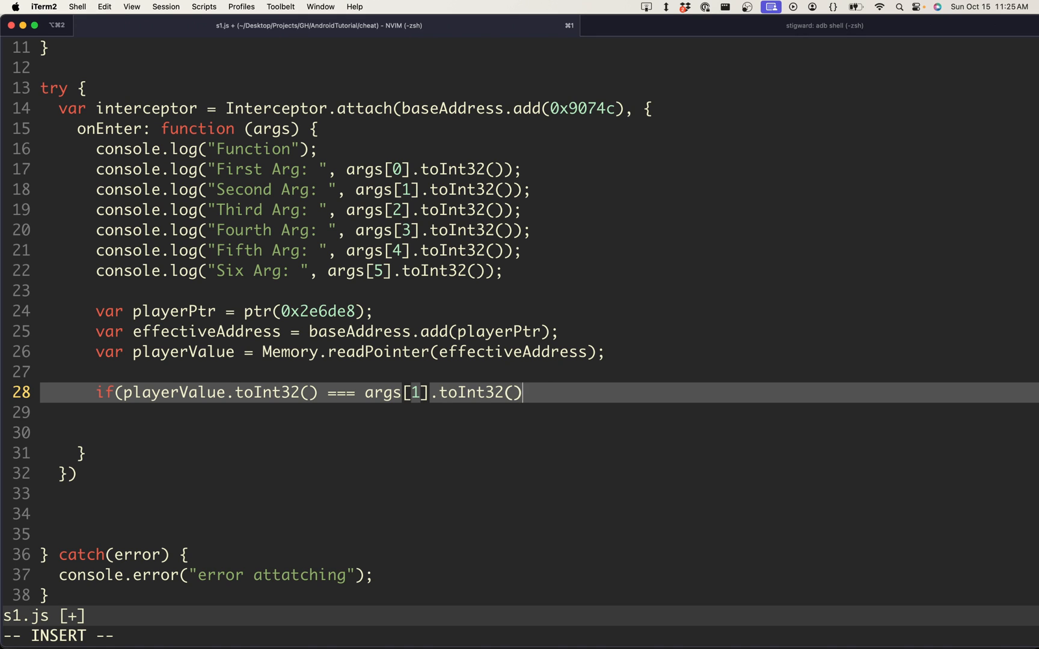
{"action": "type", "text": "{"}
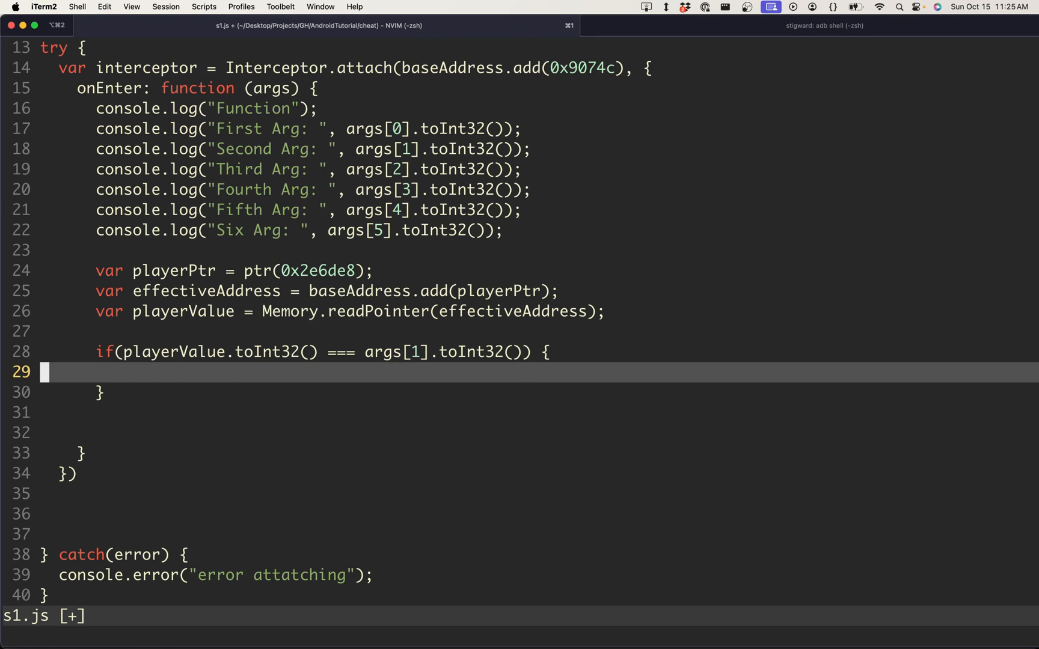
Inside it, set args[0] = ptr(0) and log "Damage: " with args[0].toInt32()
{"action": "type", "text": "args.["}
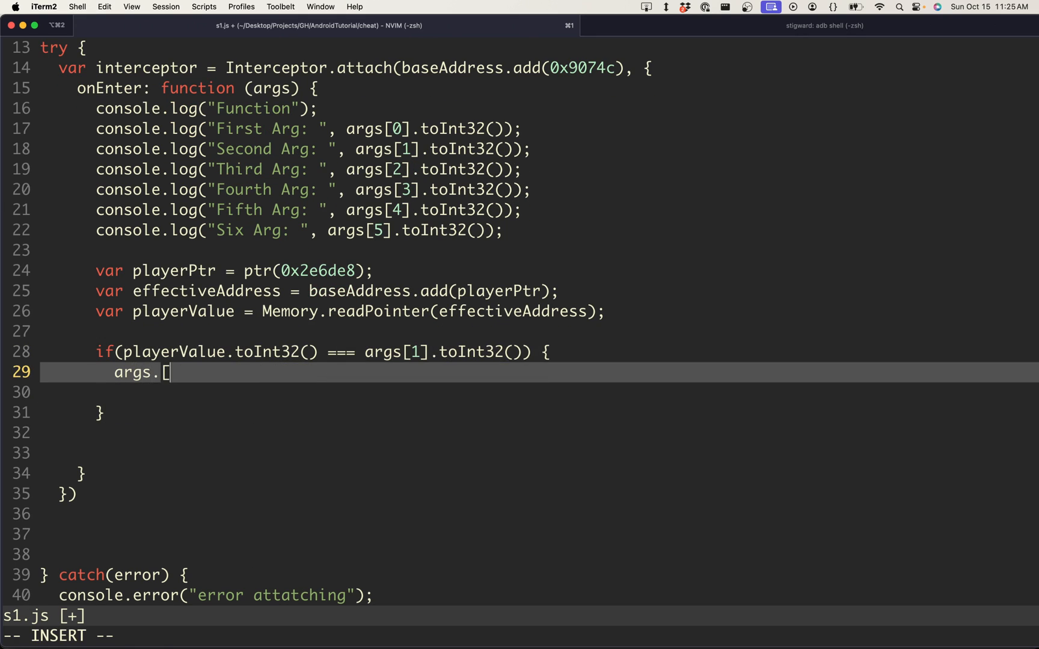
{"action": "type", "text": "[-"}
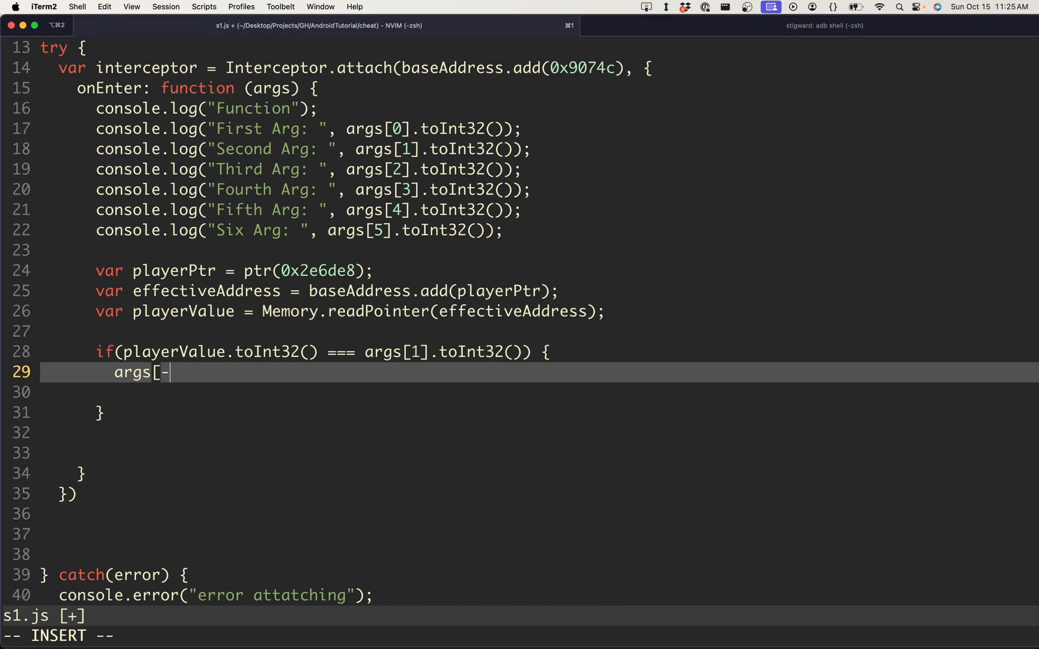
{"action": "type", "text": "0]"}
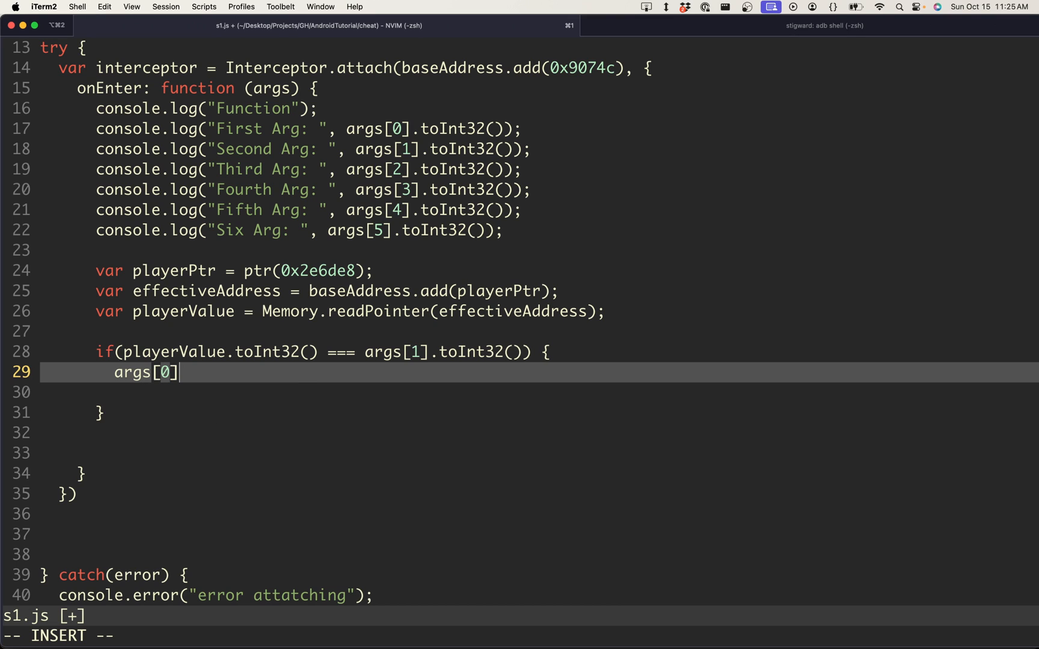
{"action": "type", "text": "\" \""}
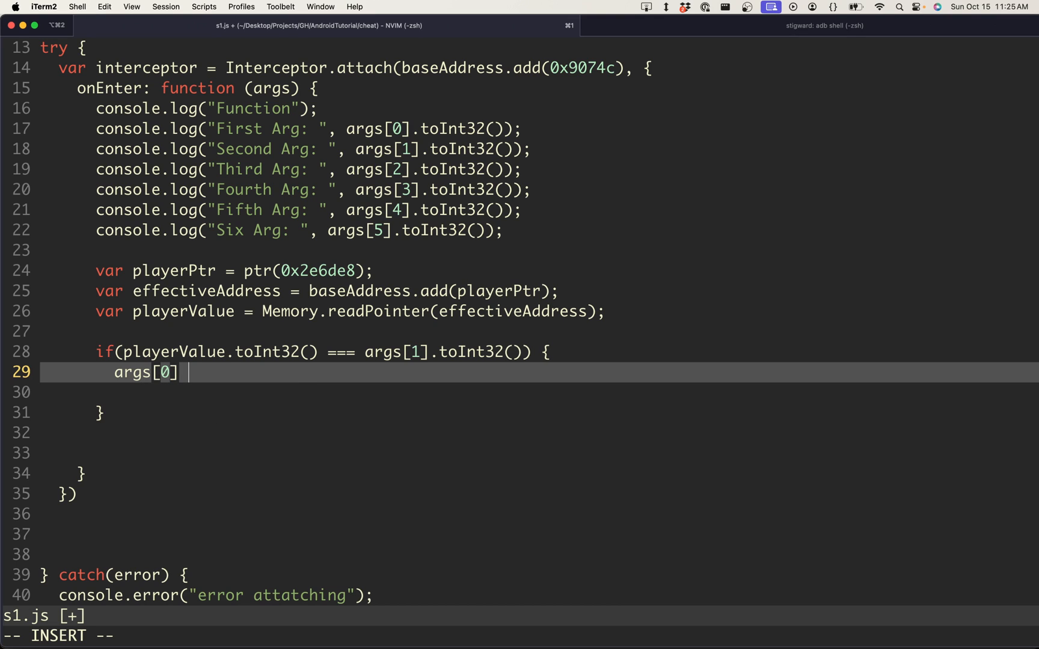
{"action": "type", "text": "= ptr(0);"}
{"action": "left_click", "coordinate": [540, 392]}
{"action": "type", "text": "console.log(\"Patched"}
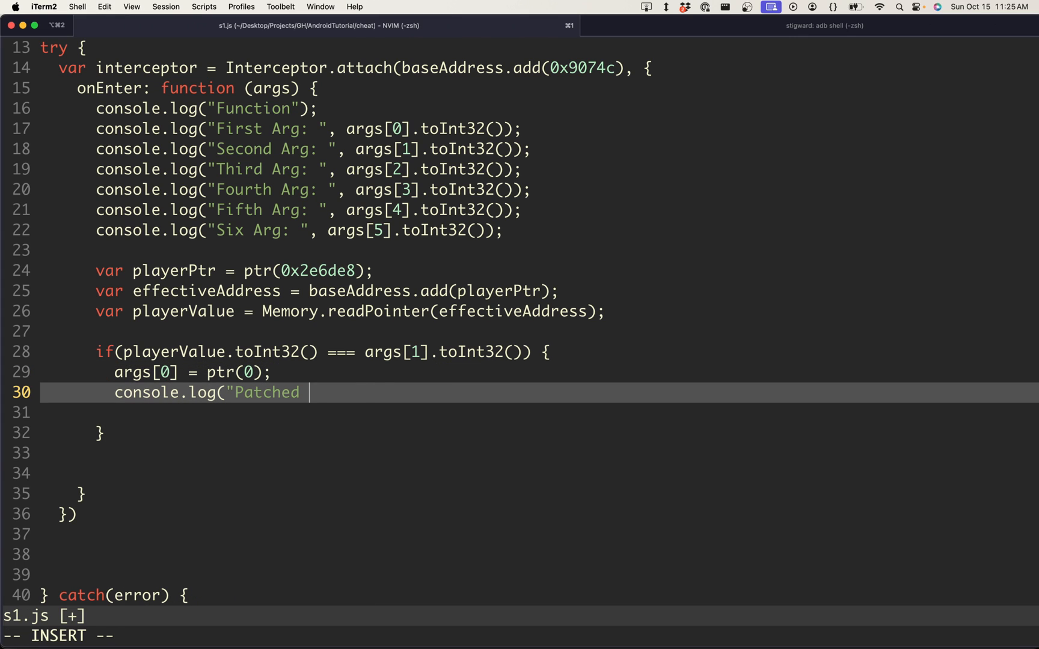
{"action": "type", "text": "Damage: \", args[0].toInt32());"}
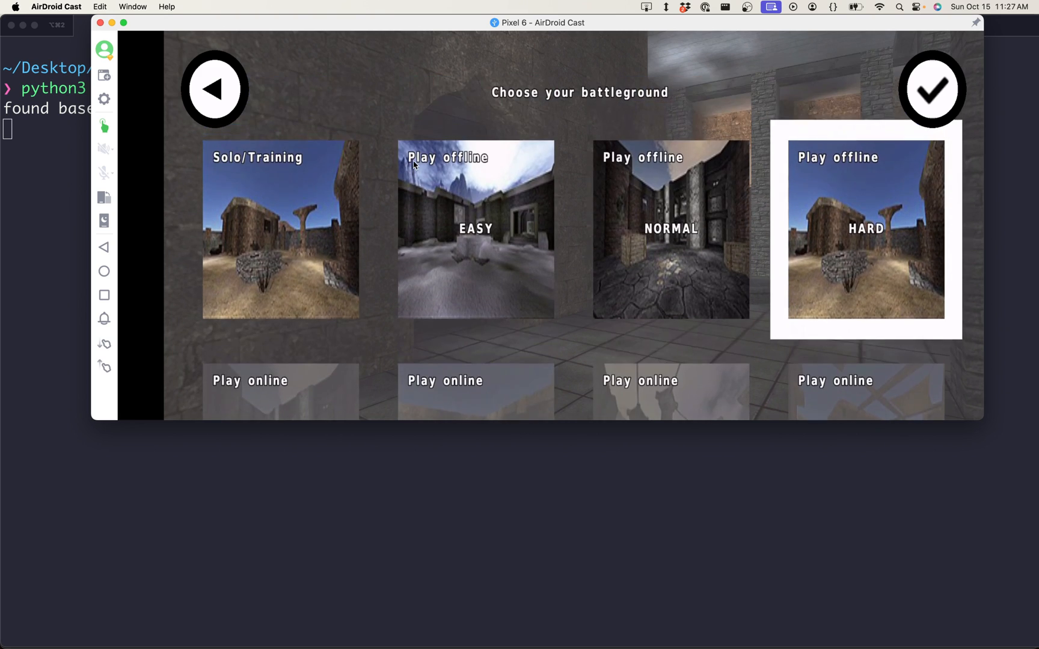
Launch the Play offline HARD match on the mirrored phone
{"action": "left_click", "coordinate": [931, 89]}
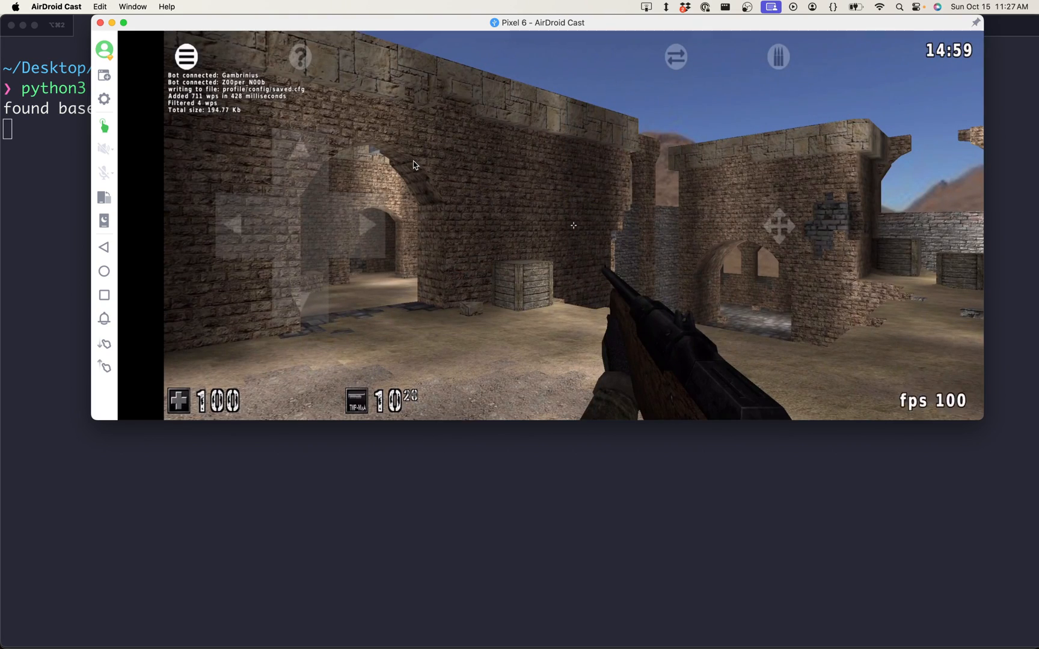